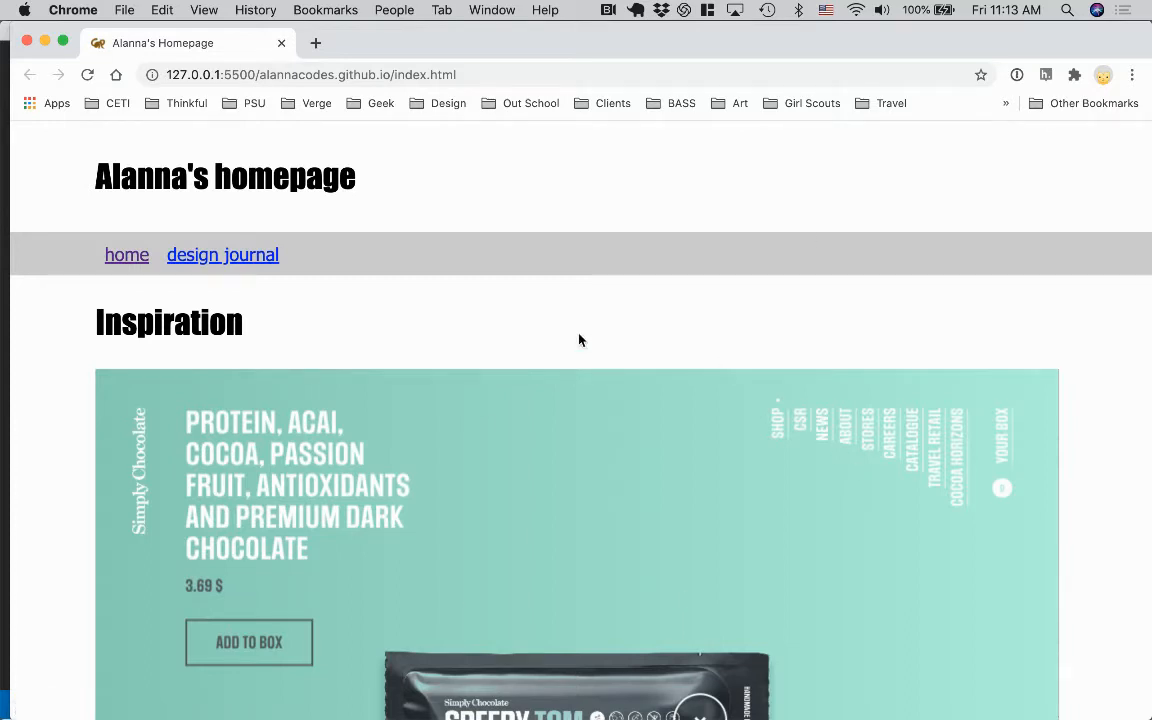
mouse_move(714, 212)
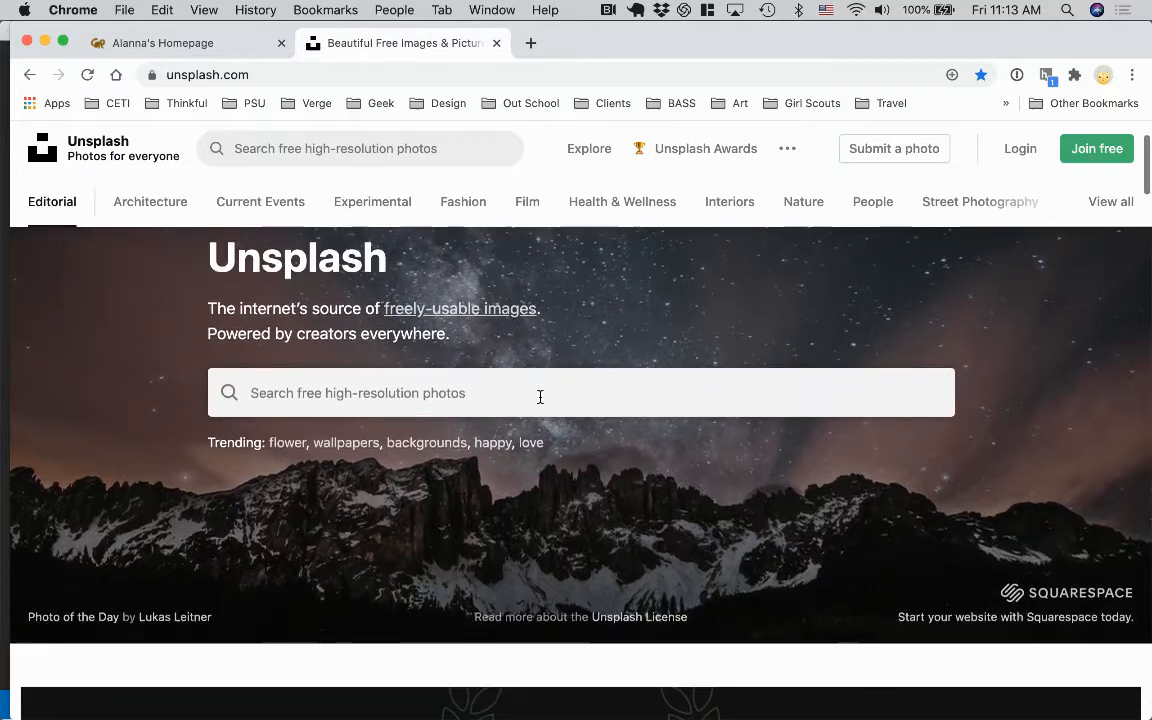
scroll(down, 3)
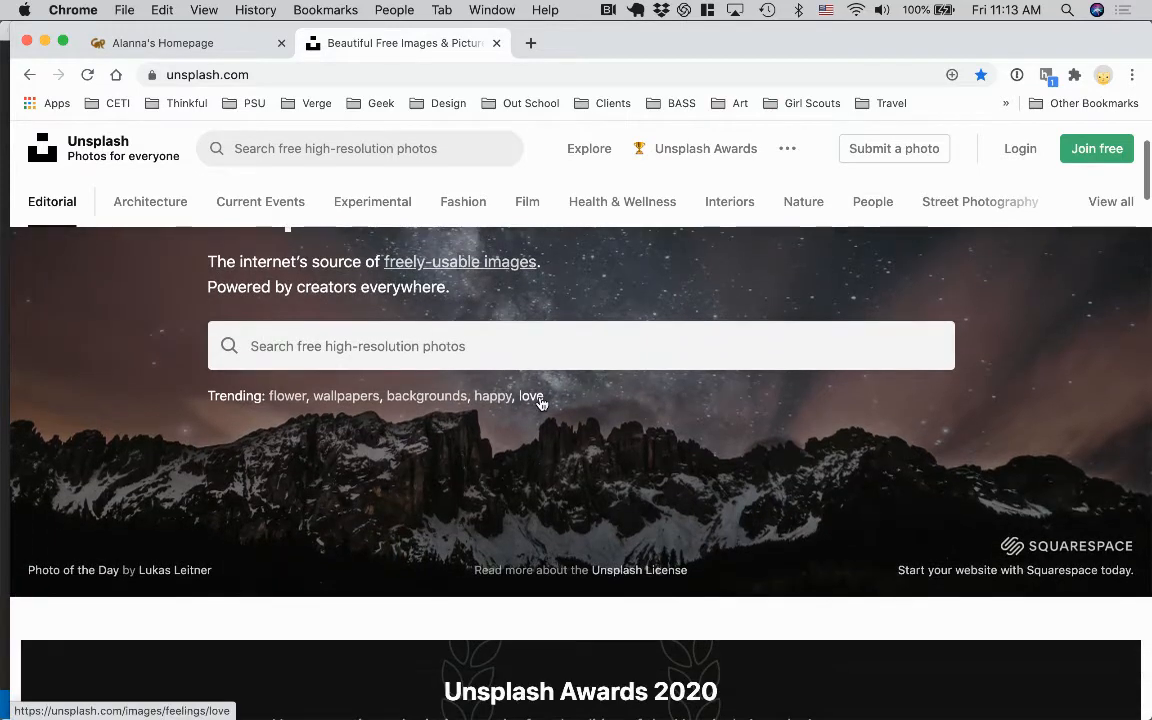
mouse_move(604, 410)
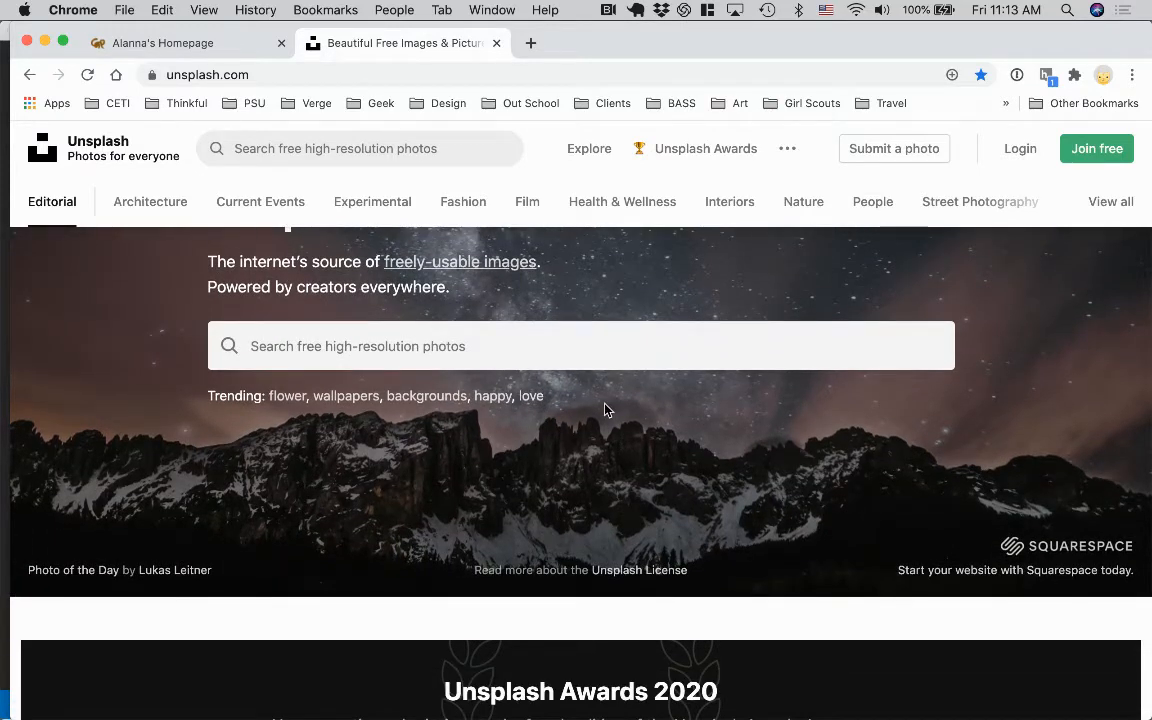
scroll(down, 3)
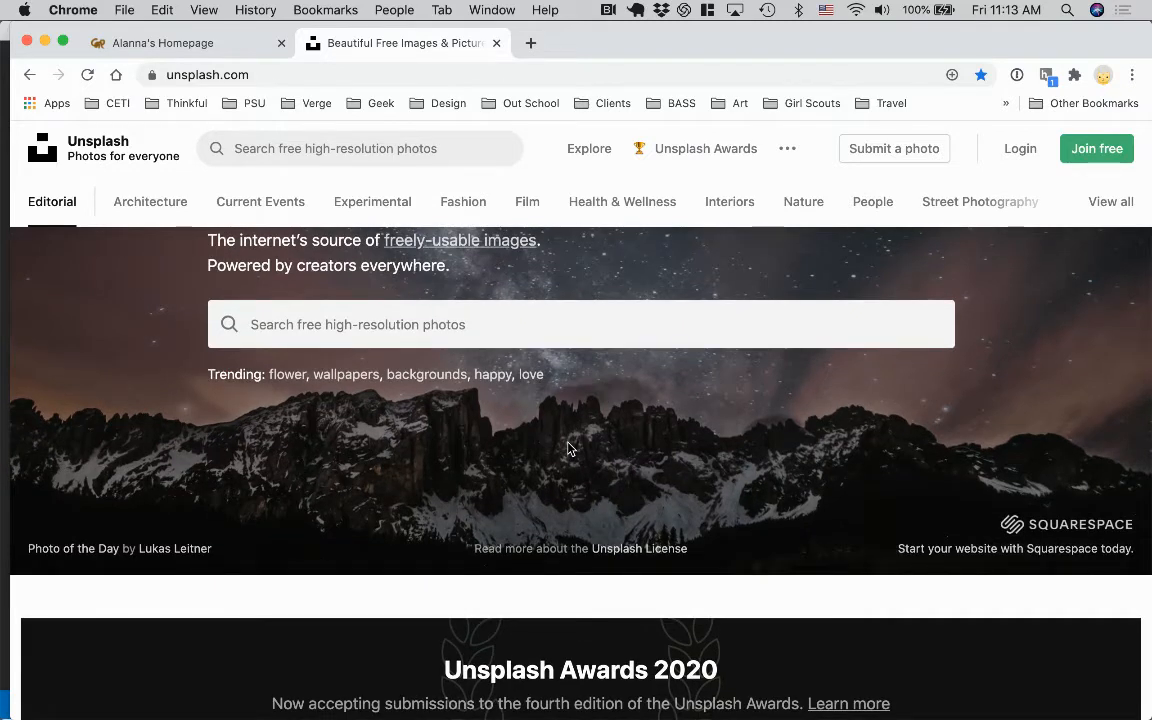
scroll(down, 3)
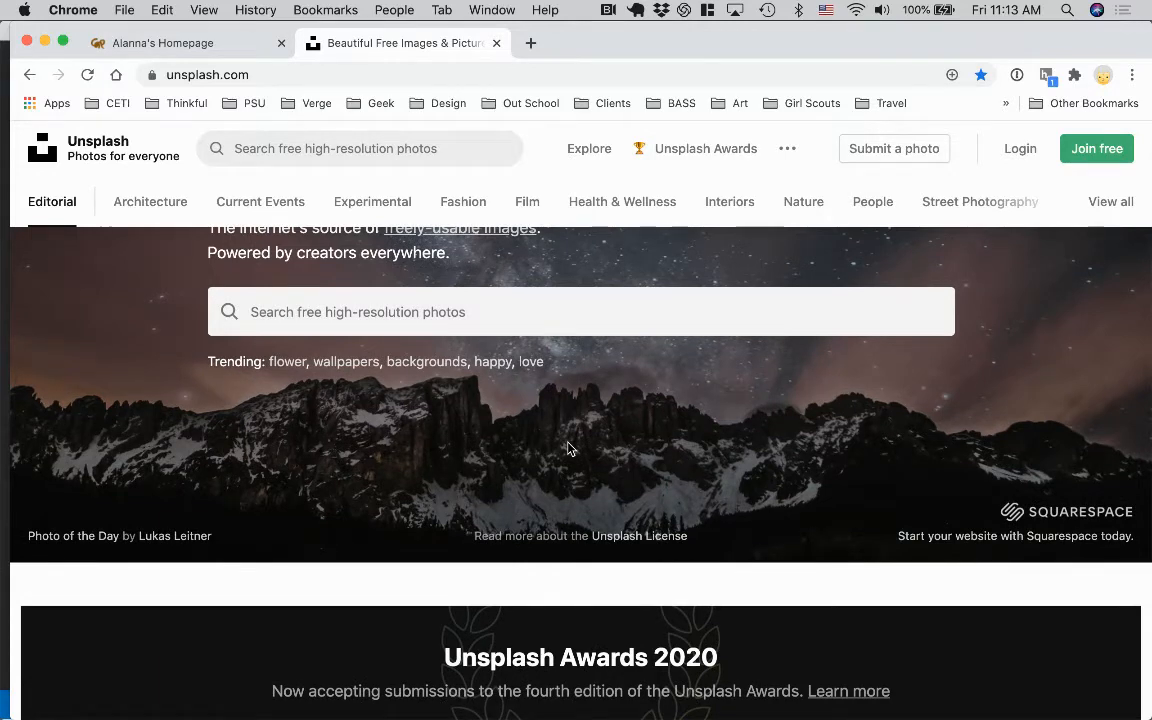
scroll(up, 3)
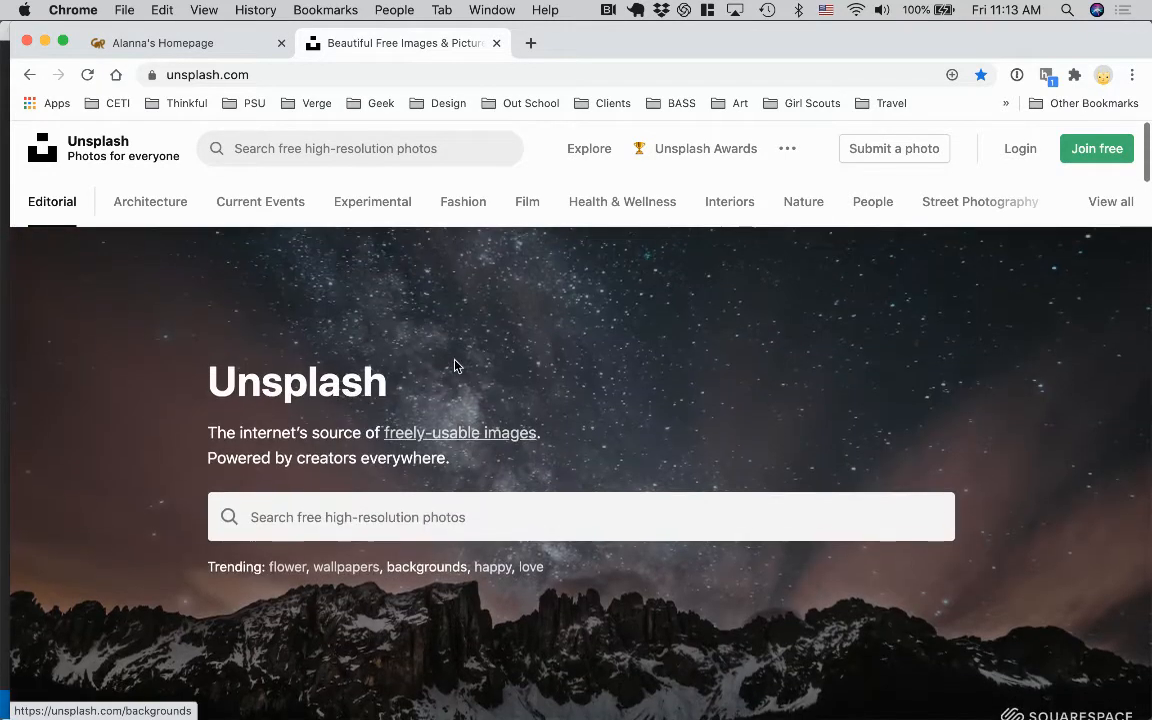
mouse_move(622, 200)
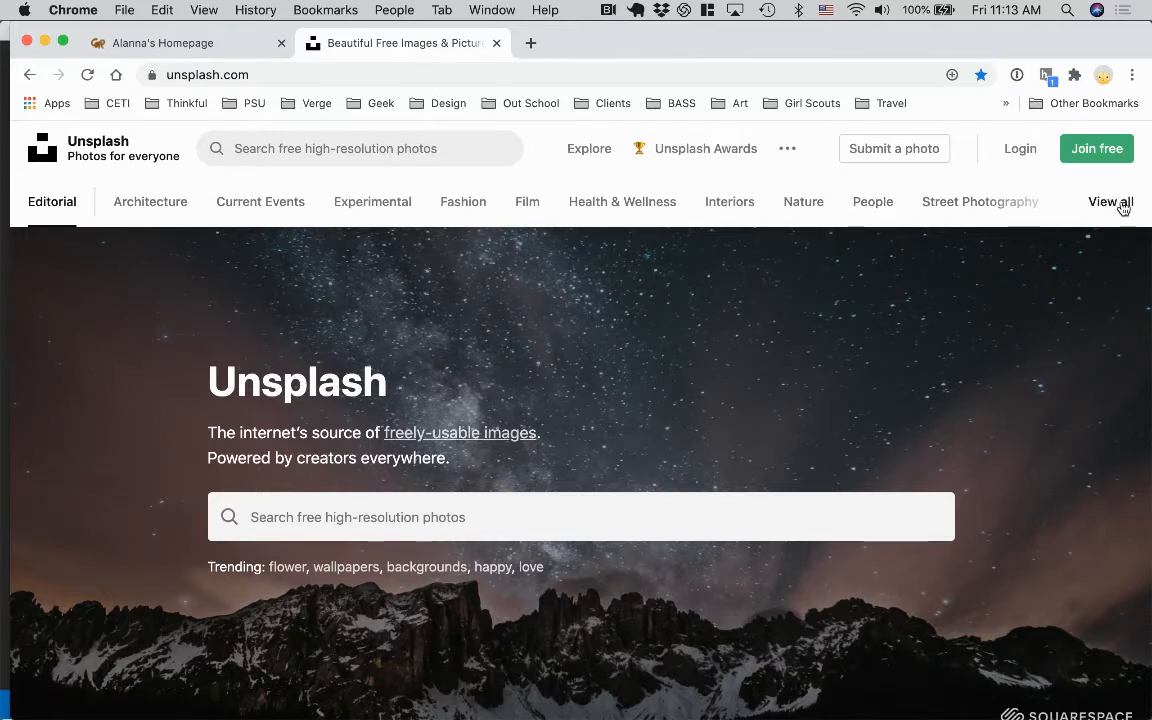
Follow photographer Dustin Humes in the Experimental topic and log in to Unsplash.
click(372, 200)
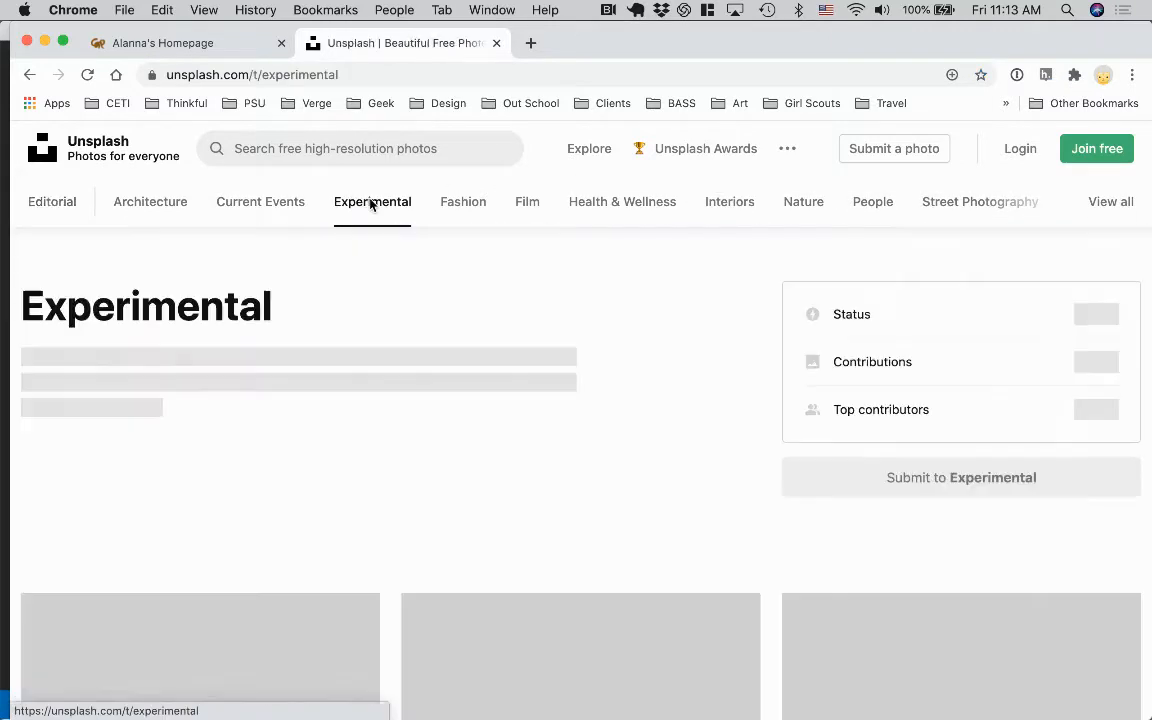
right_click(498, 460)
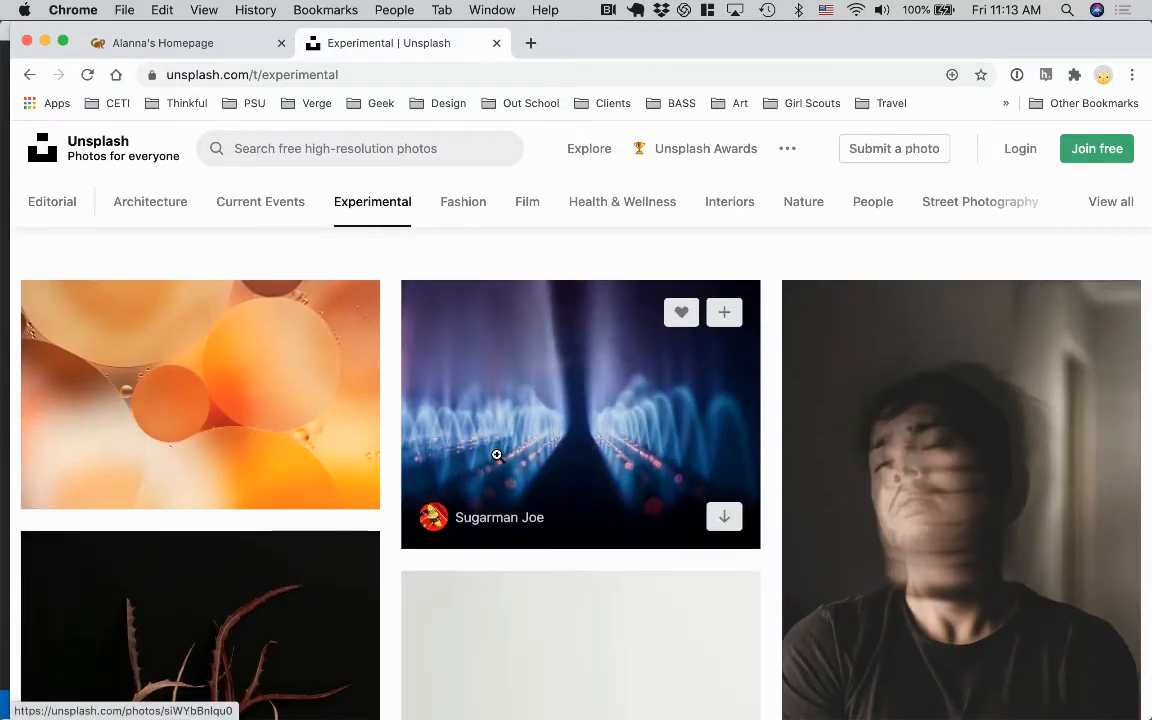
mouse_move(264, 408)
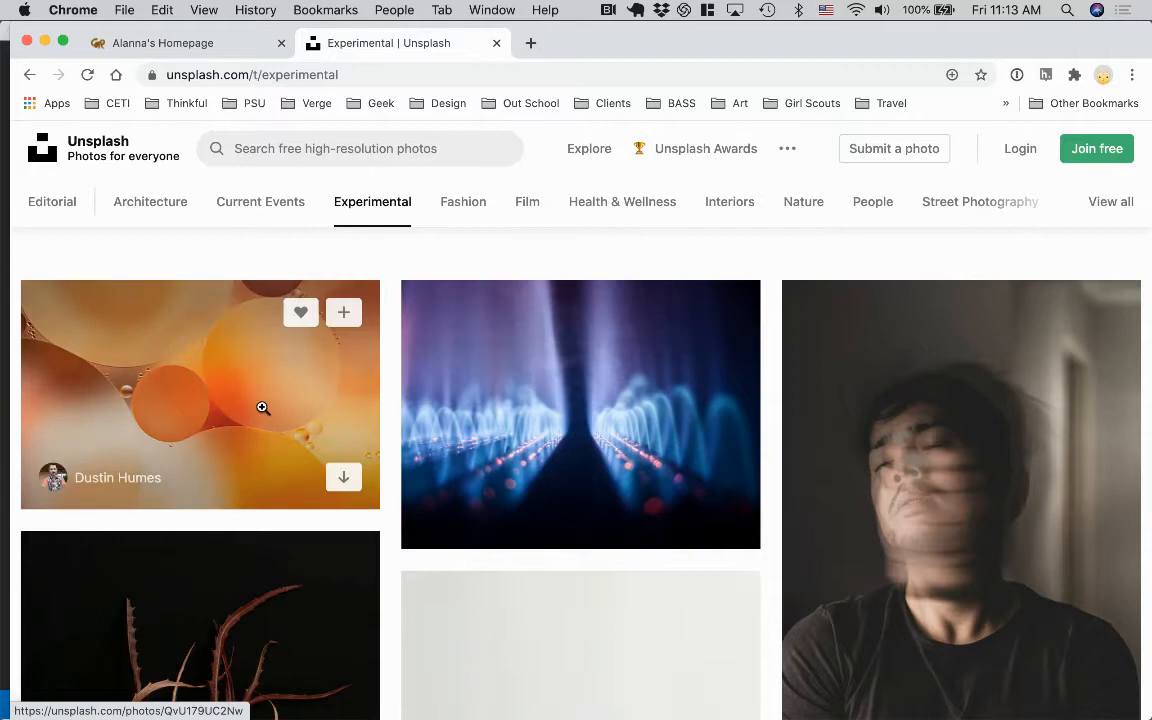
scroll(down, 3)
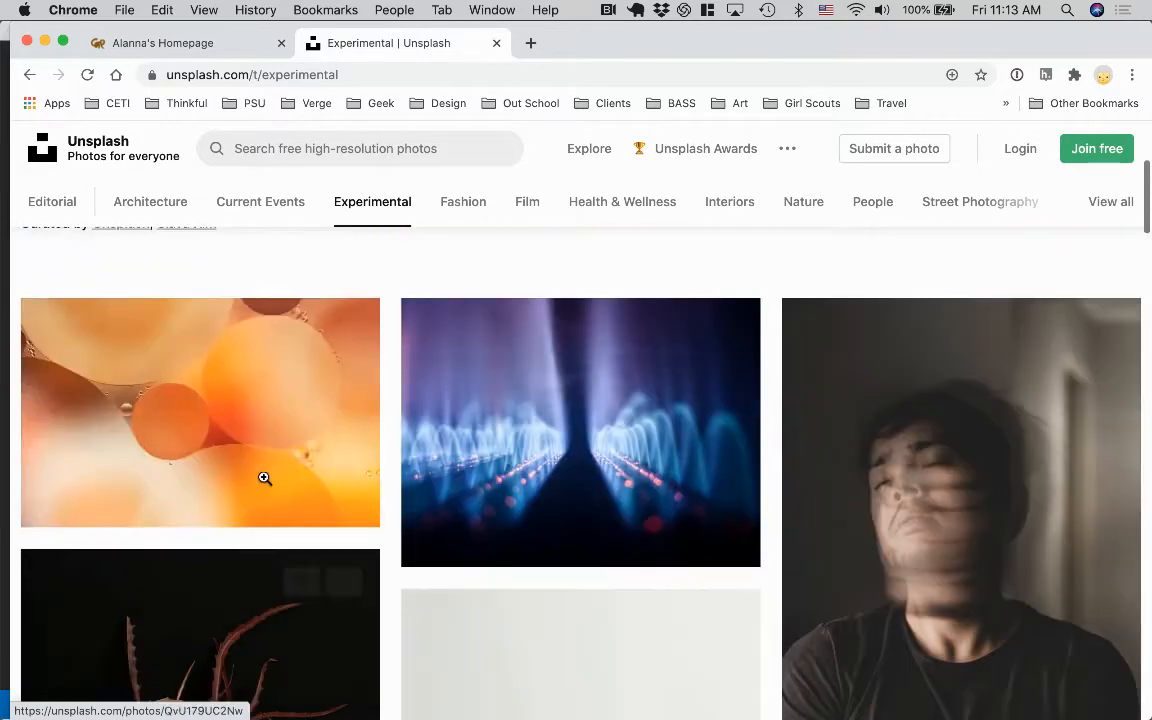
scroll(down, 3)
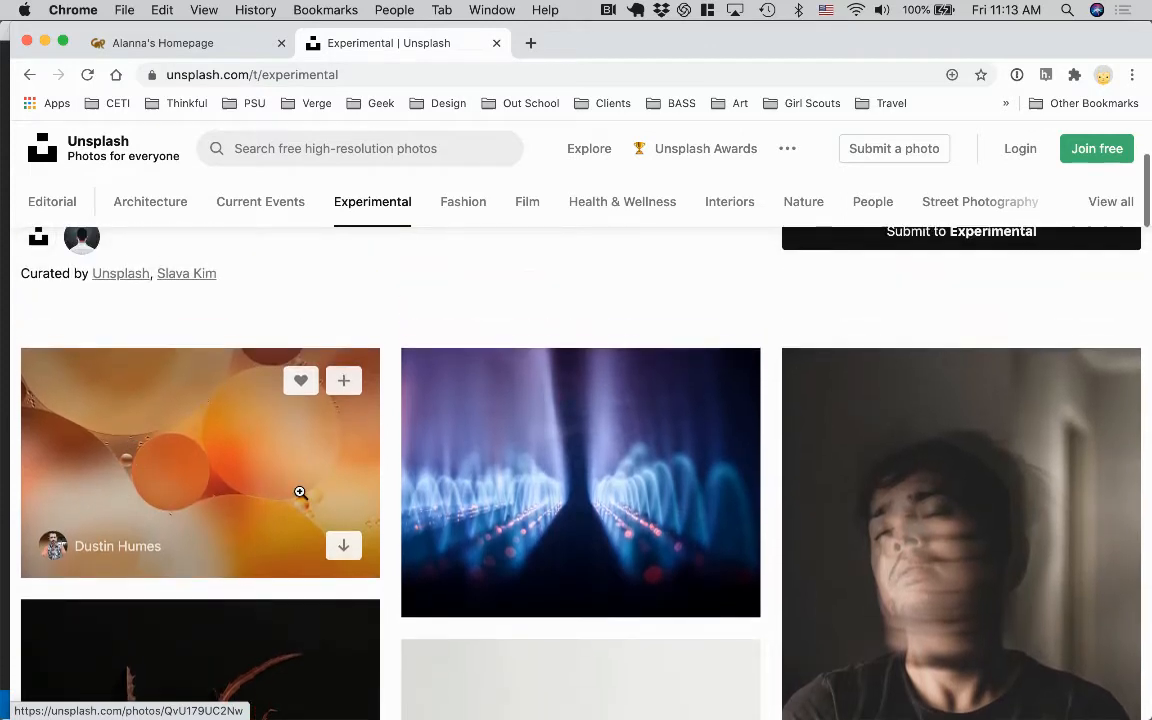
mouse_move(100, 548)
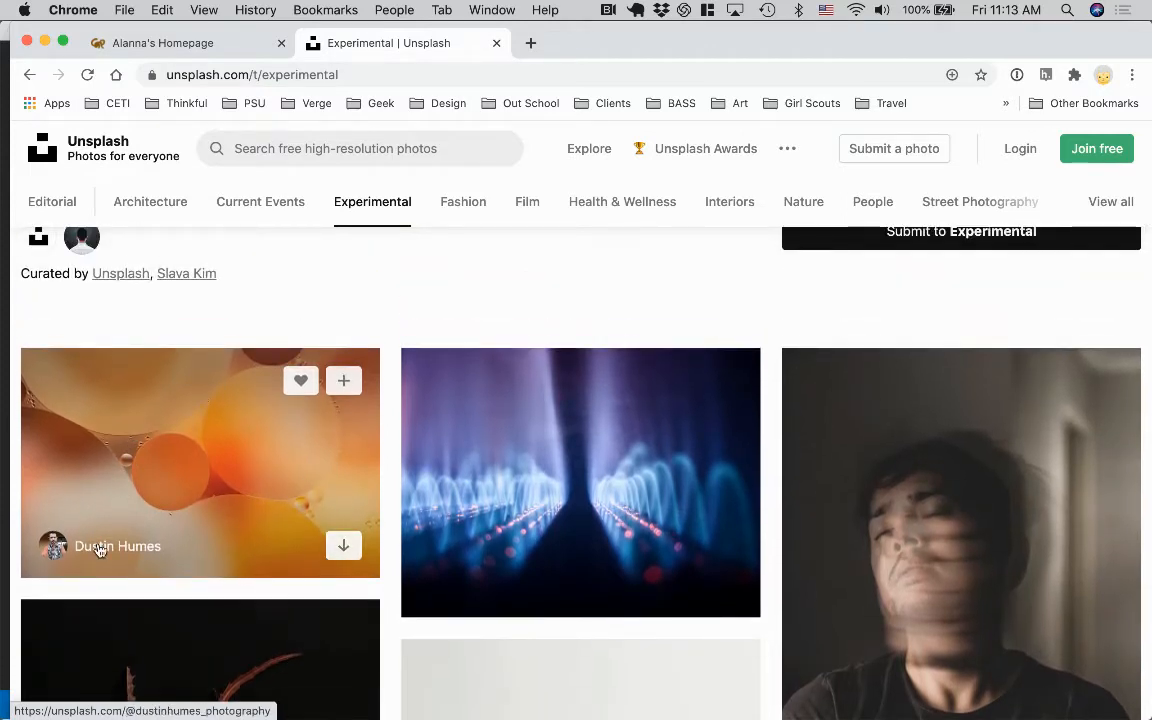
mouse_move(96, 546)
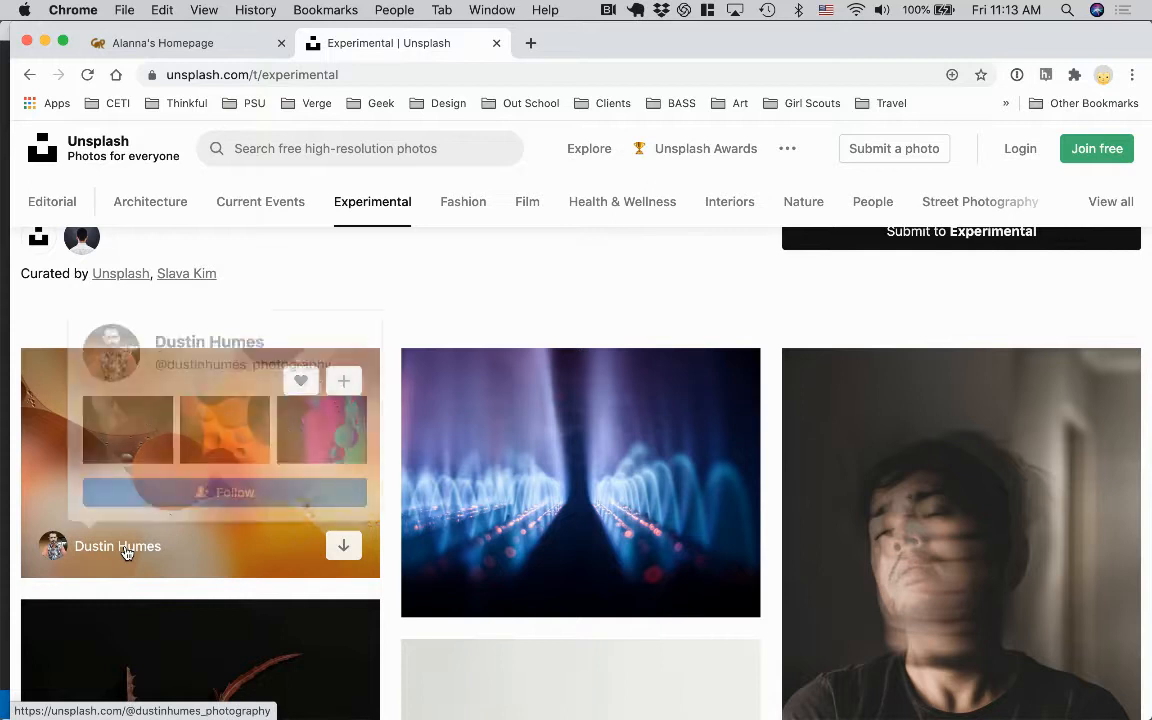
click(224, 484)
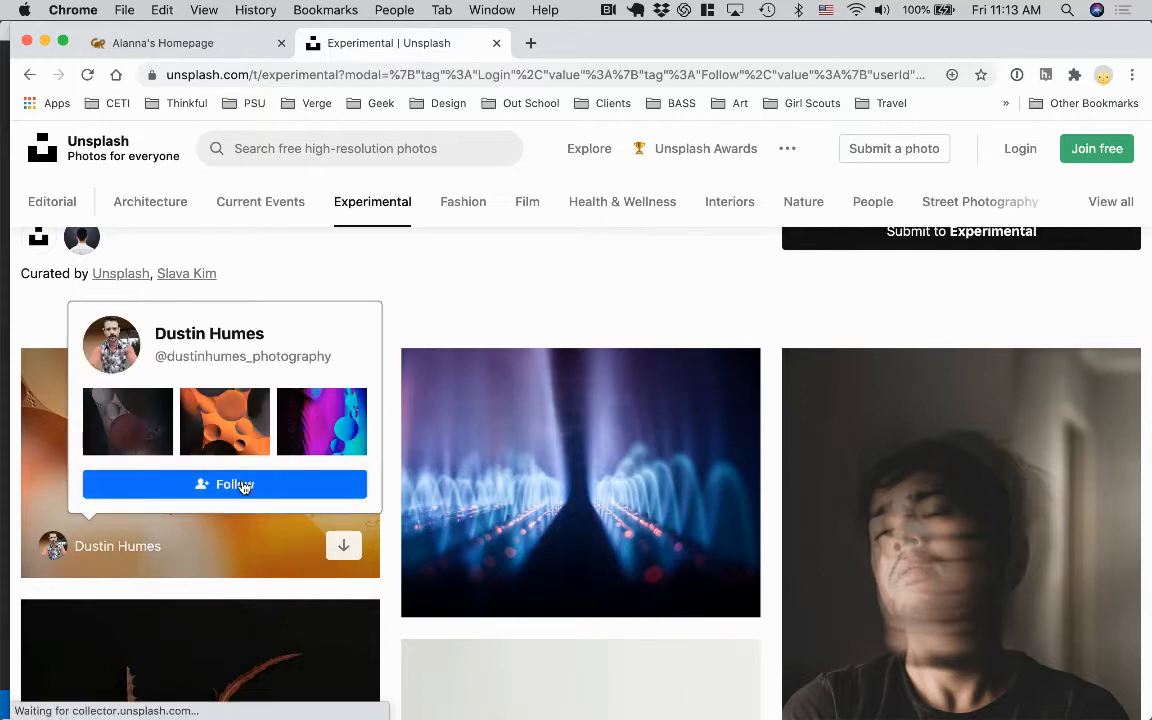
click(224, 484)
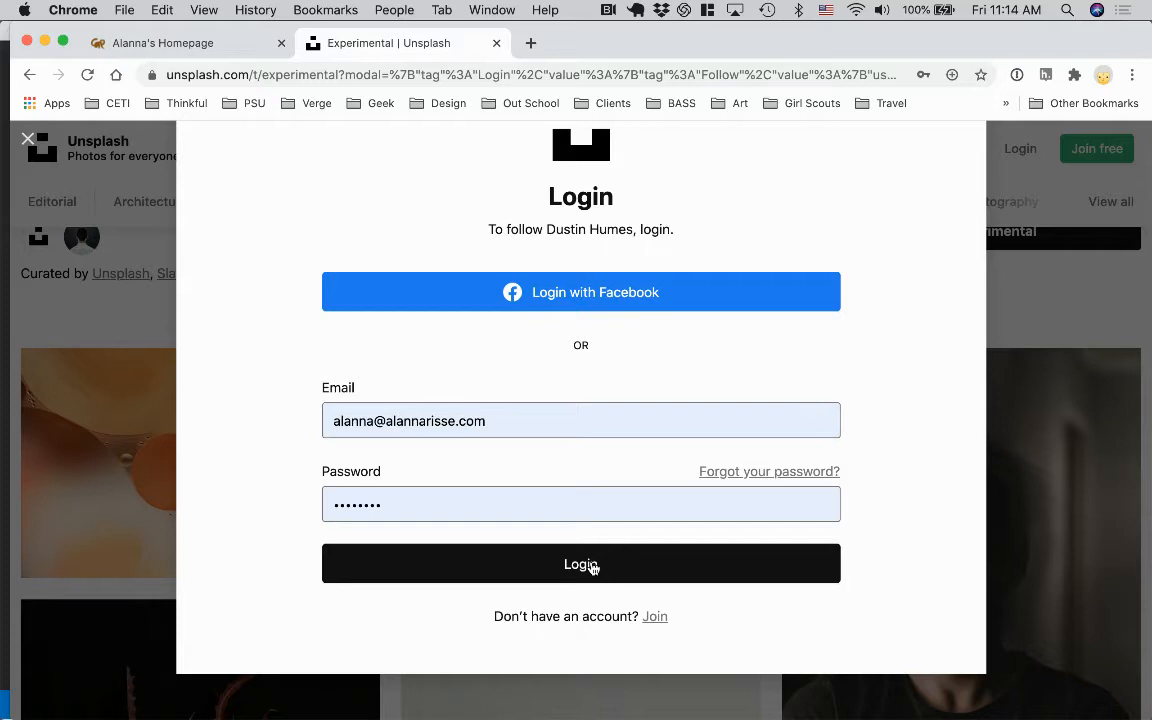
click(580, 564)
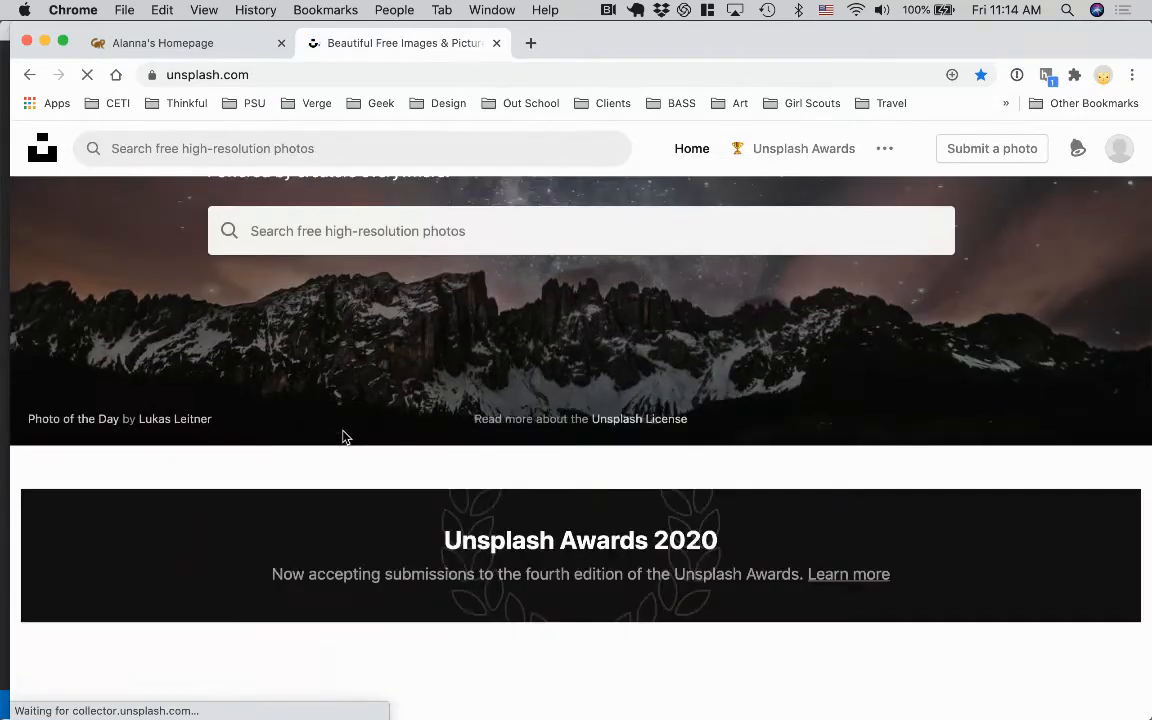
Return to the Experimental topic and download the orange bubbles photo.
scroll(up, 3)
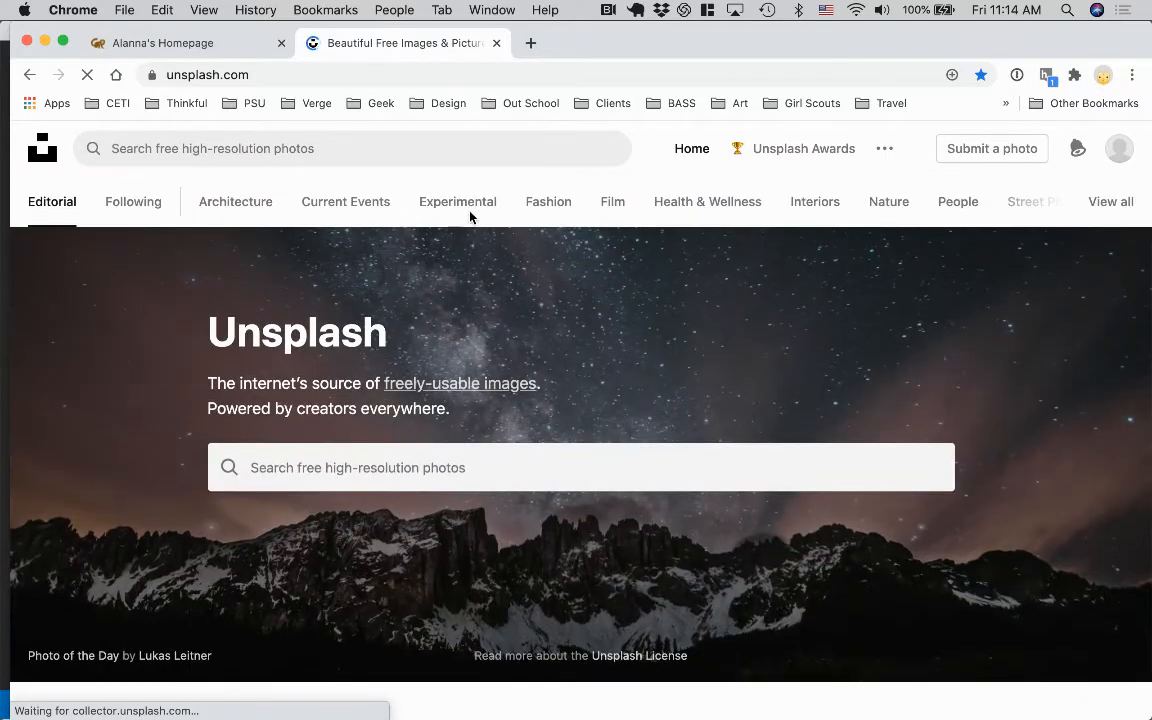
click(456, 200)
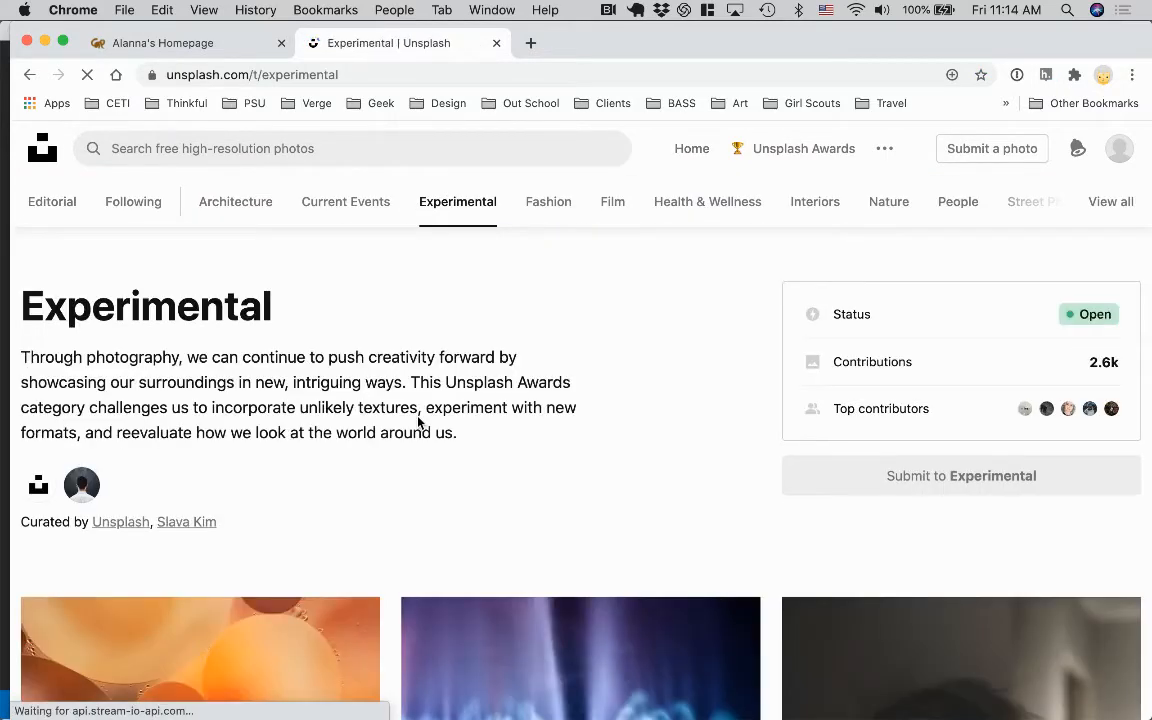
scroll(down, 3)
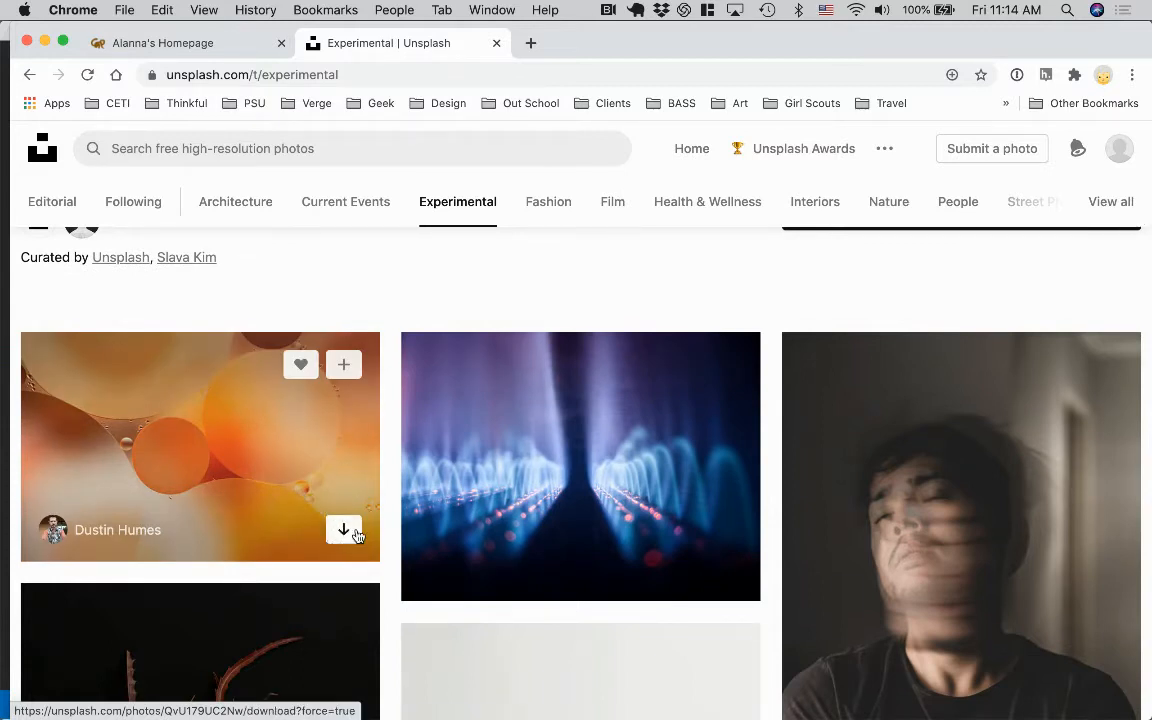
click(344, 530)
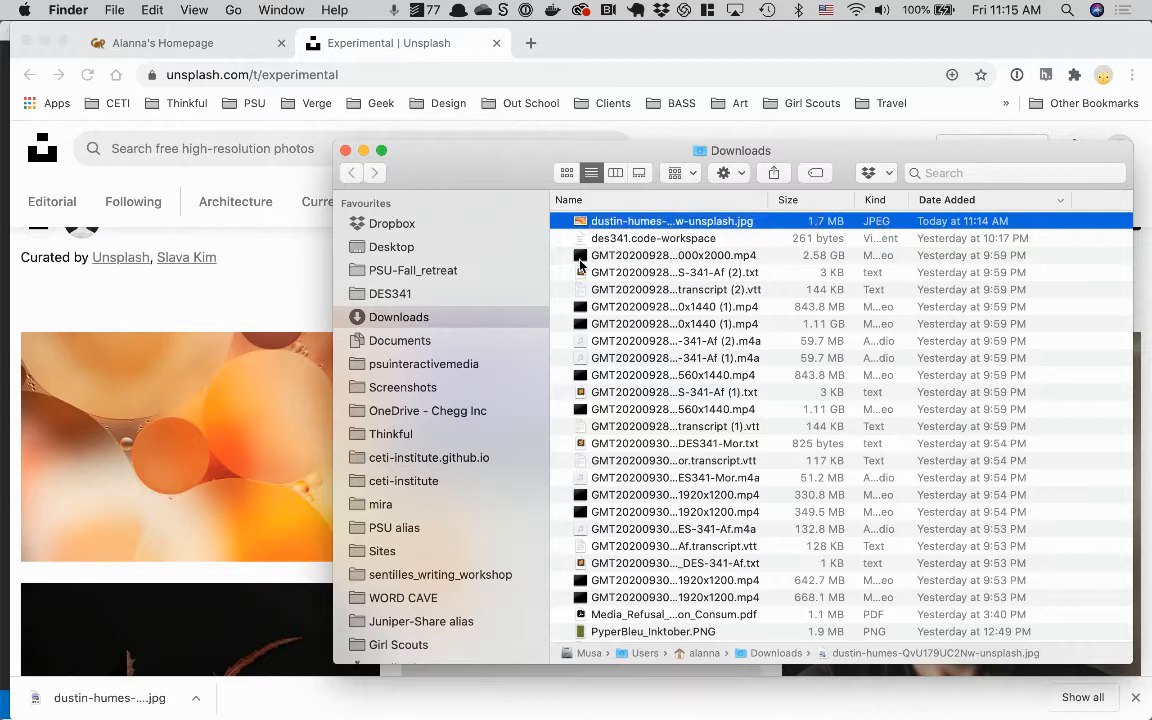
mouse_move(628, 224)
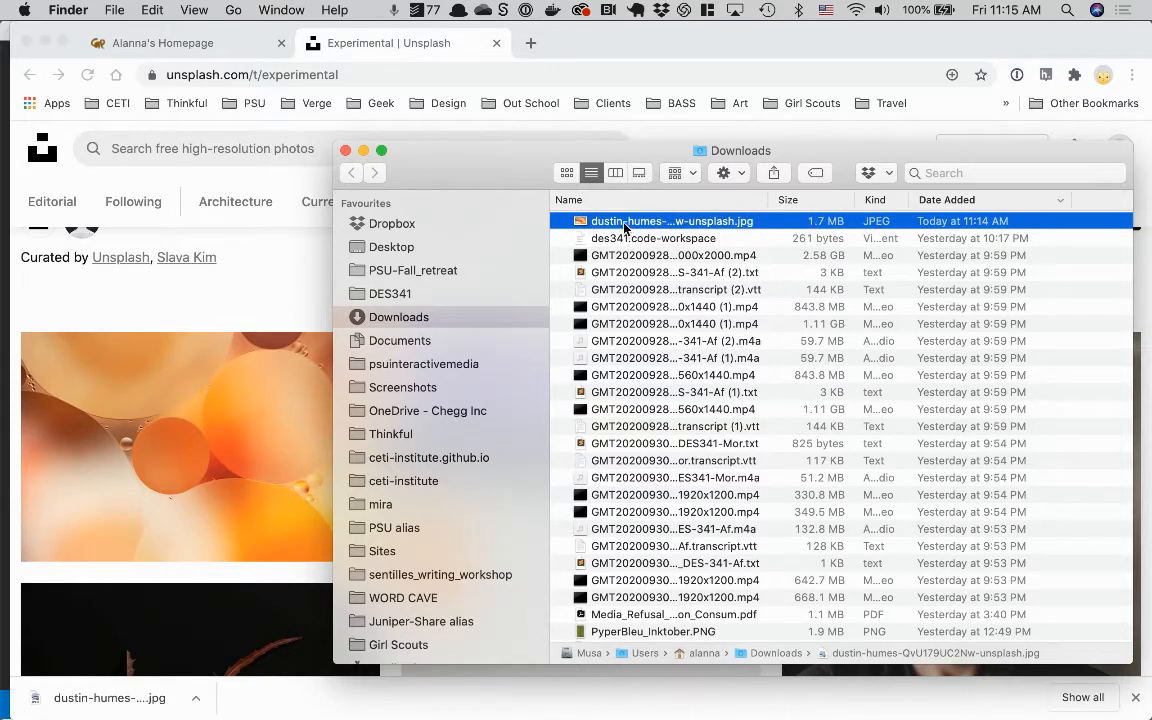
Open the downloaded dustin-humes JPEG from Downloads with Preview.
right_click(672, 220)
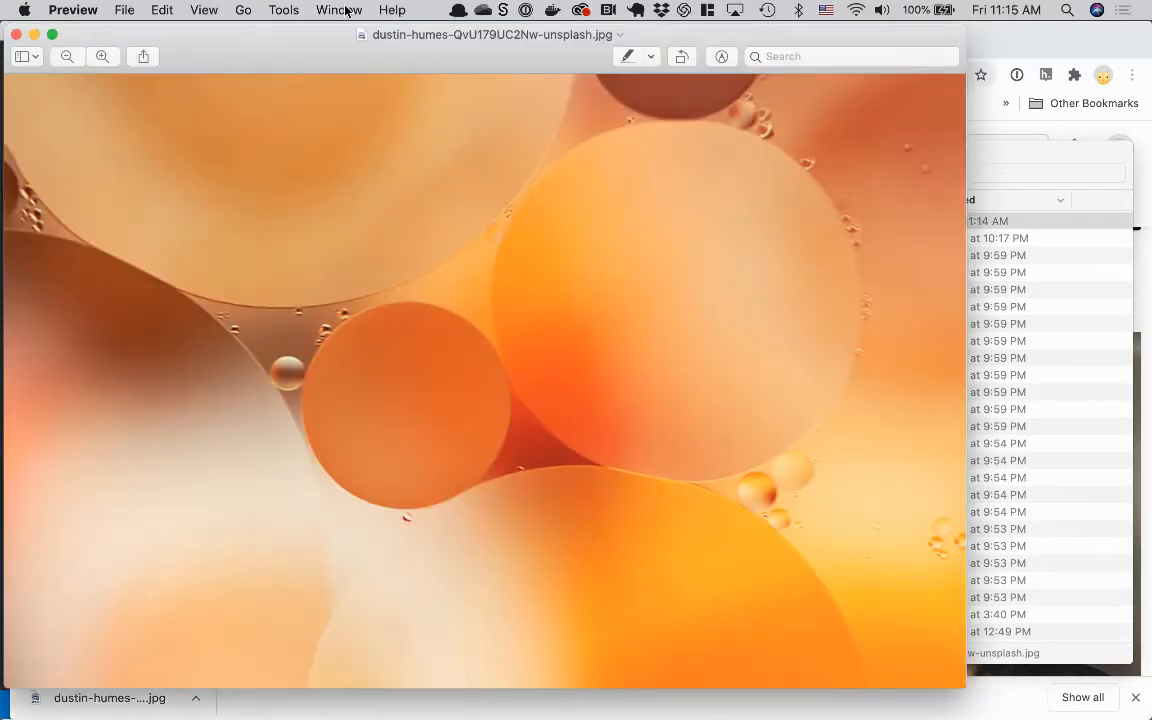
In Adjust Size, enter width 1600 pixels, scaling proportionally to 1022 pixels tall.
click(284, 8)
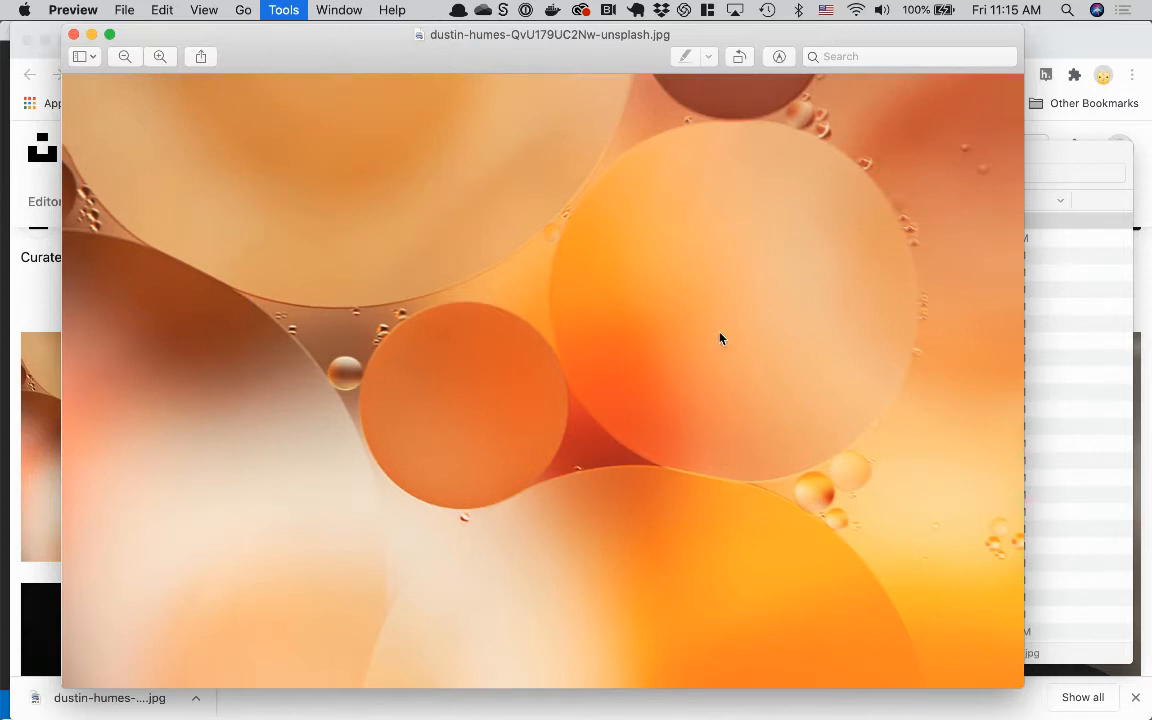
click(284, 10)
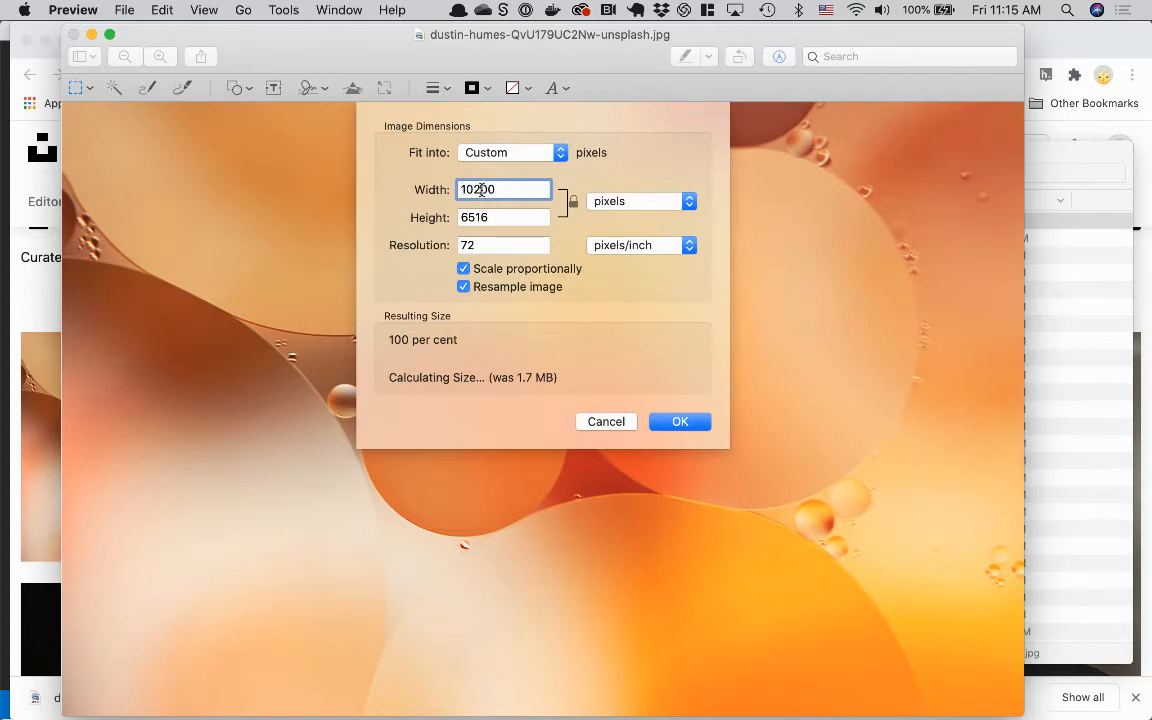
mouse_move(596, 204)
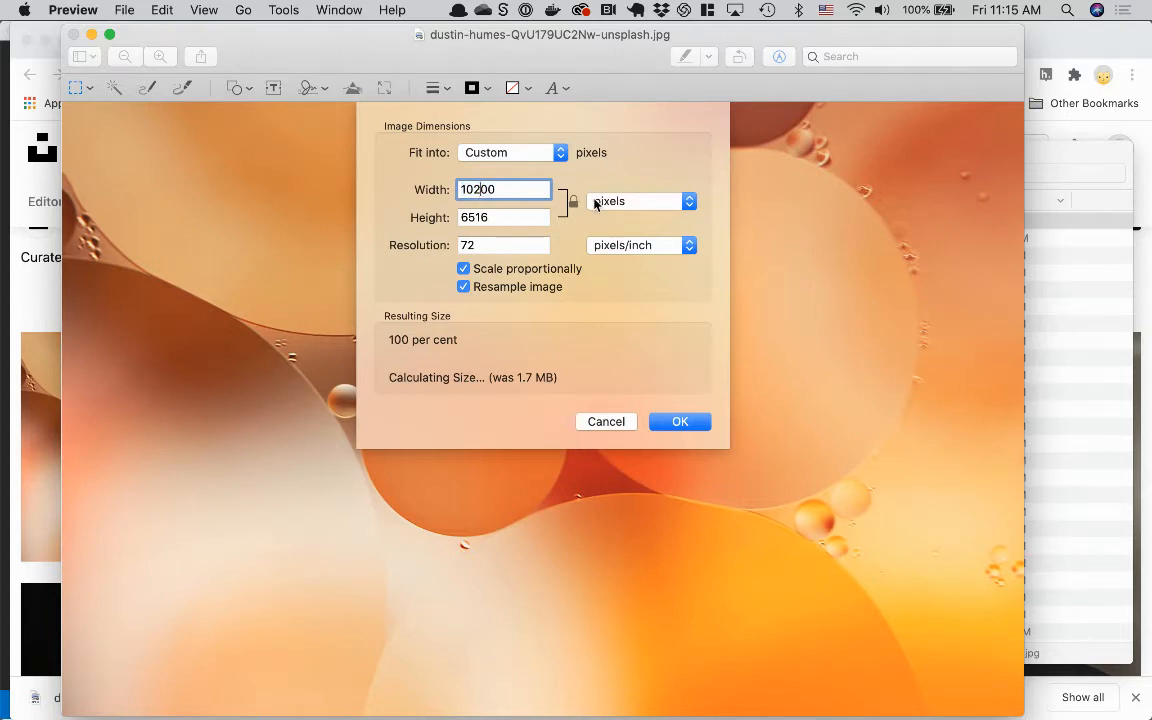
mouse_move(472, 236)
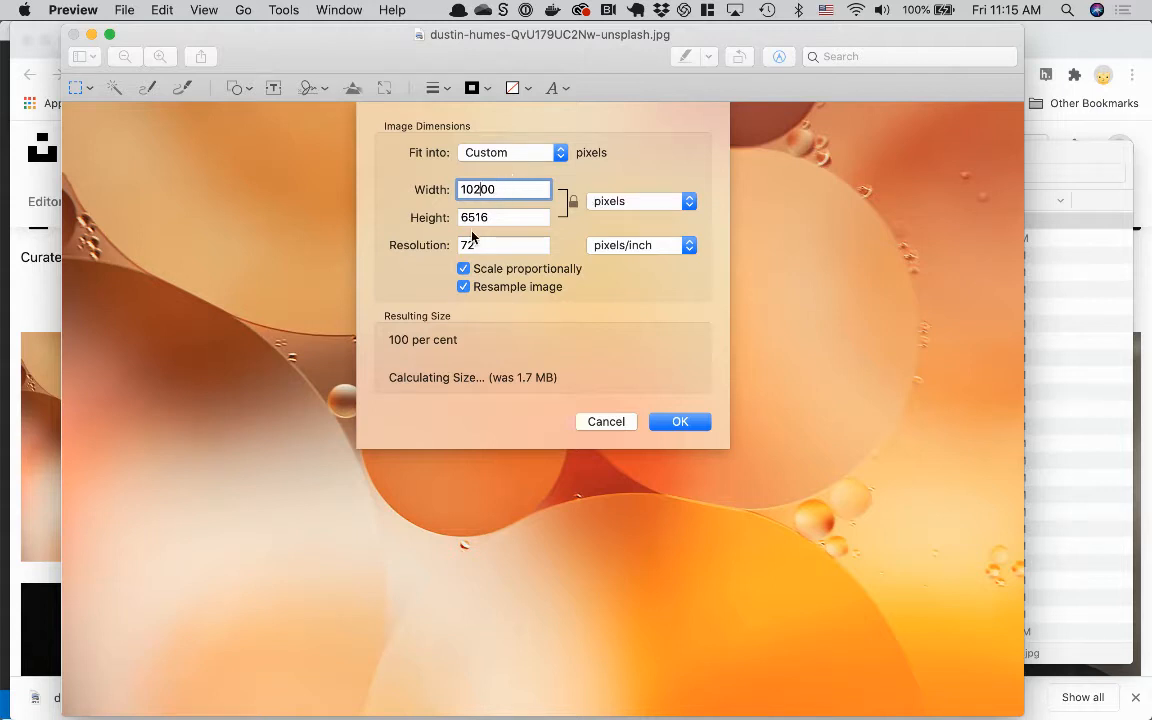
click(504, 244)
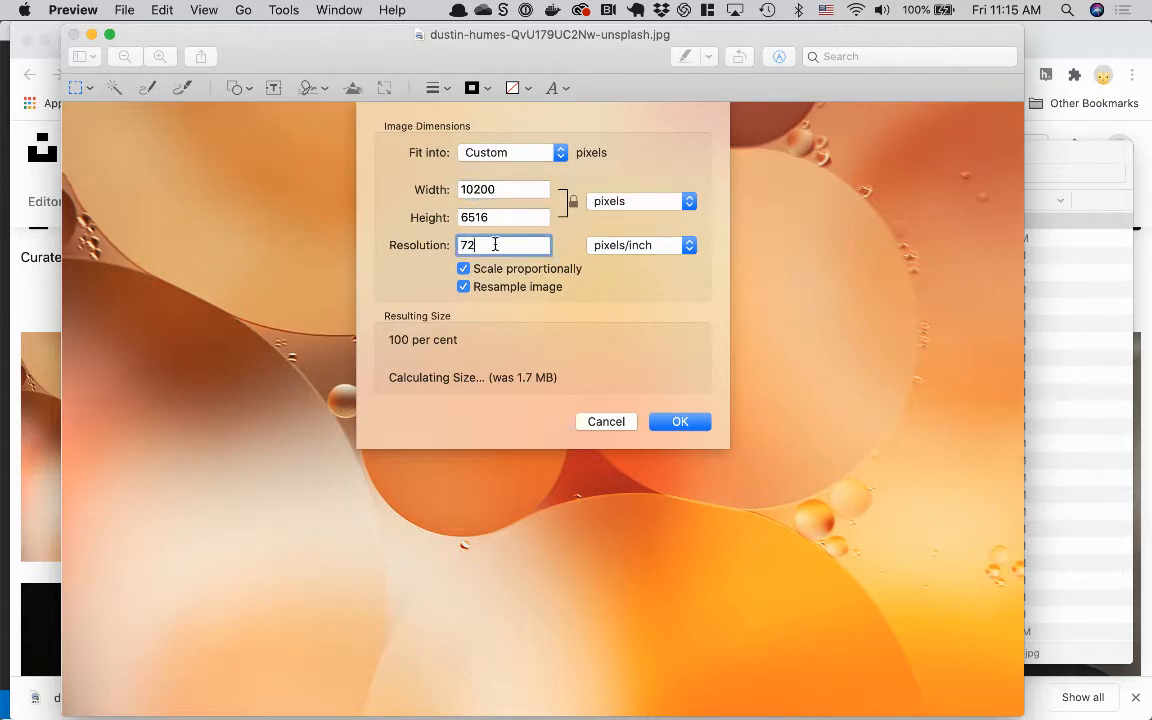
click(504, 188)
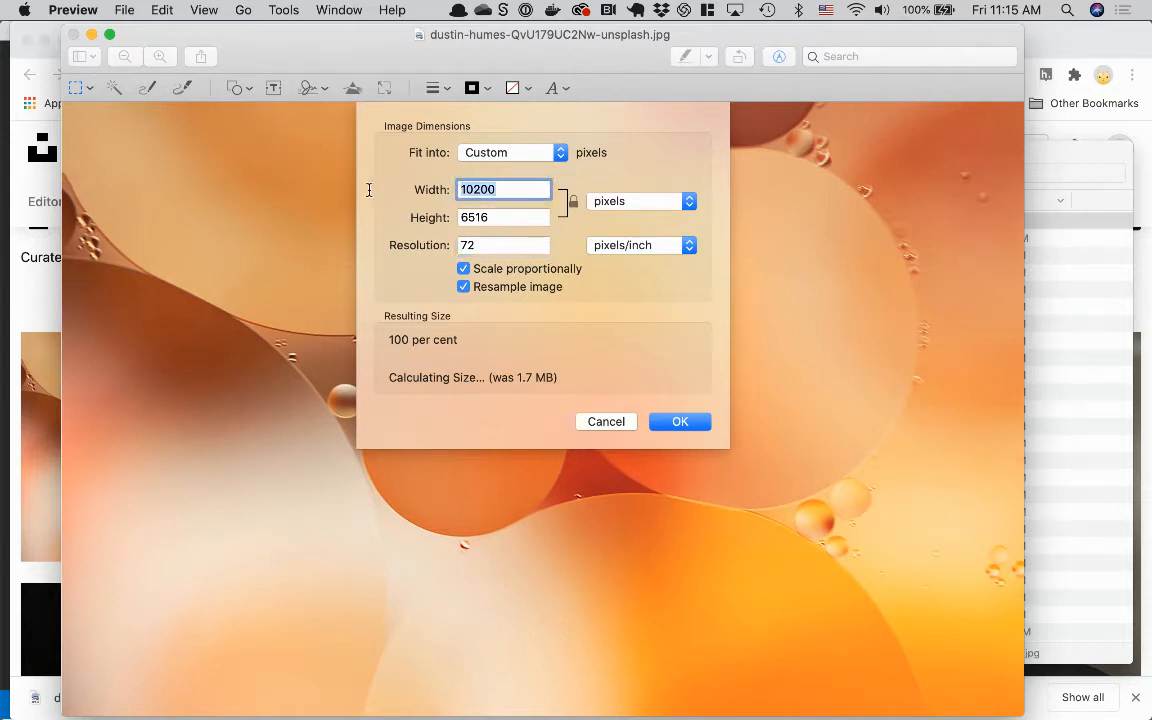
mouse_move(370, 196)
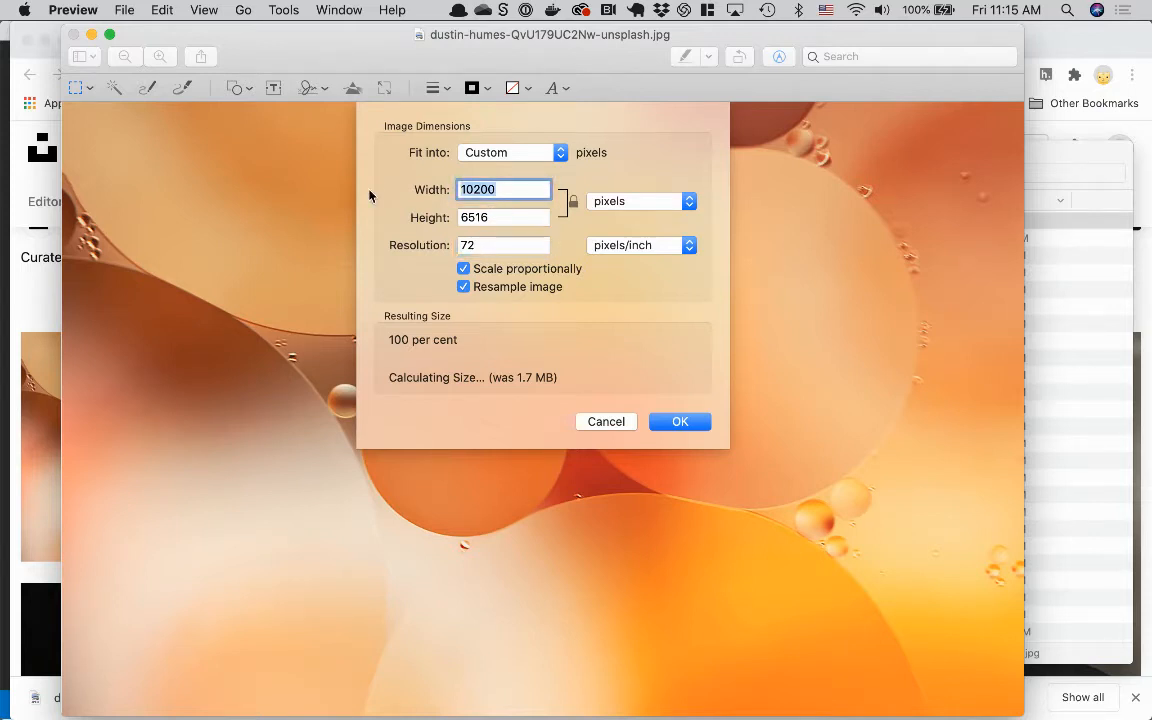
text(1600)
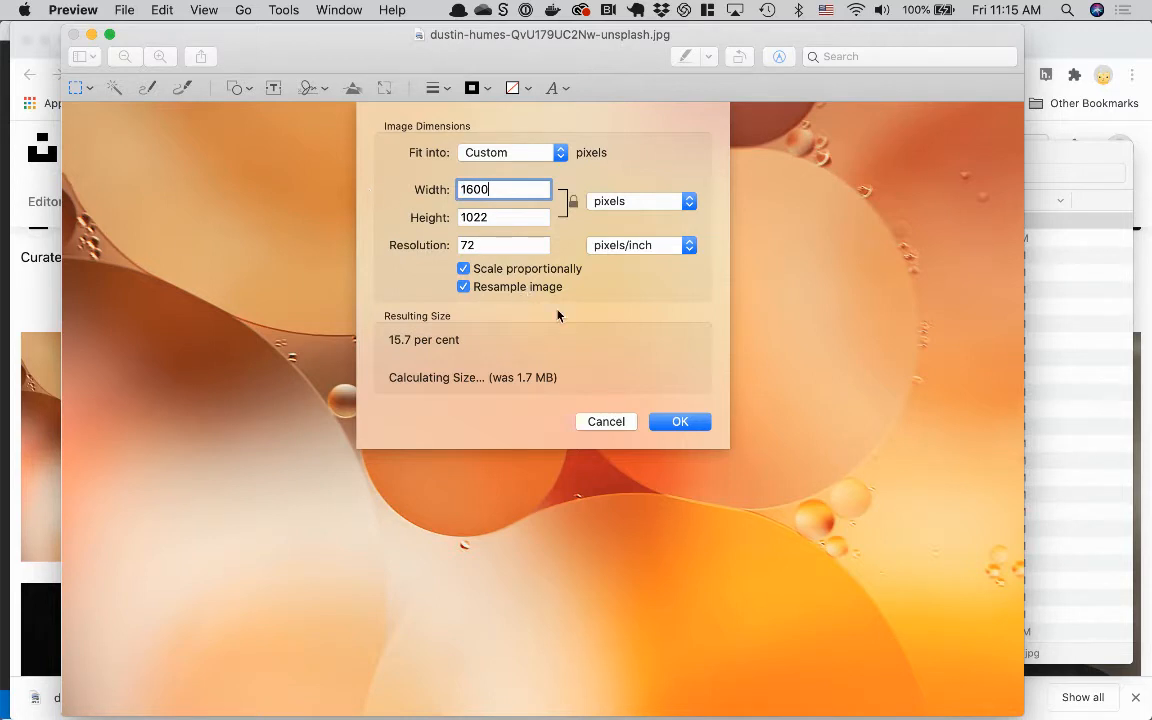
click(504, 216)
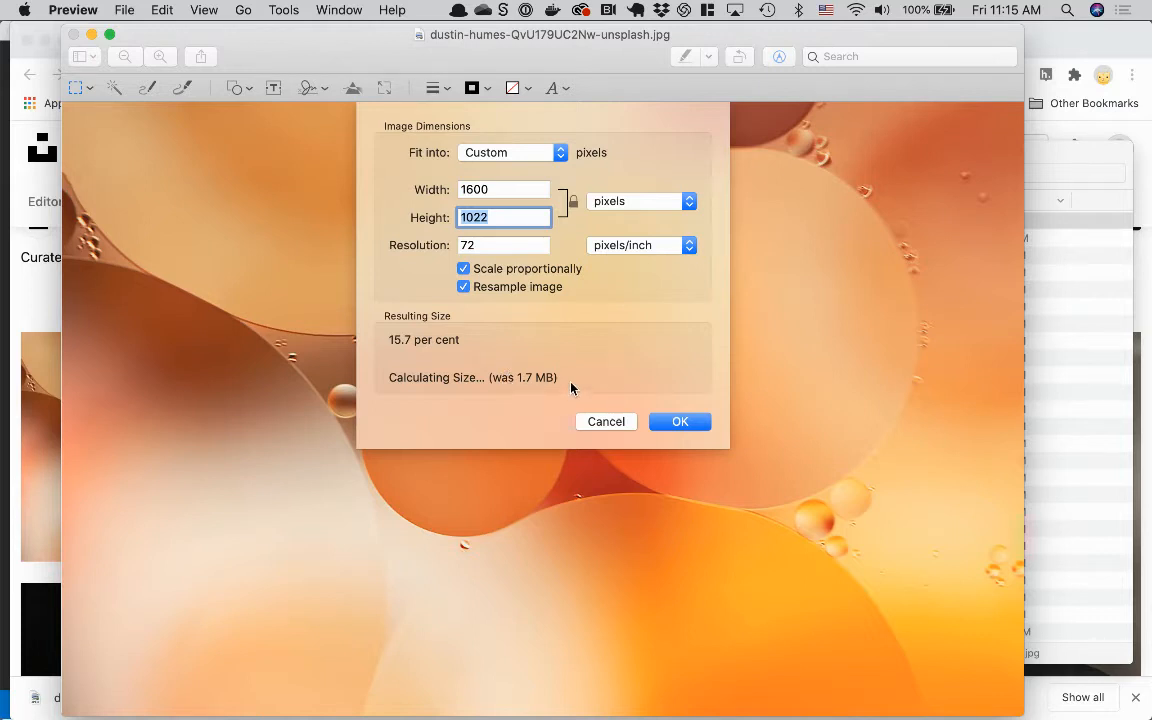
mouse_move(490, 388)
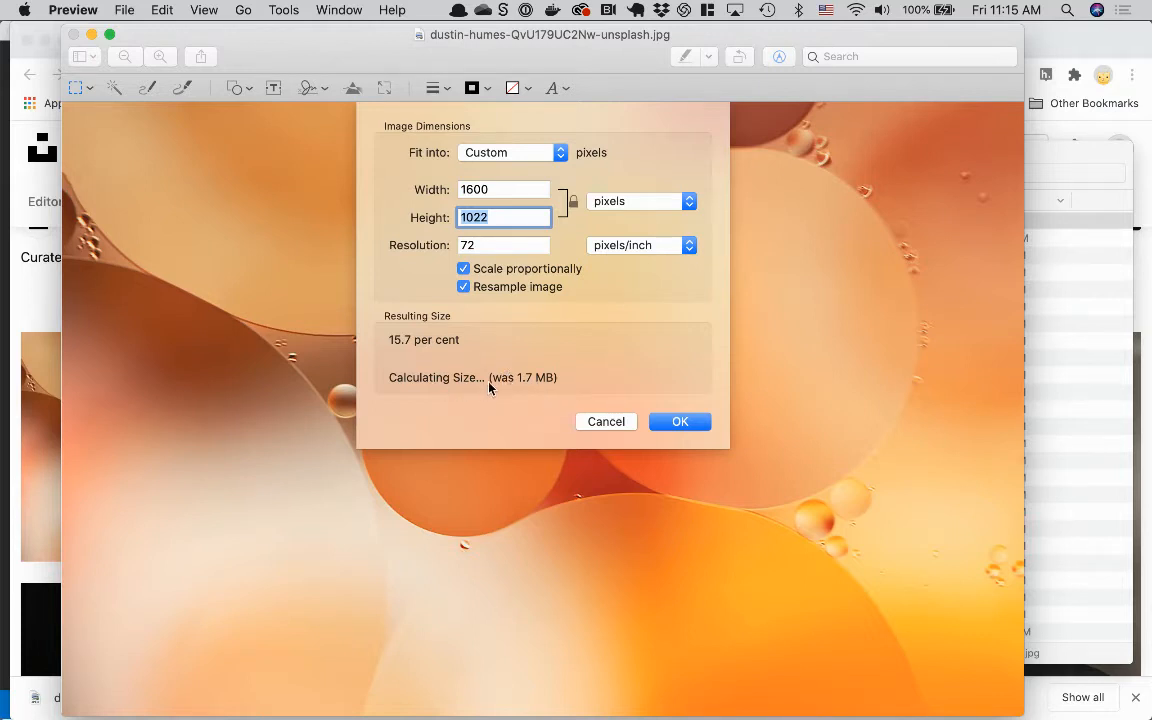
mouse_move(492, 378)
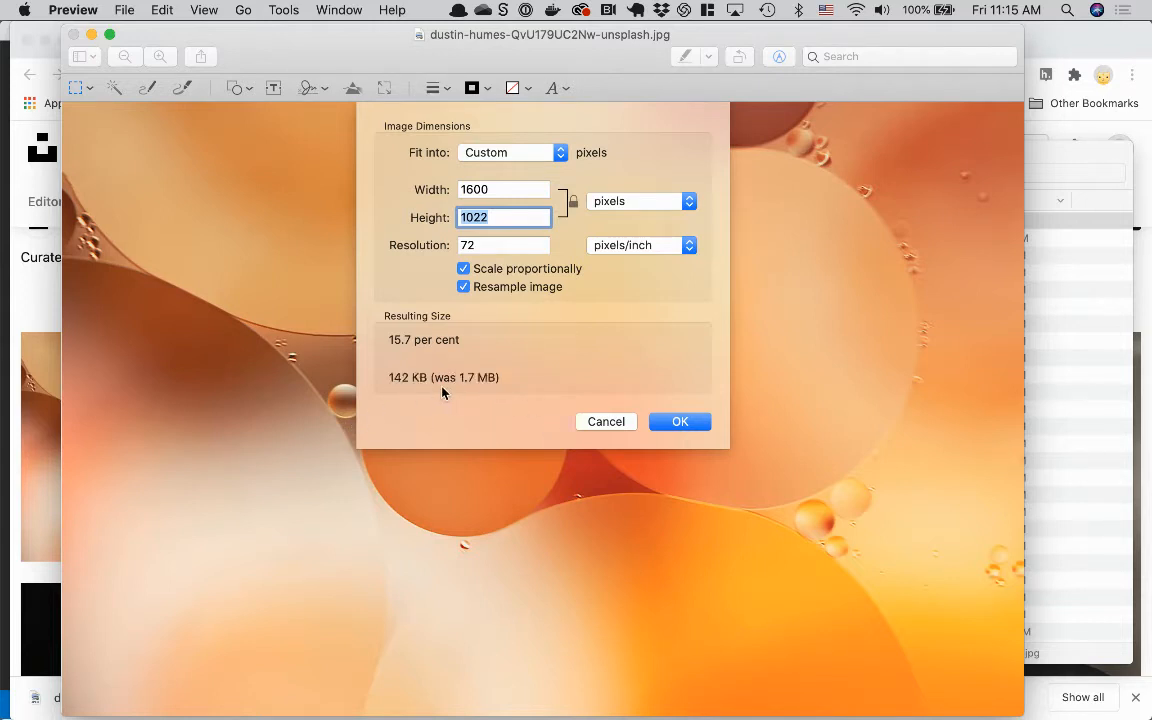
mouse_move(404, 388)
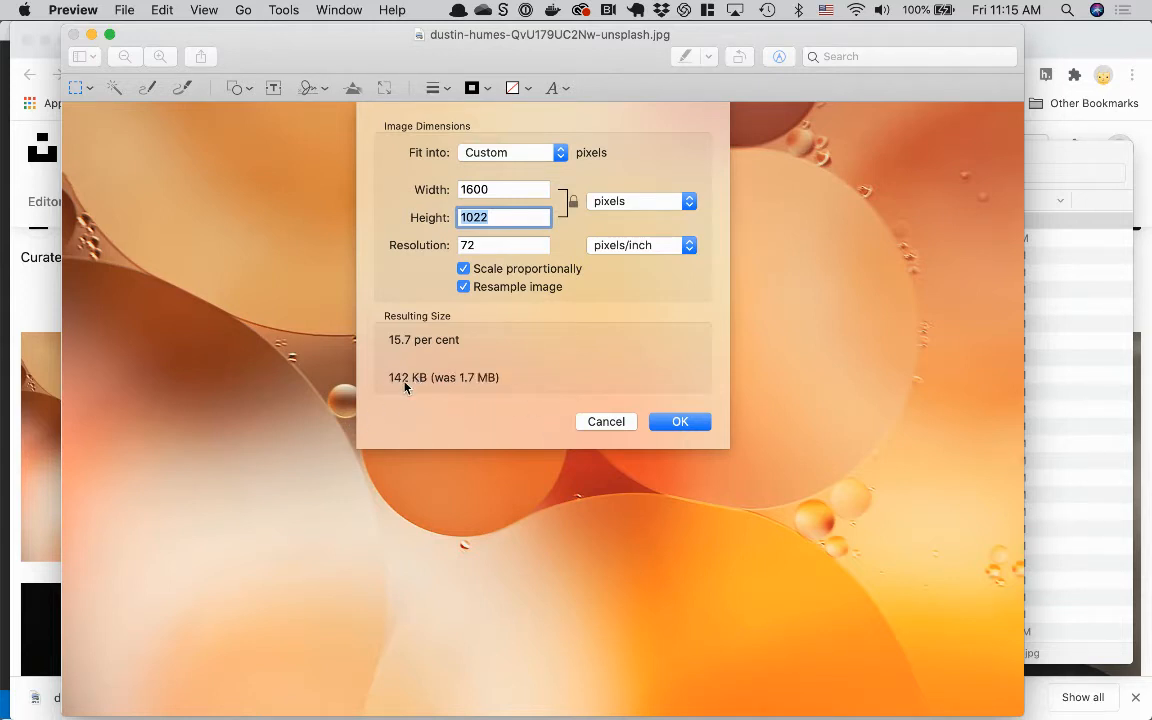
mouse_move(876, 412)
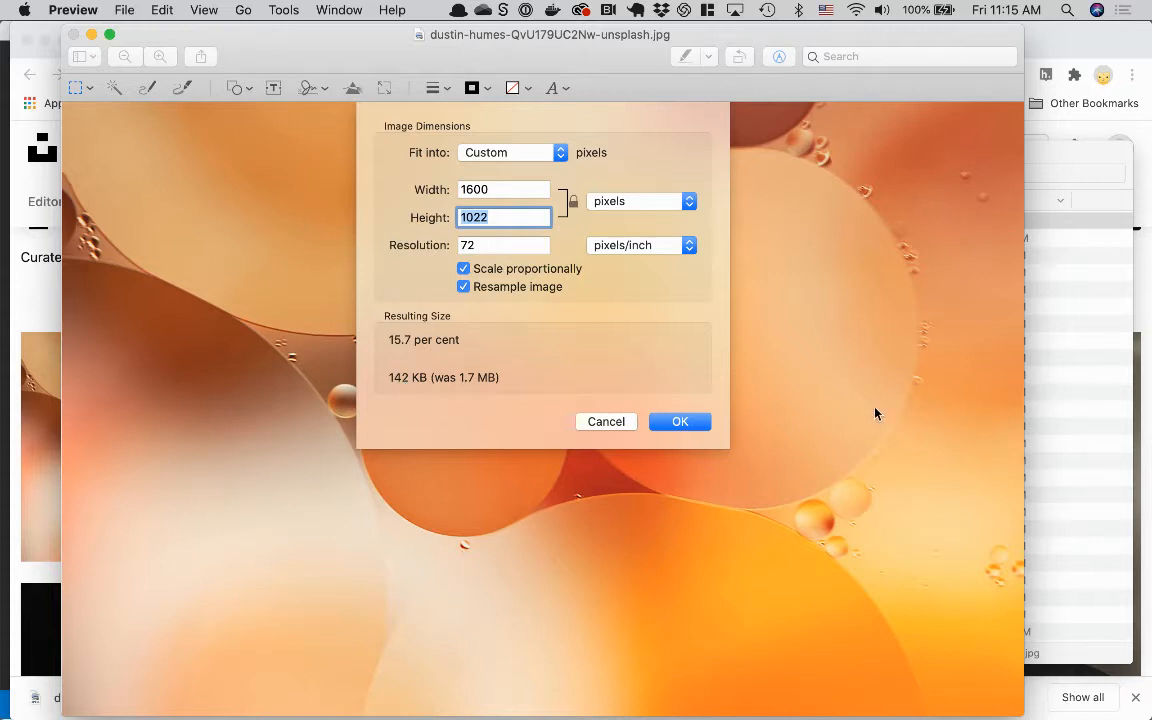
mouse_move(460, 640)
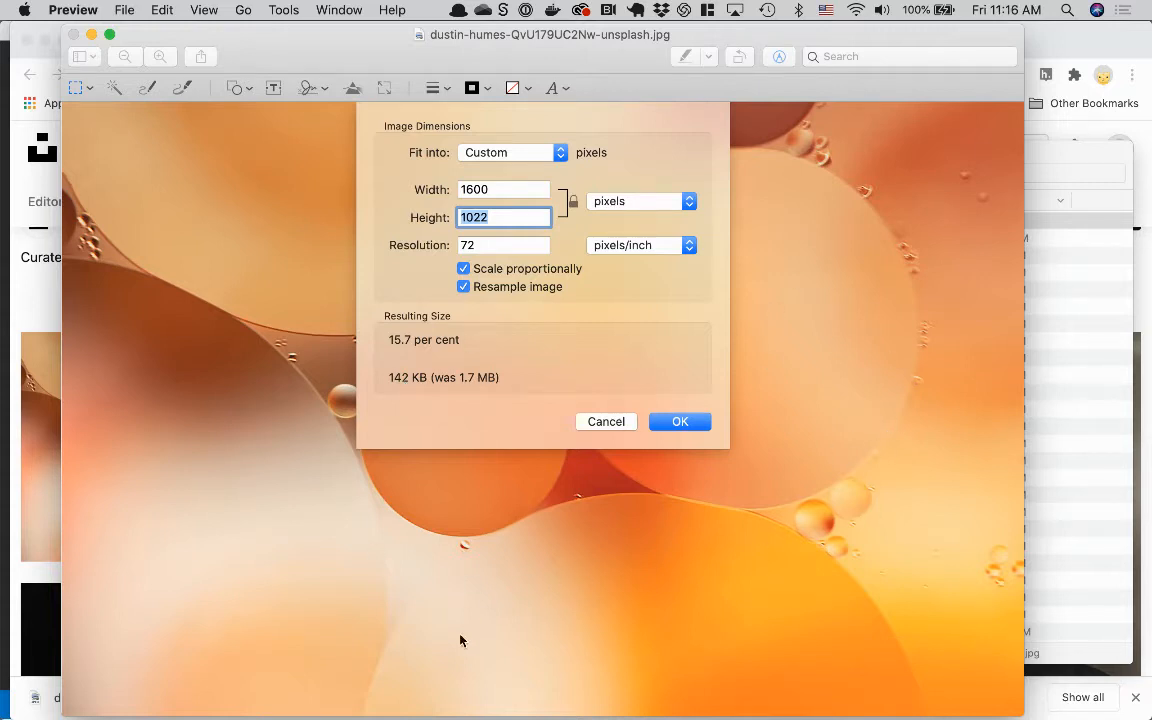
mouse_move(548, 518)
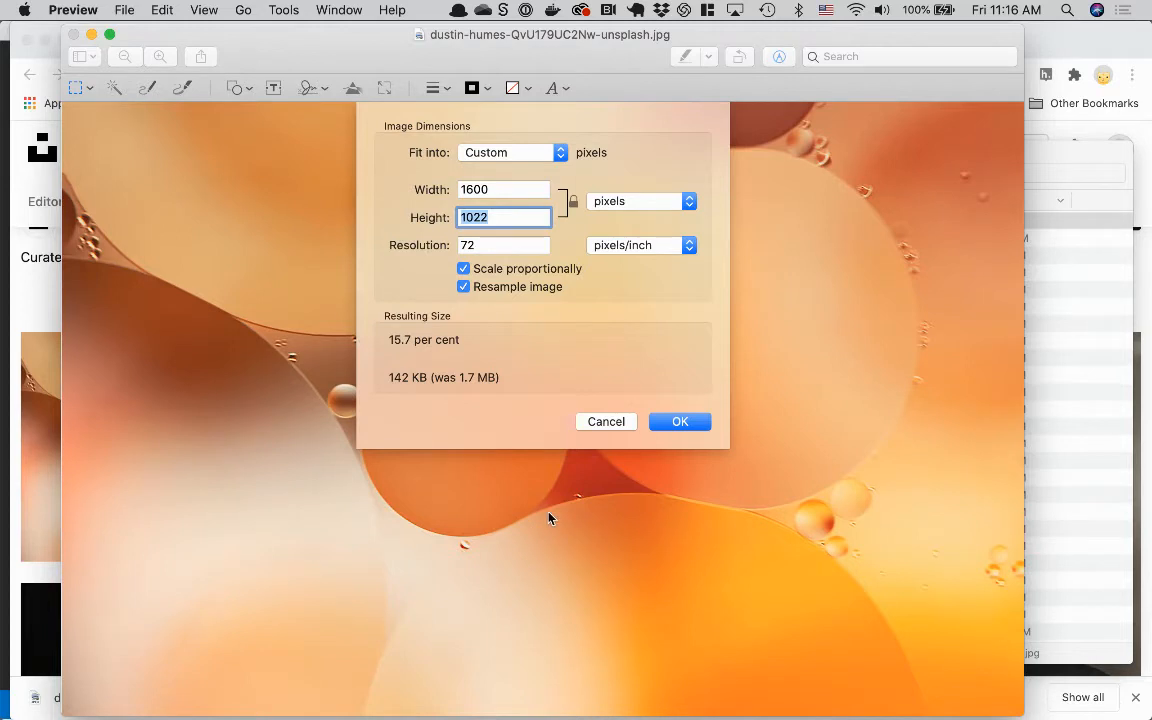
mouse_move(660, 420)
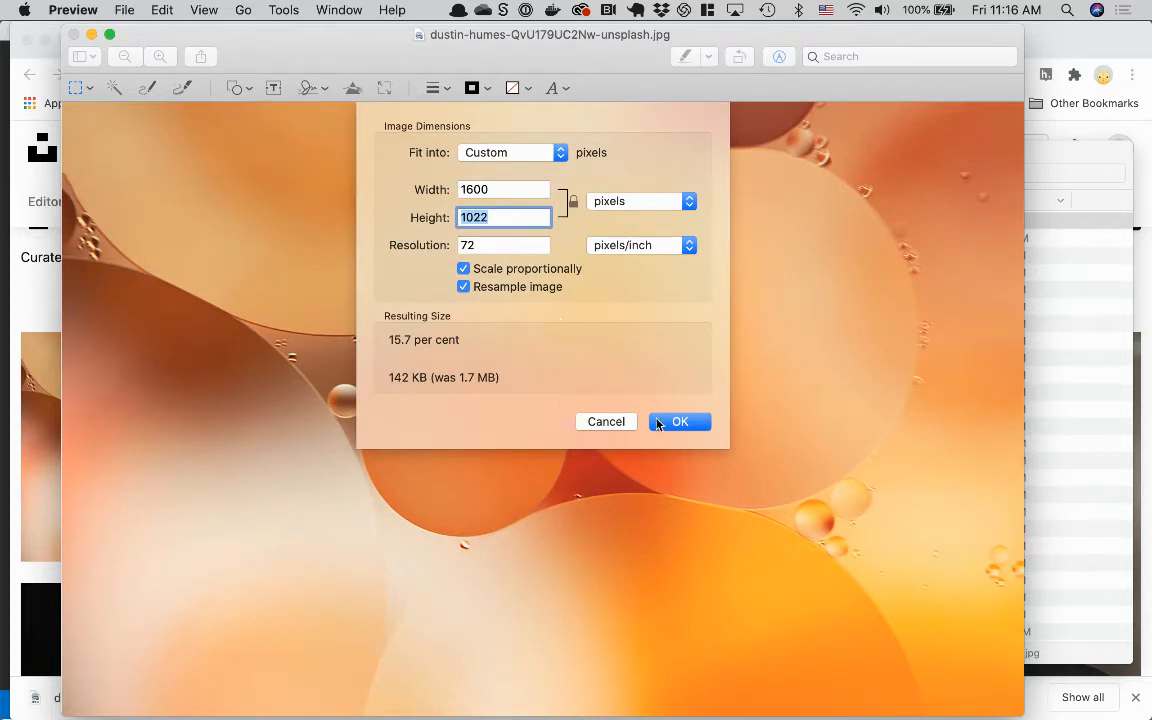
Apply and save the 1600 × 1022 resize, leaving the JPEG at 107 KB in Downloads.
click(680, 420)
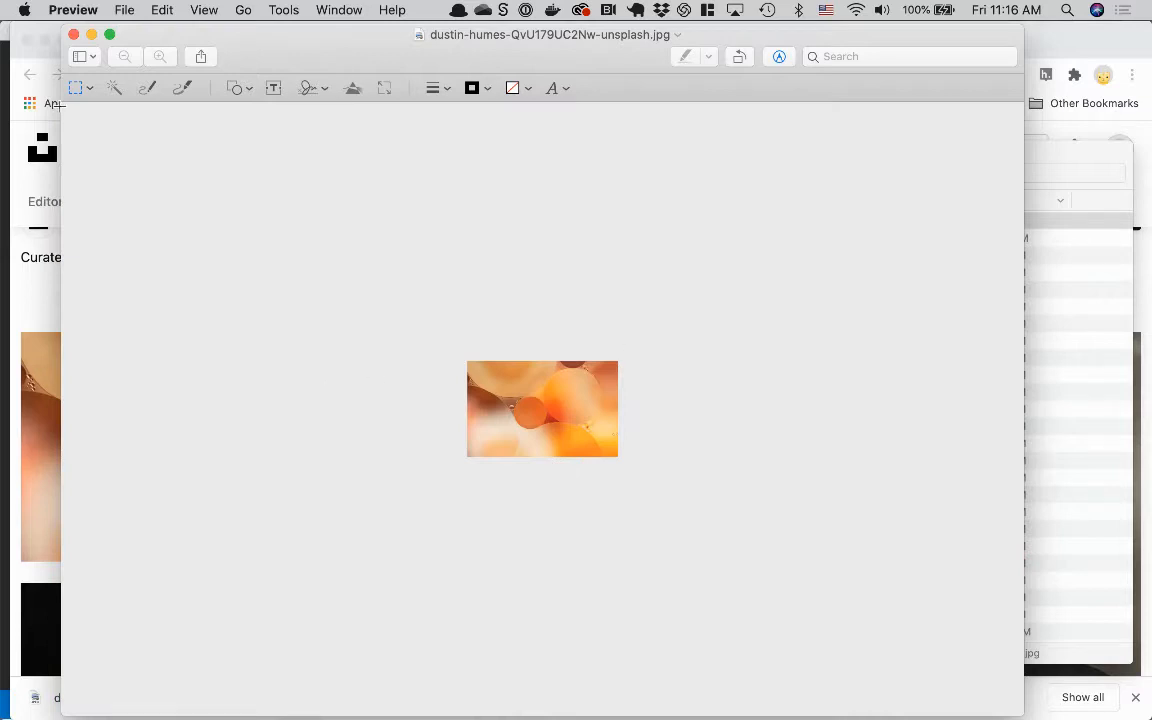
mouse_move(276, 32)
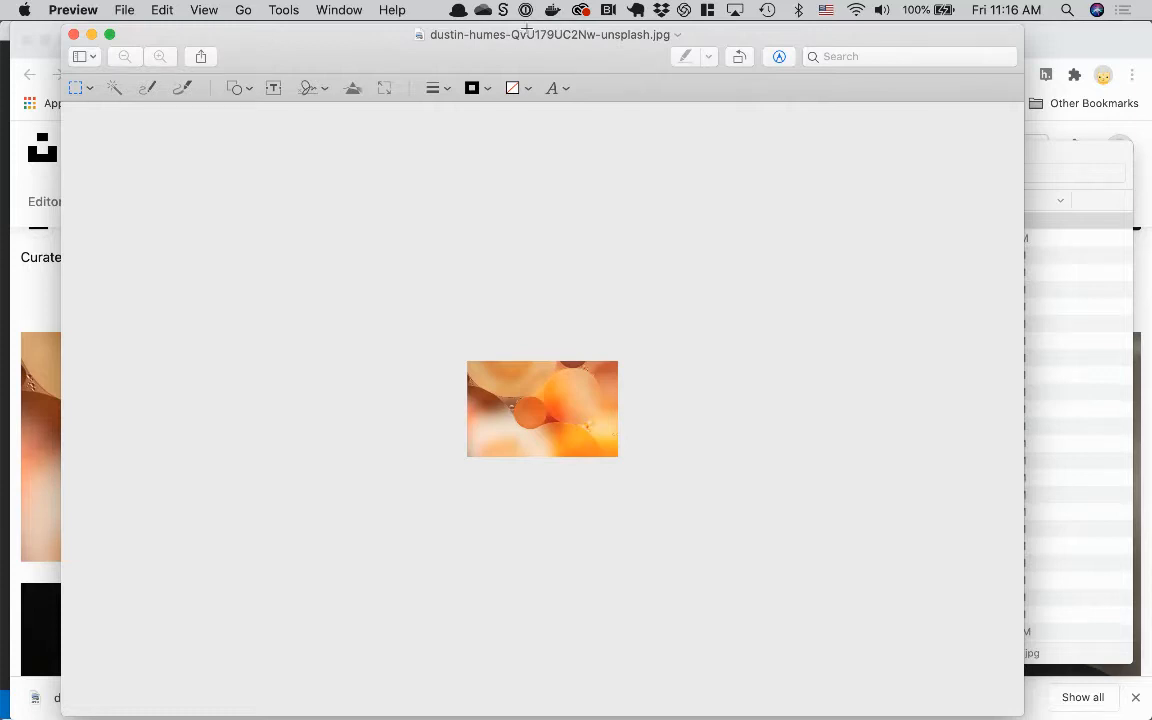
mouse_move(464, 62)
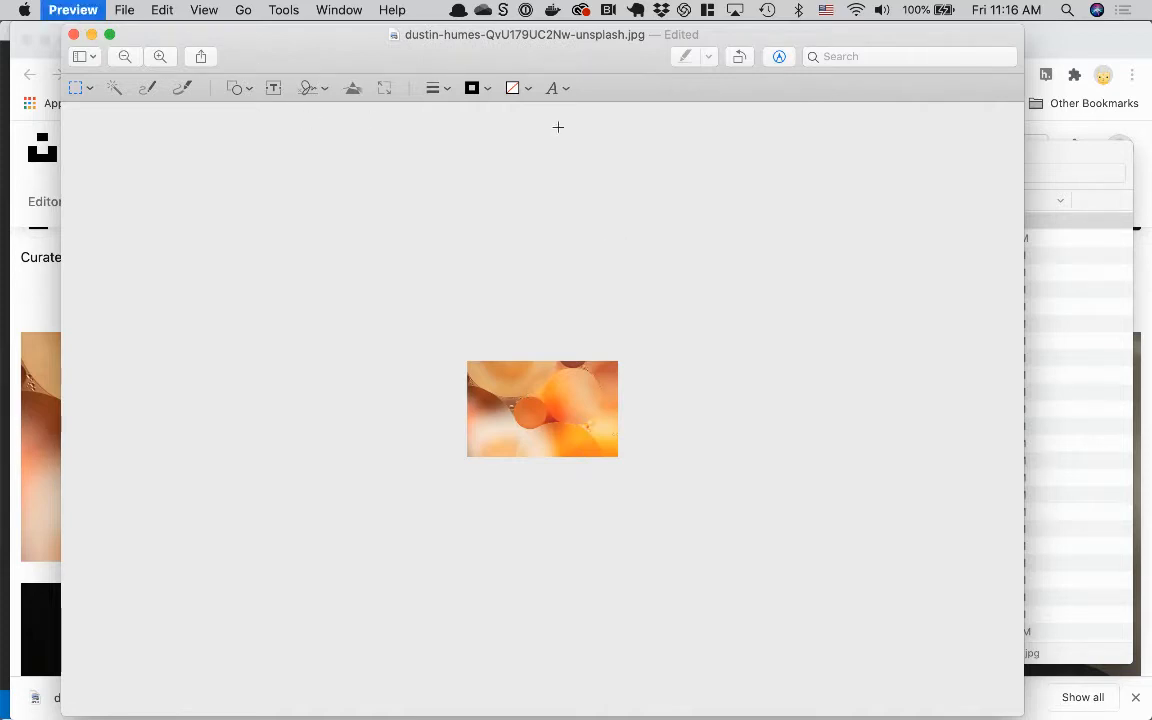
mouse_move(836, 192)
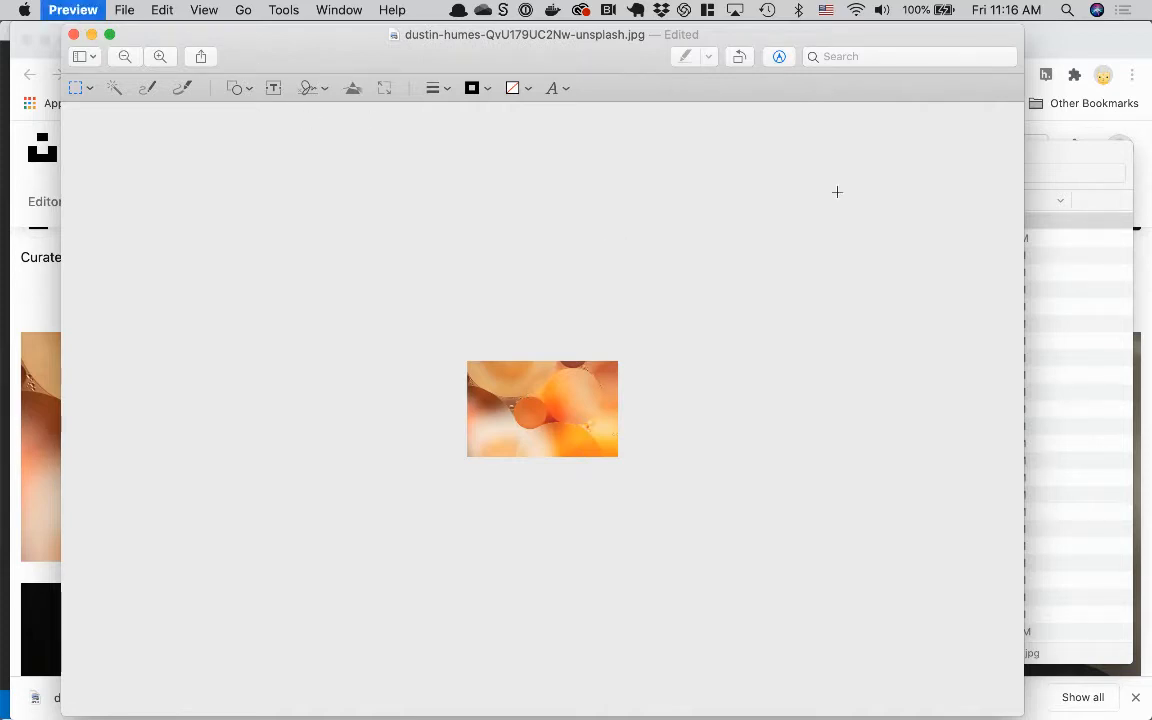
mouse_move(576, 380)
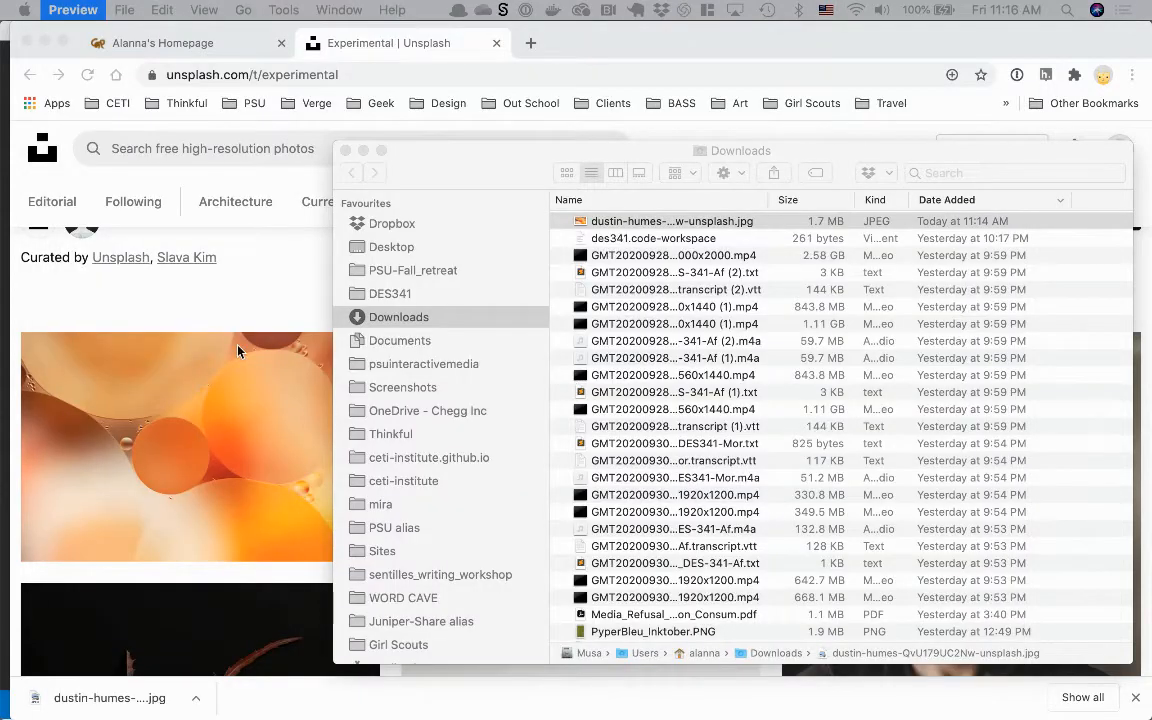
click(672, 220)
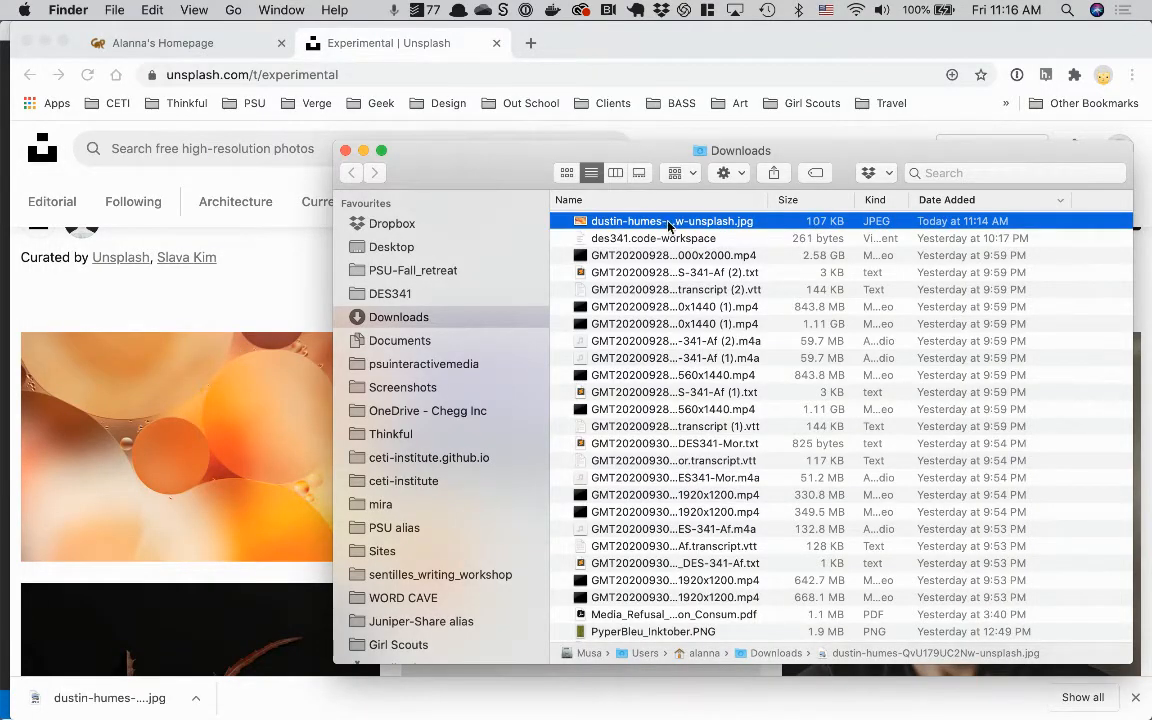
double_click(672, 220)
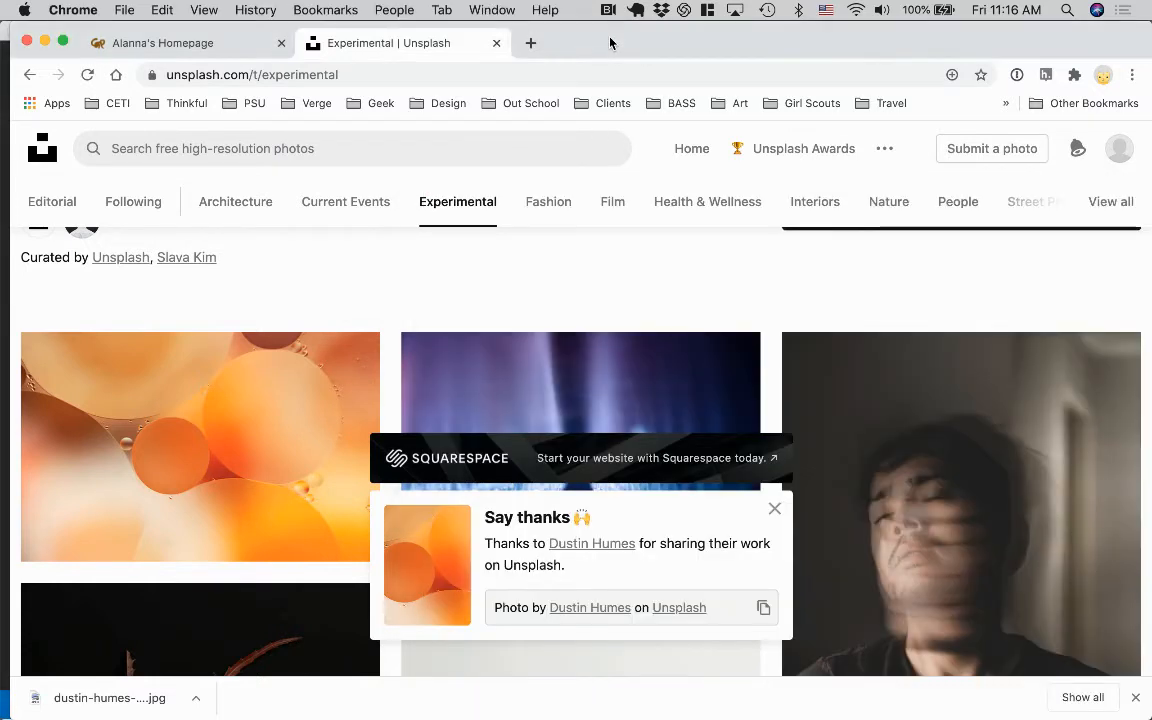
Compress the JPEG on tinypng.com from 107.5 KB to 39.9 KB and download the zip.
click(532, 44)
text(tinypng.com)
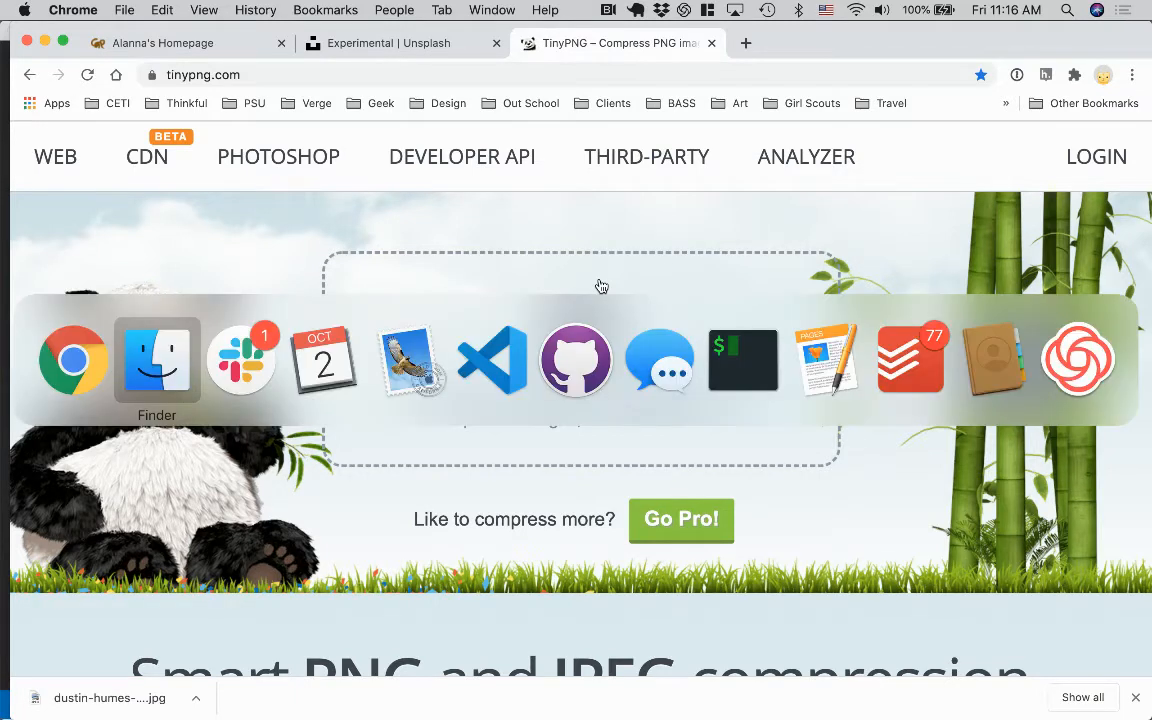
click(156, 360)
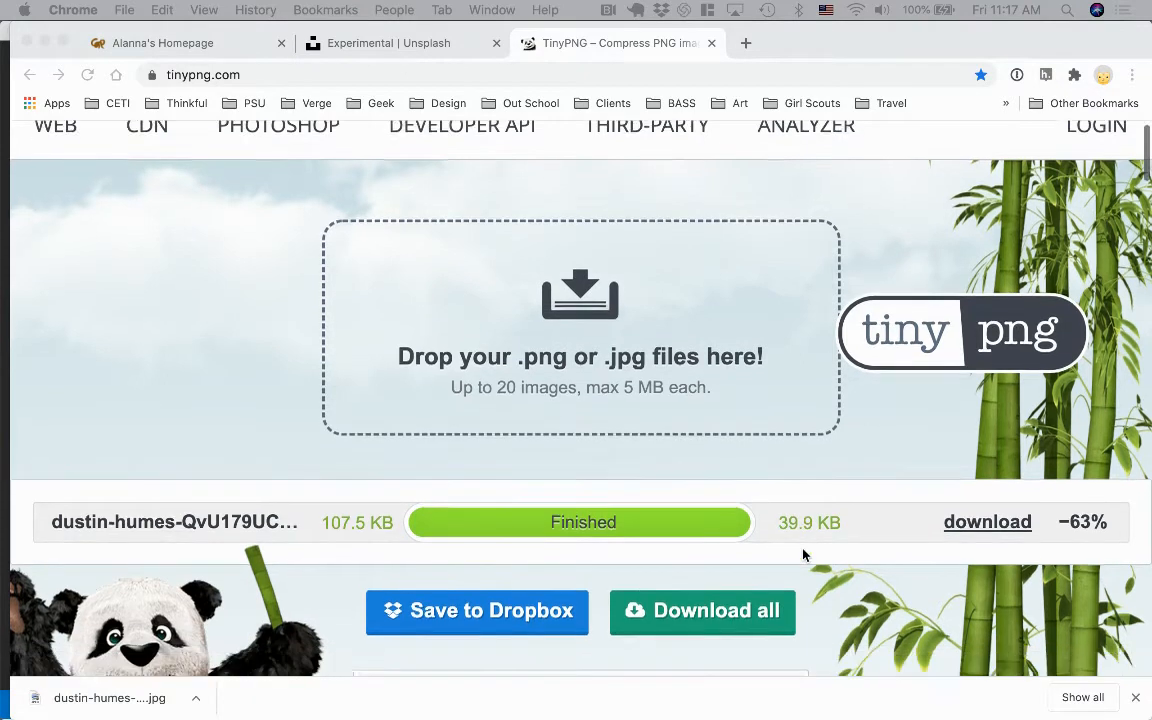
scroll(down, 3)
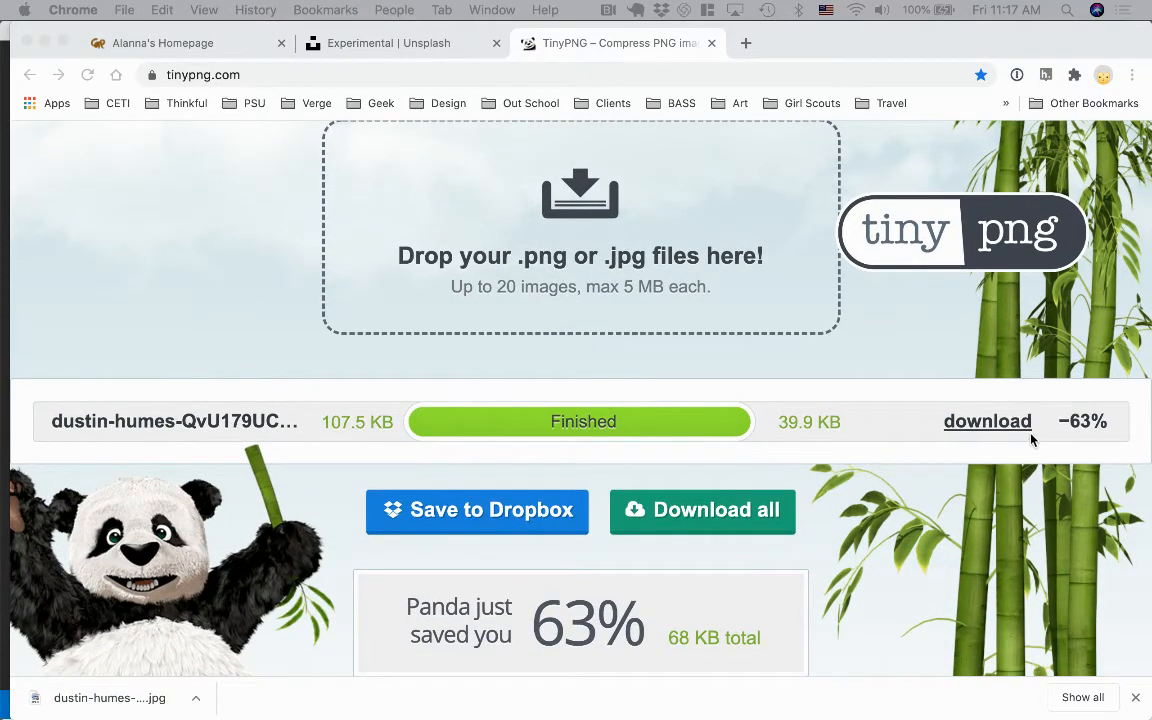
mouse_move(548, 238)
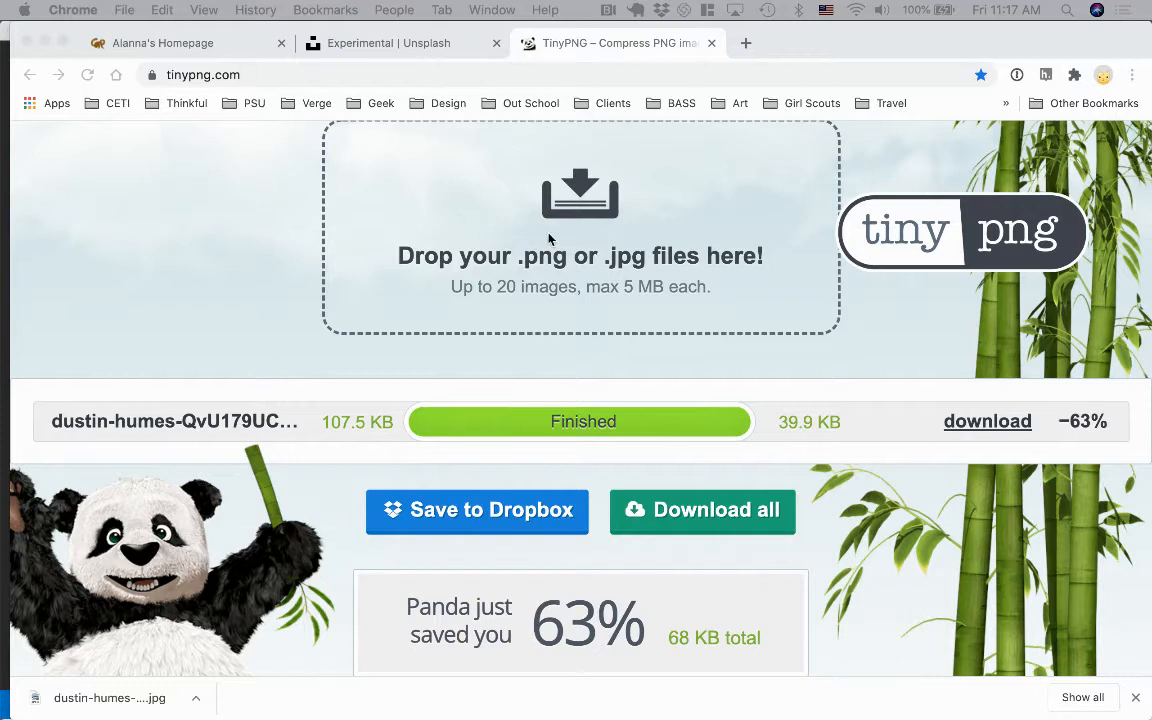
mouse_move(784, 448)
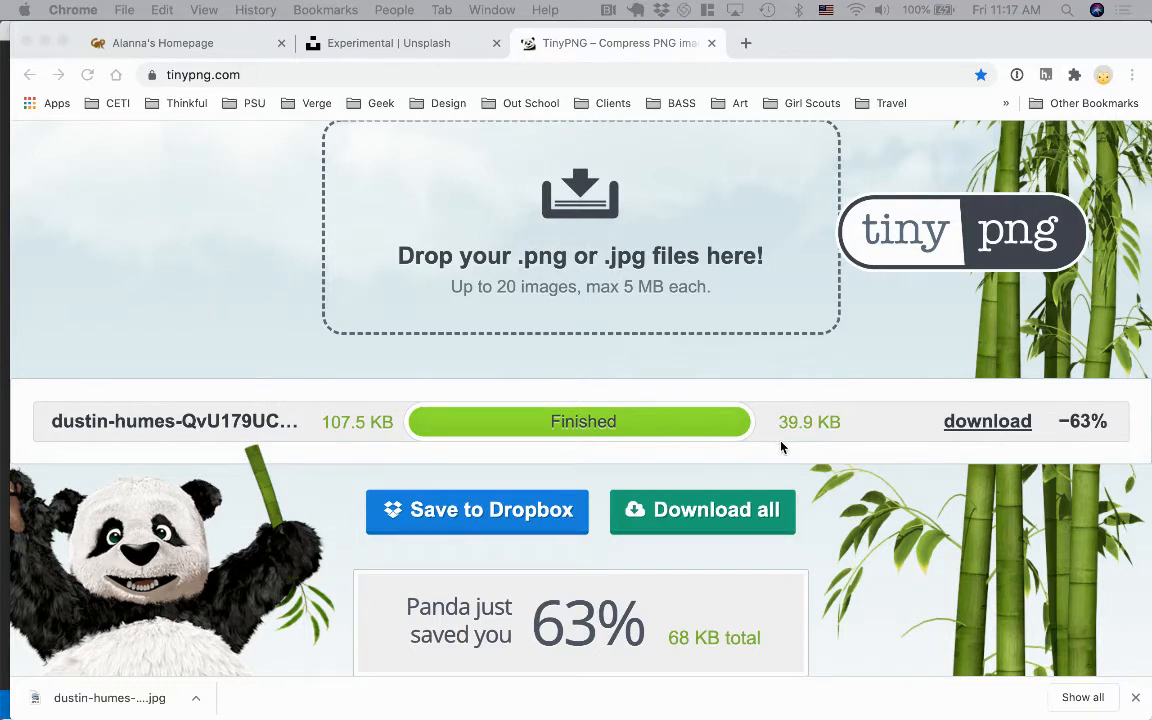
mouse_move(776, 140)
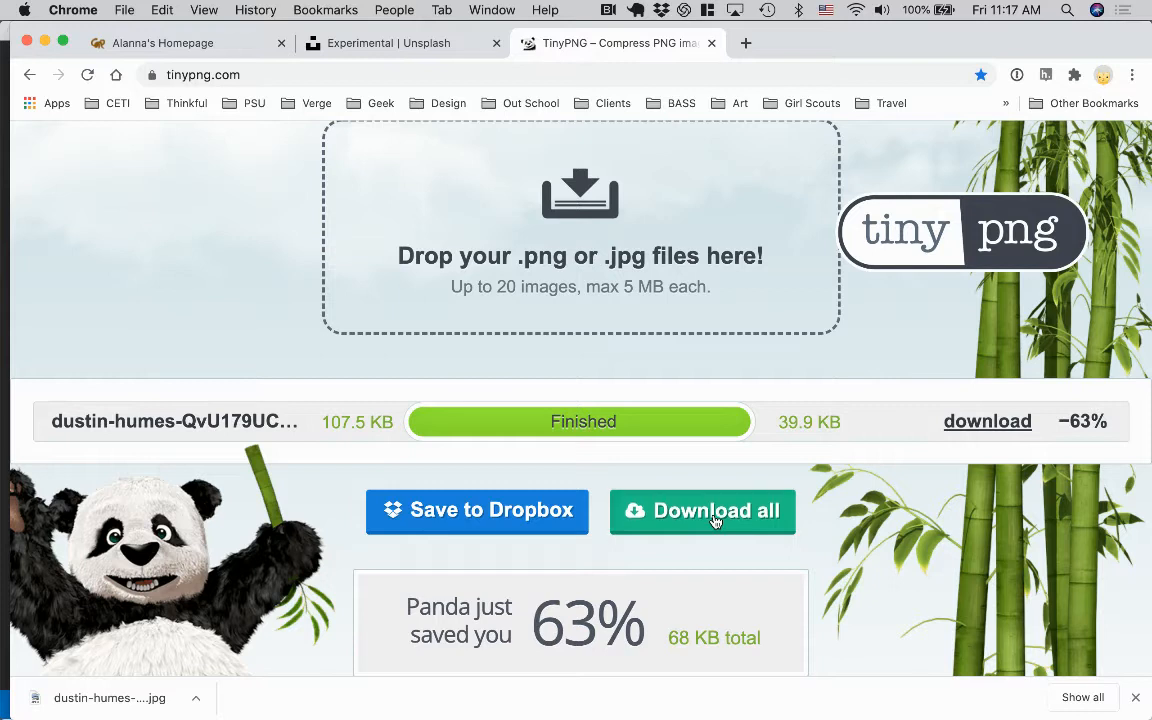
click(702, 512)
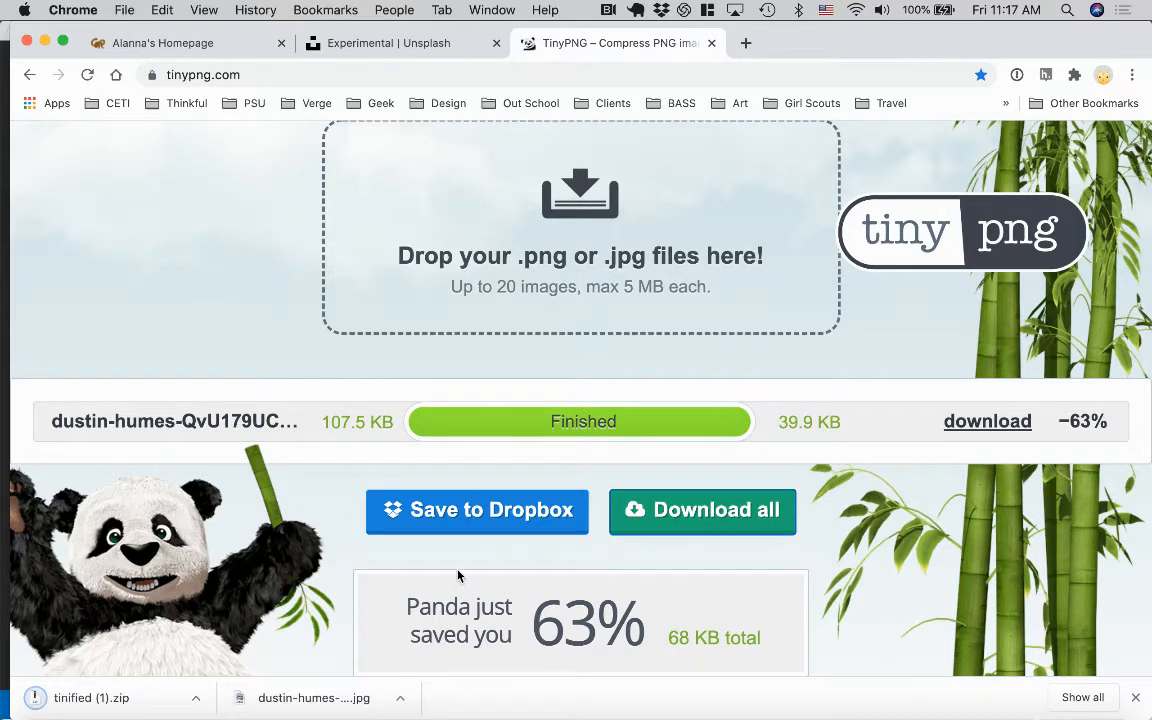
scroll(down, 3)
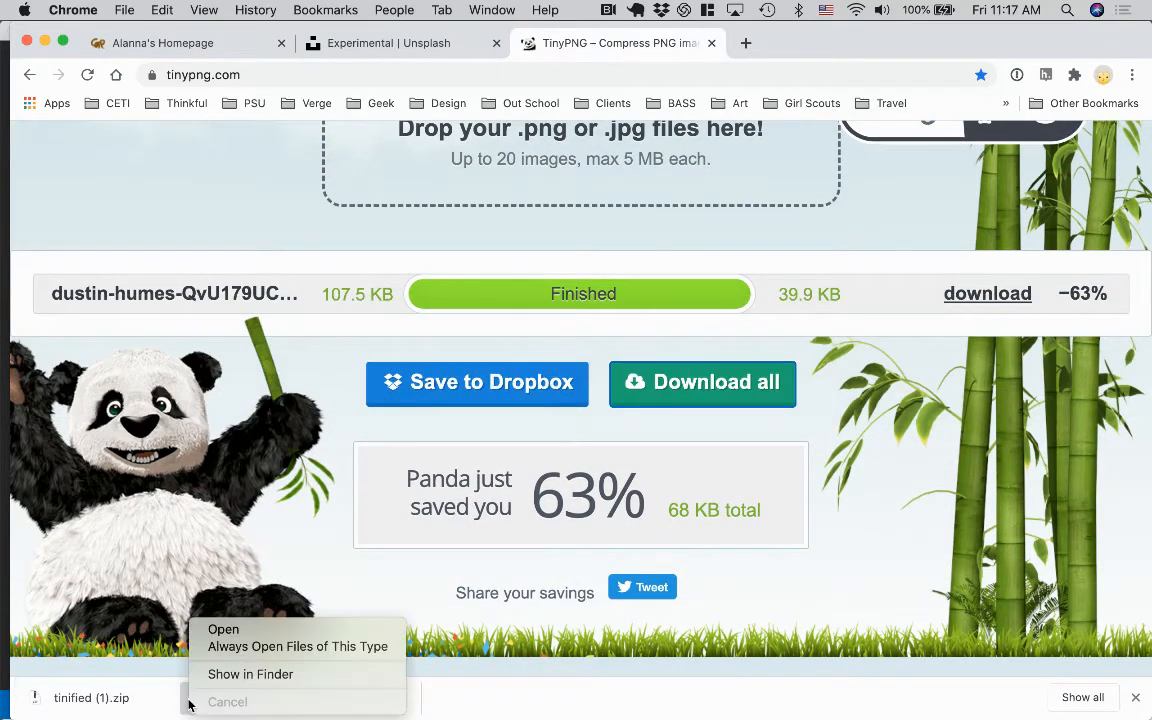
Unzip the tinified photo, then browse to DES341 > alannacodes.github.io > images.
click(250, 674)
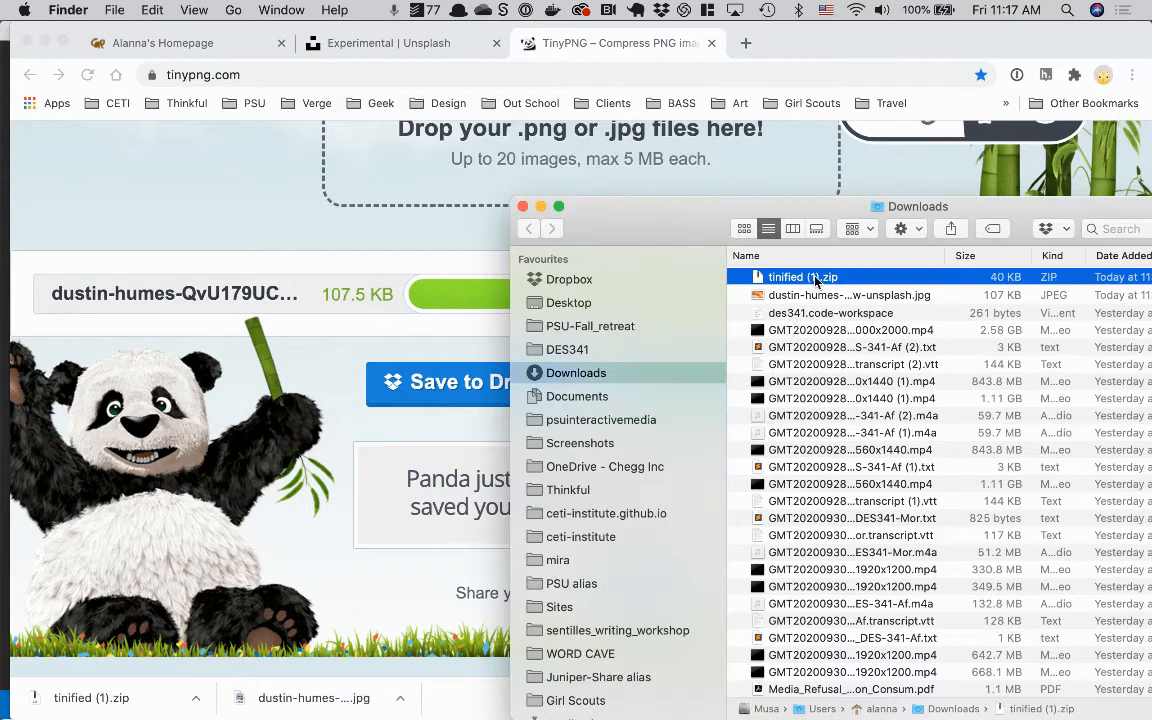
double_click(804, 276)
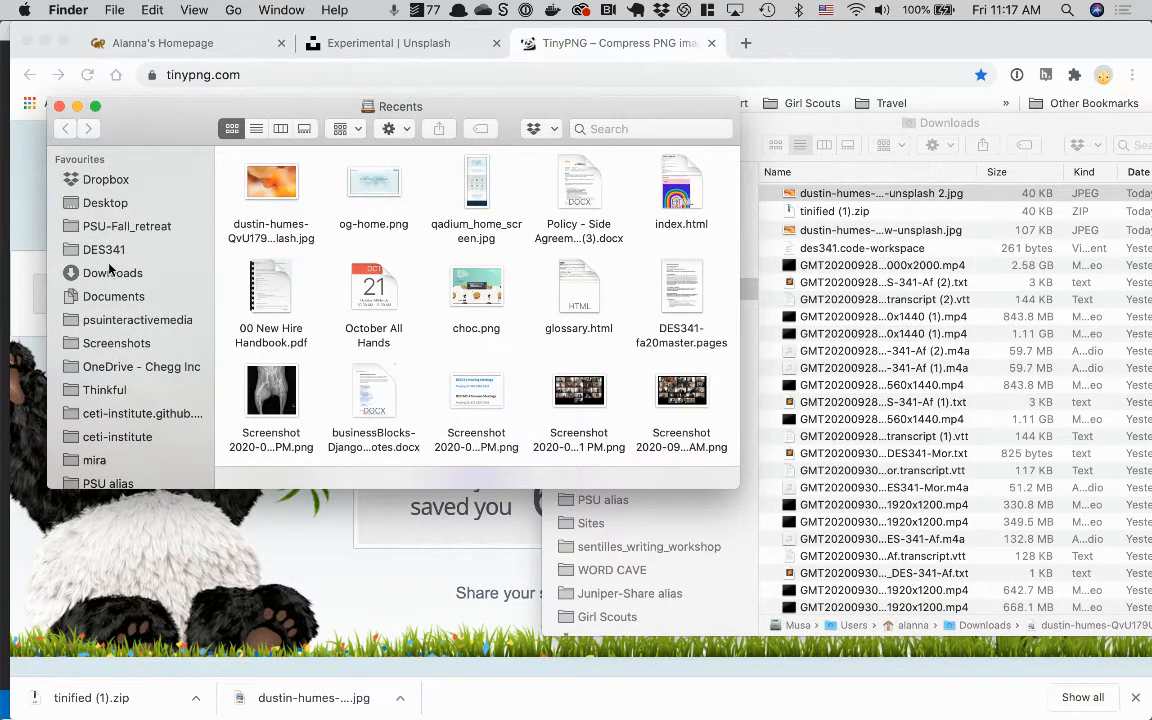
click(104, 248)
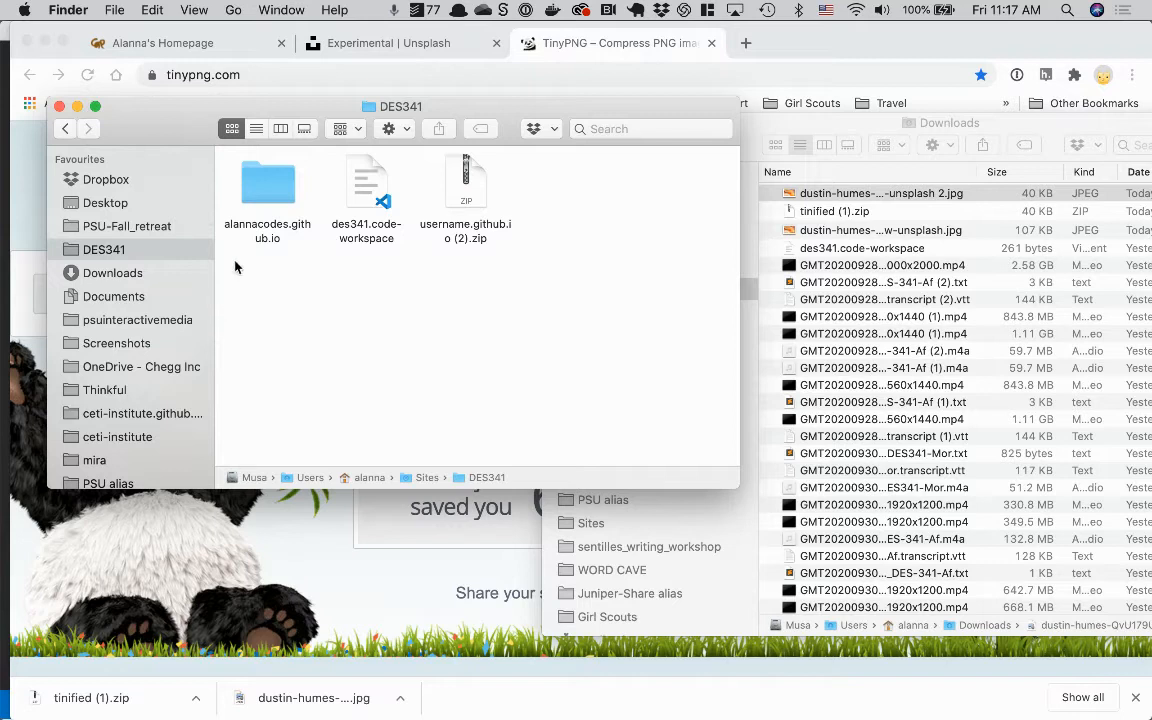
double_click(268, 190)
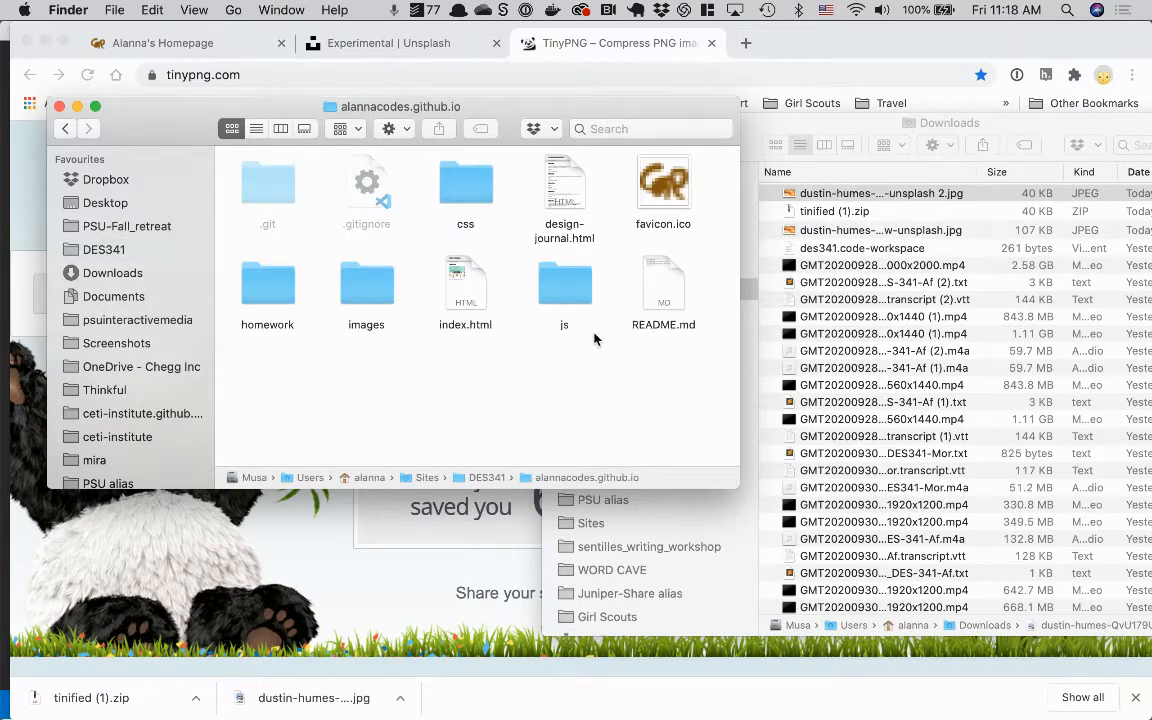
double_click(366, 284)
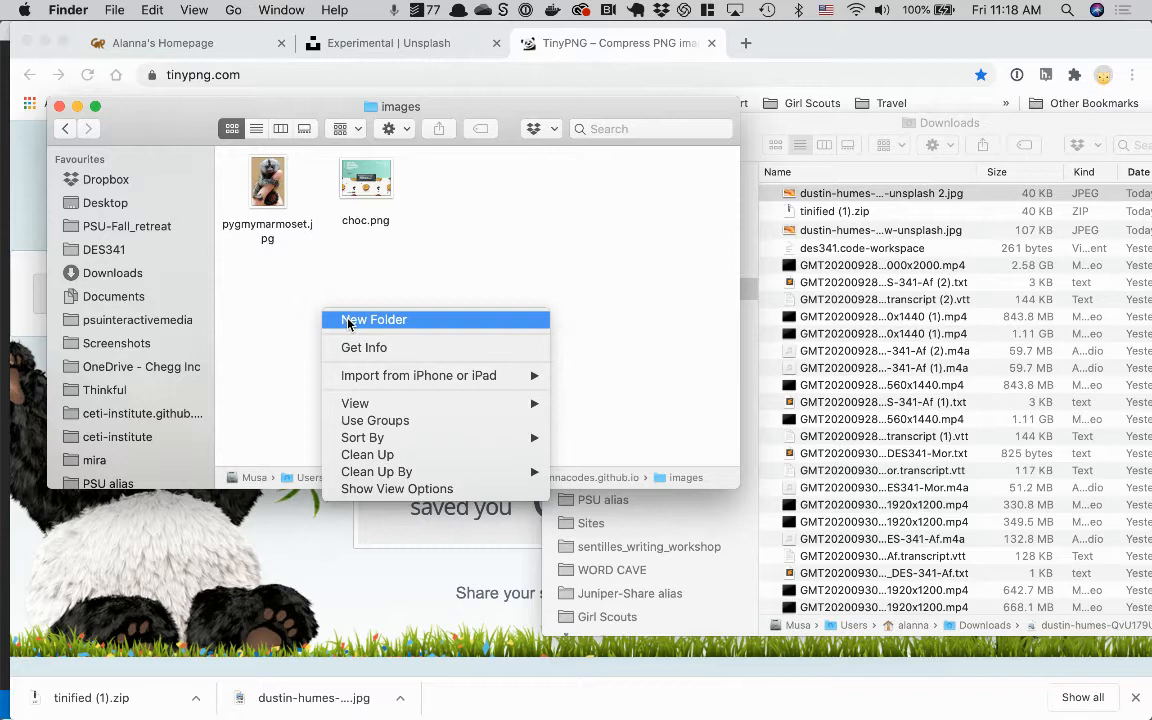
Create a new folder named banners inside the images folder.
click(364, 304)
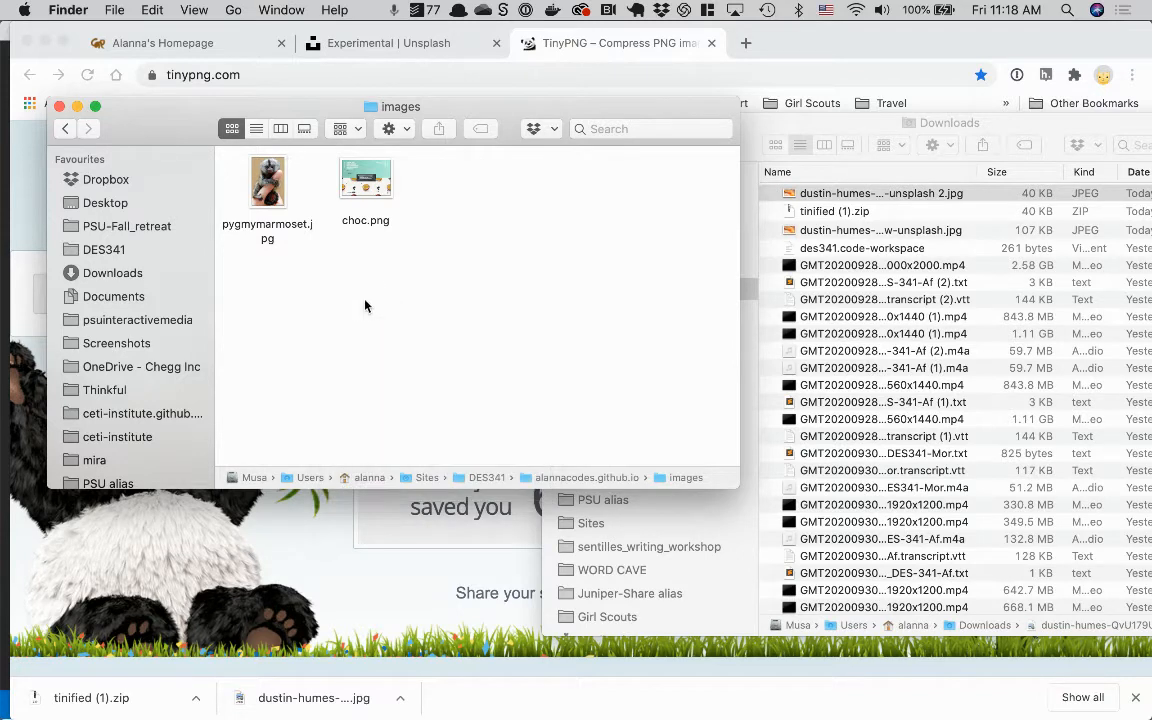
right_click(310, 292)
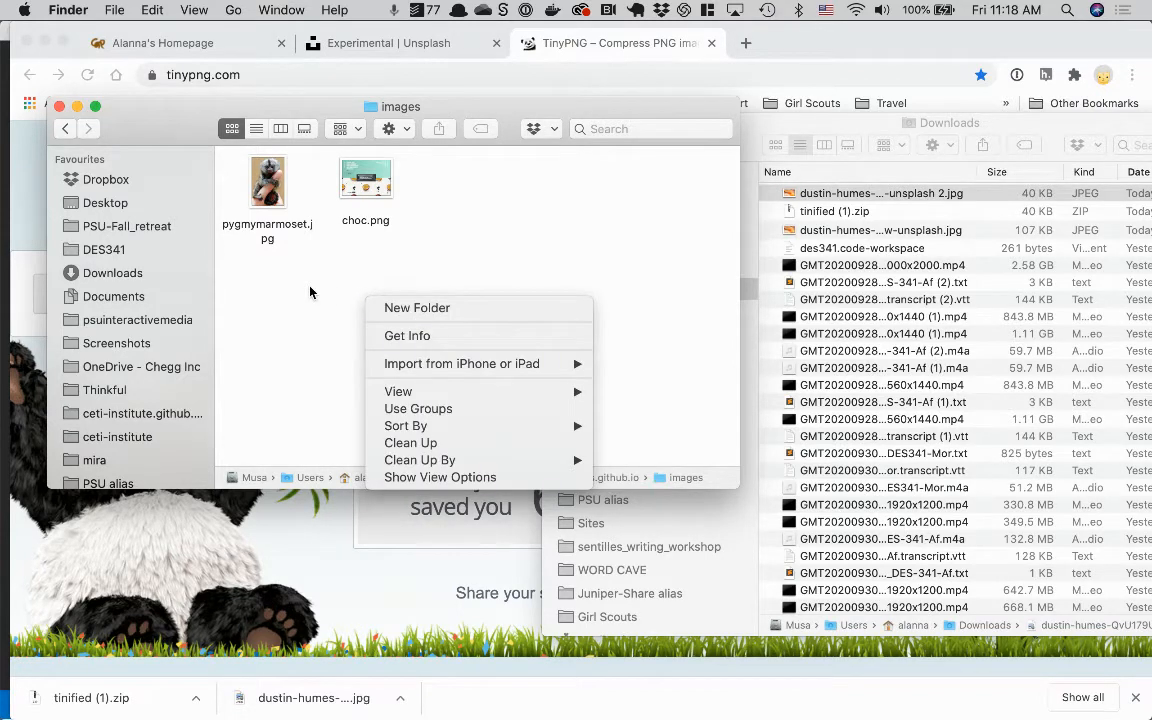
click(114, 8)
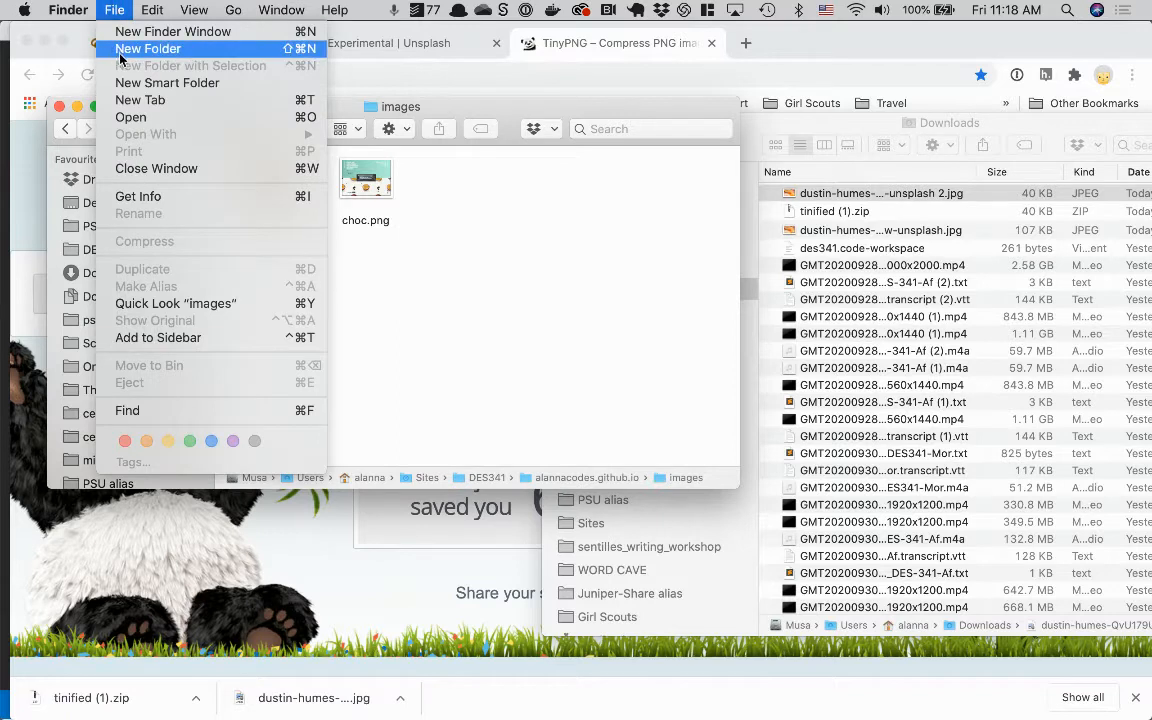
click(148, 48)
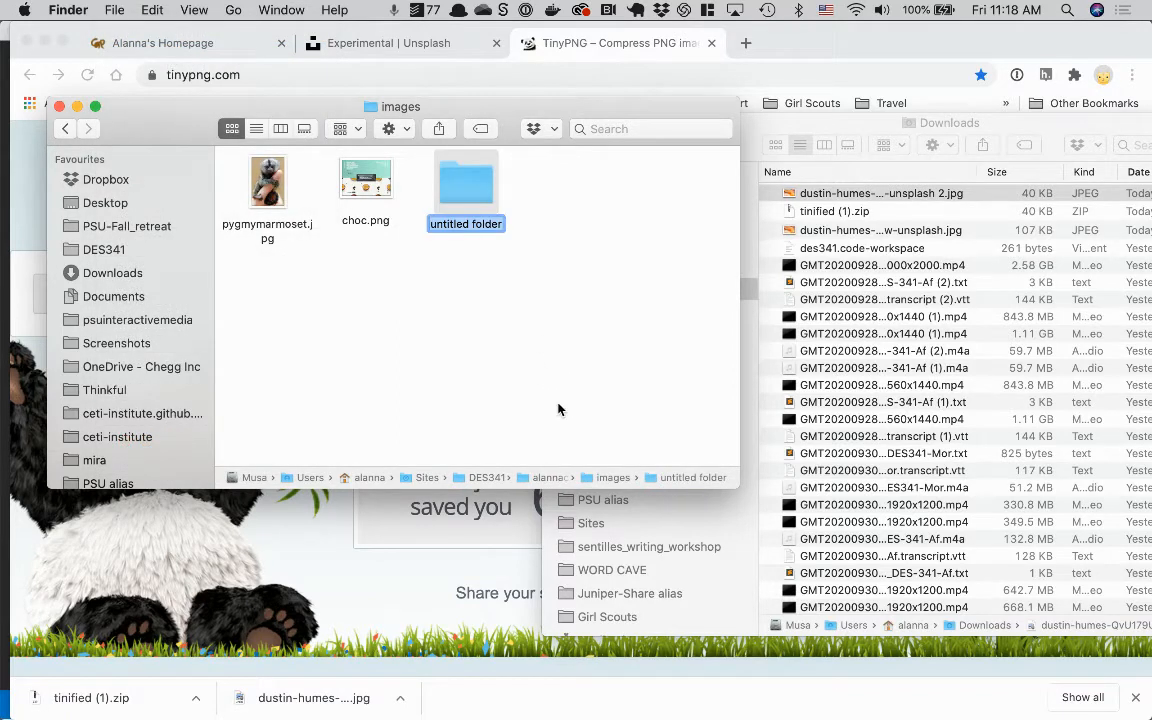
text(banners)
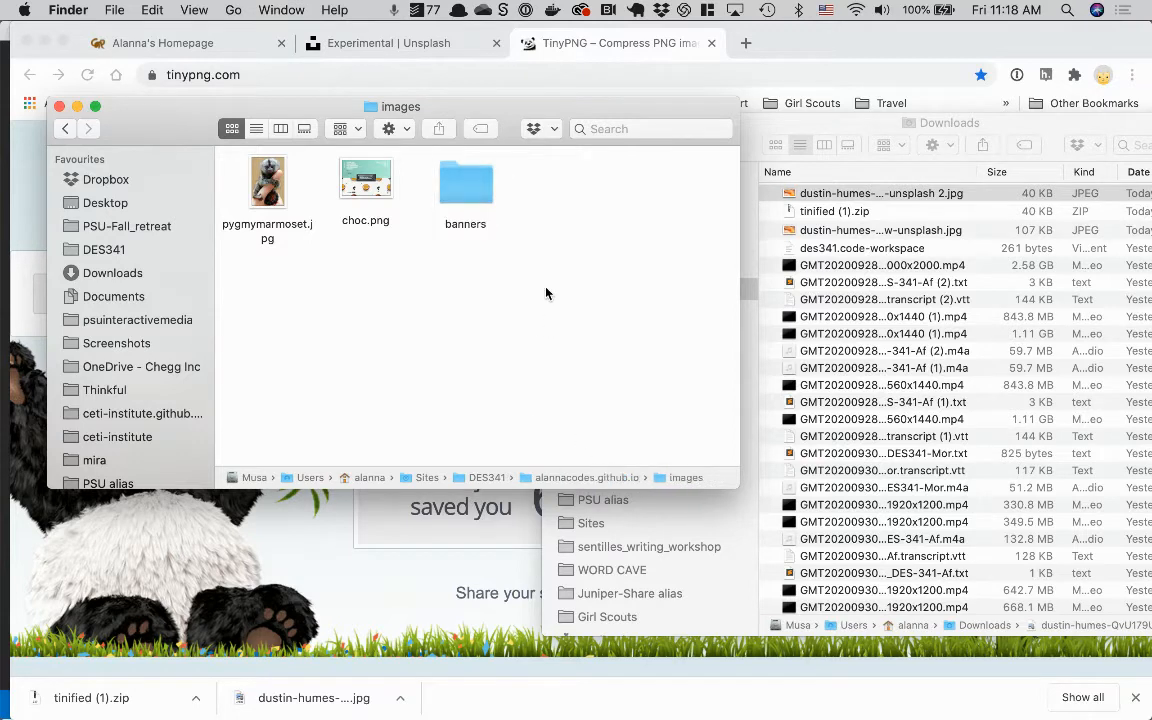
mouse_move(530, 324)
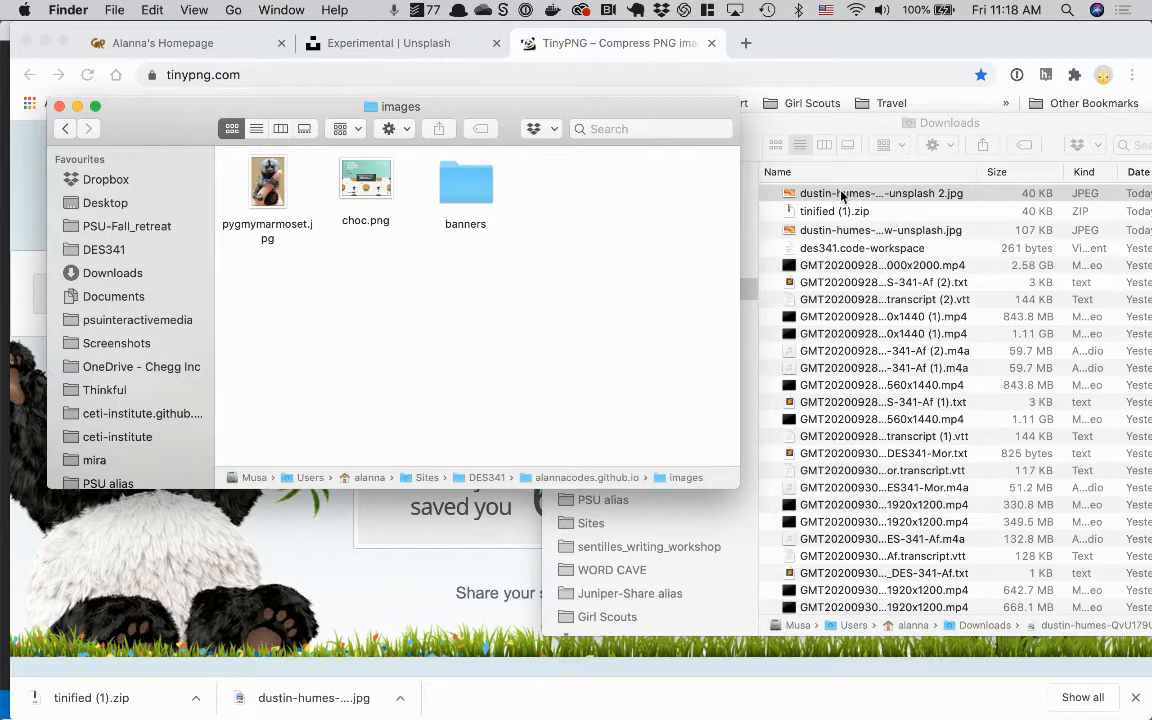
Move the compressed JPEG into banners and rename it without the trailing ' 2'.
double_click(464, 182)
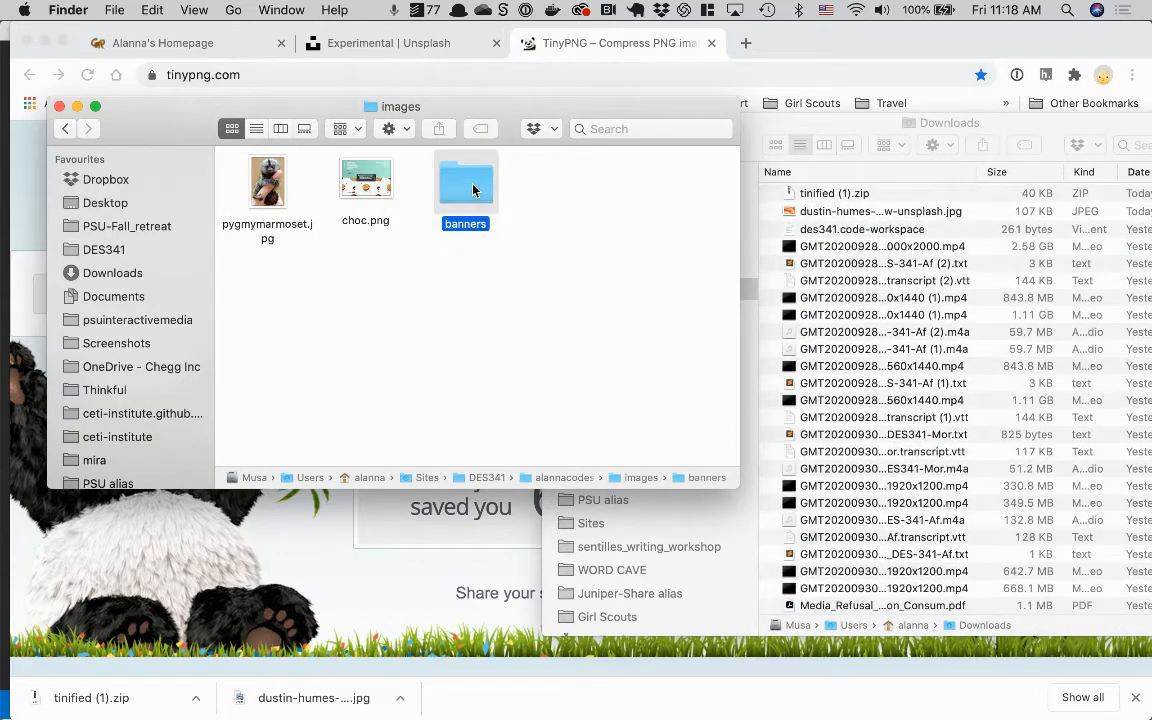
double_click(464, 180)
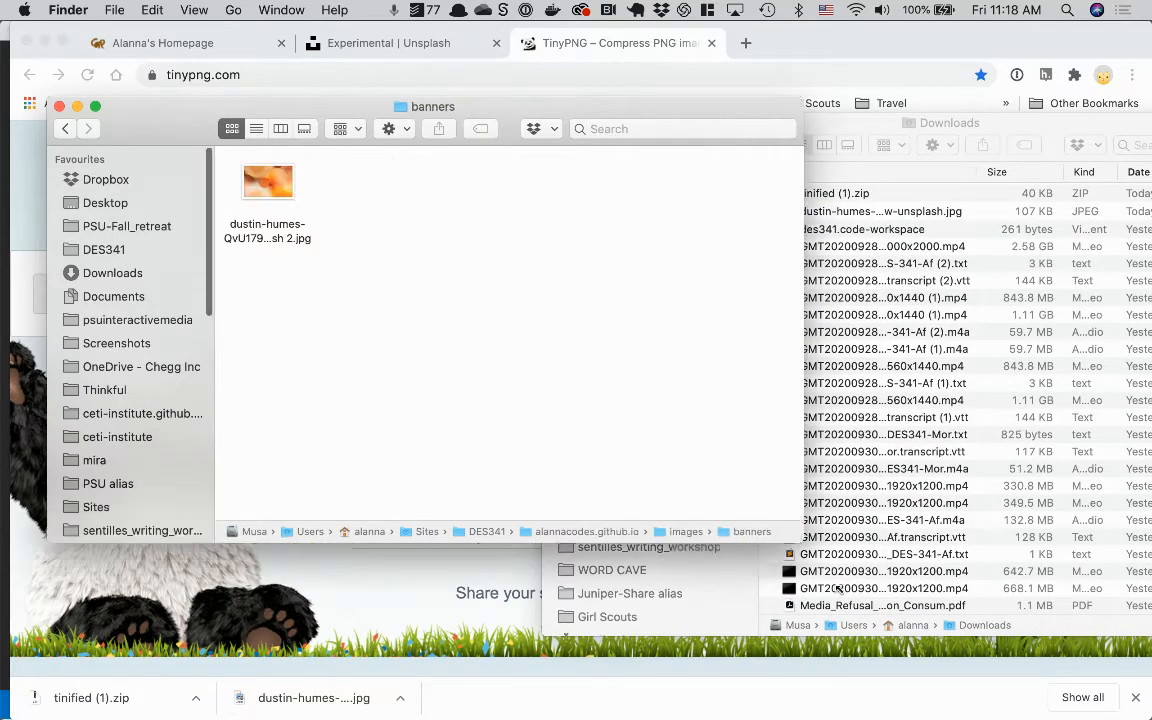
click(268, 180)
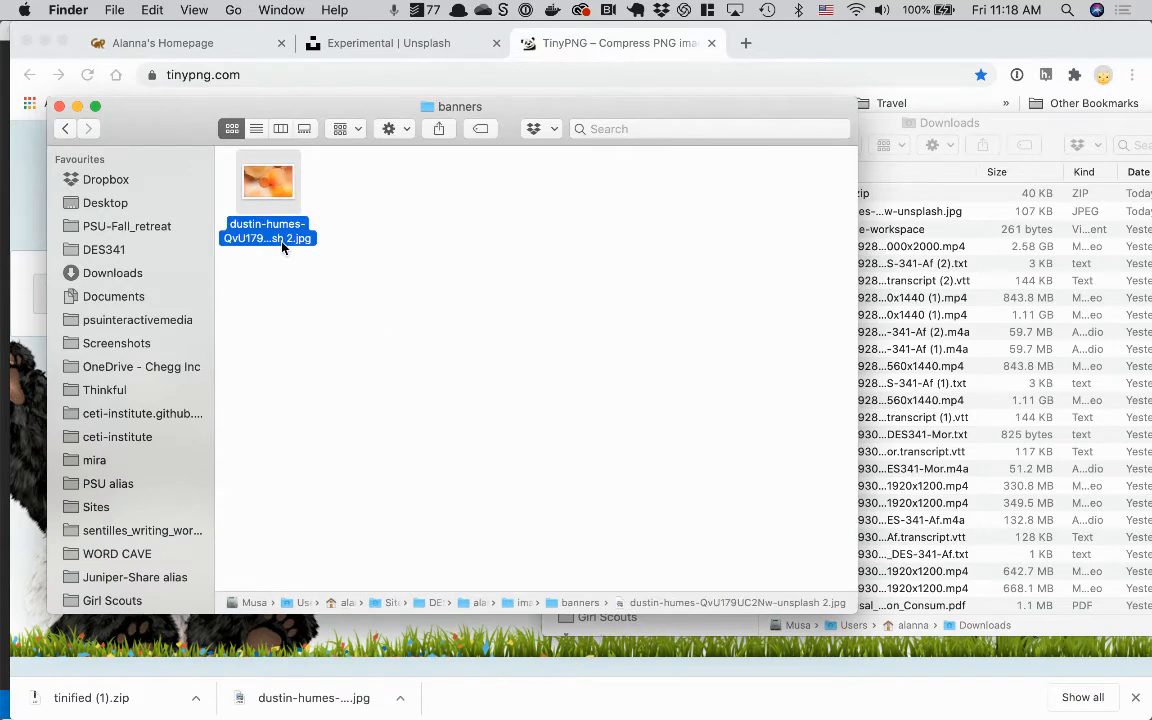
double_click(268, 236)
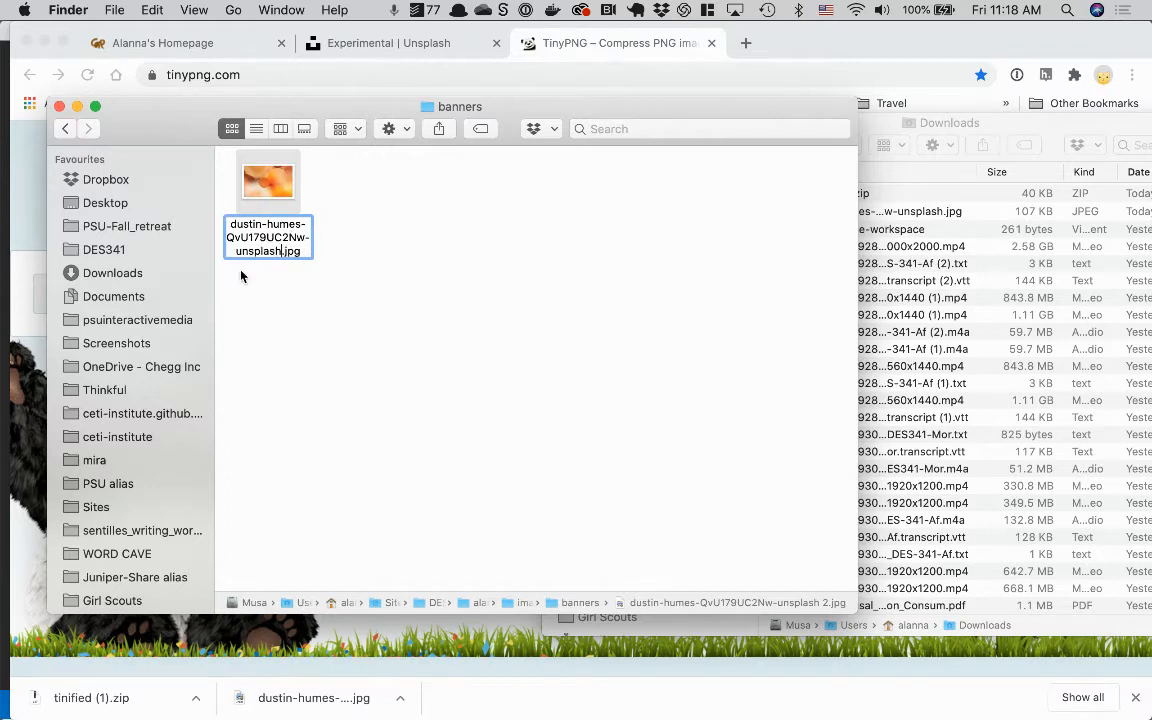
mouse_move(362, 304)
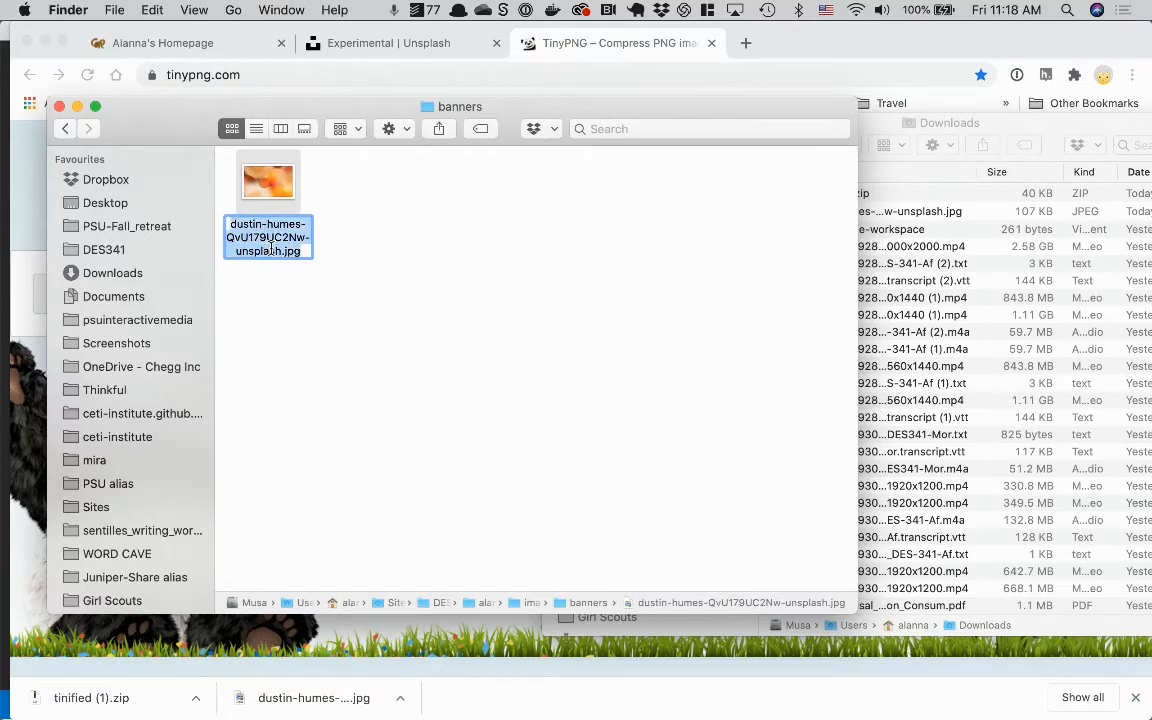
click(384, 296)
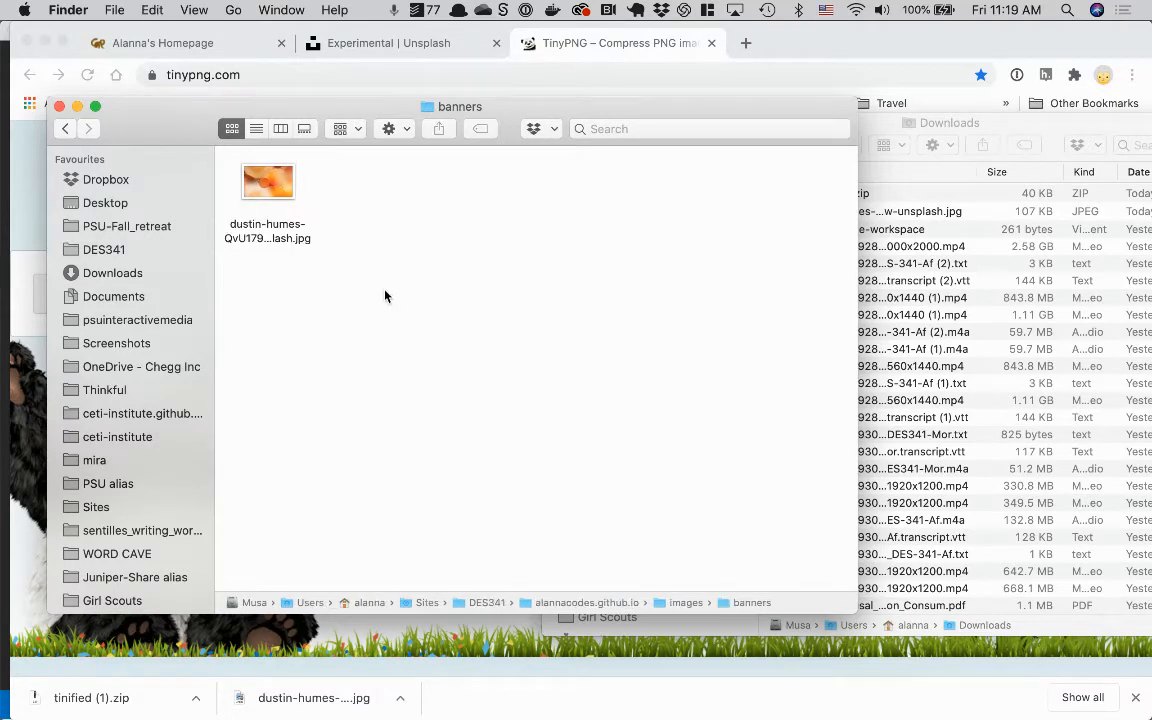
mouse_move(484, 216)
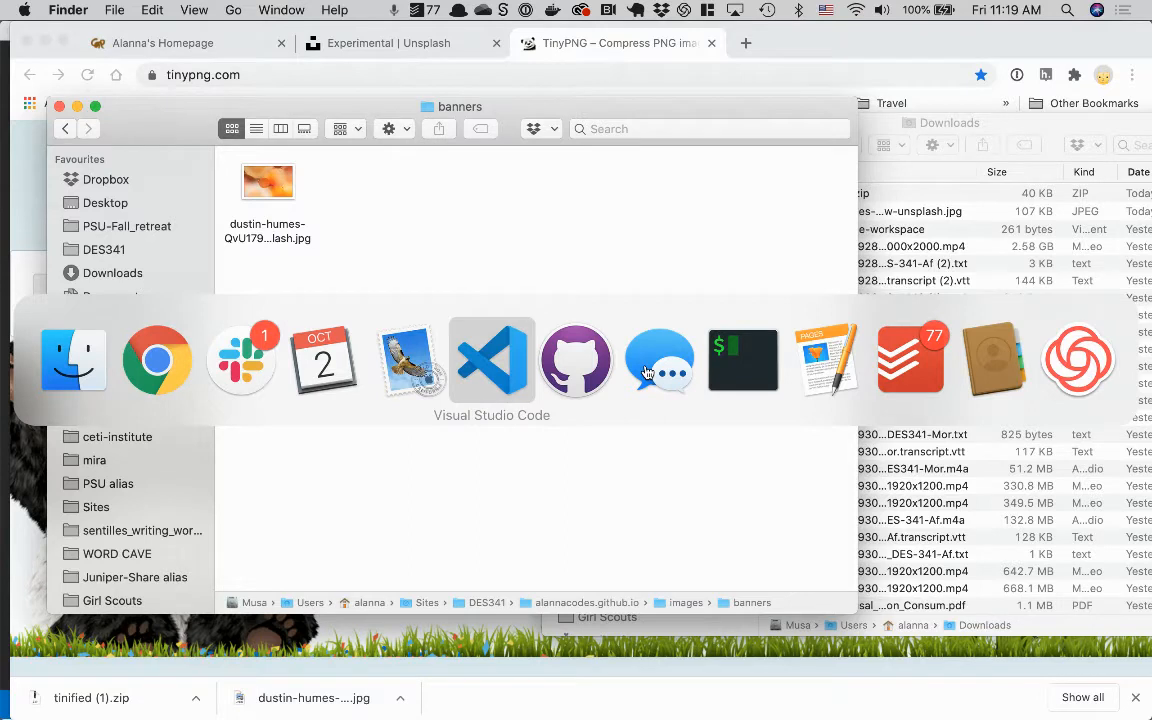
Scroll through style.css, then review the header's h1 in index.html.
click(492, 360)
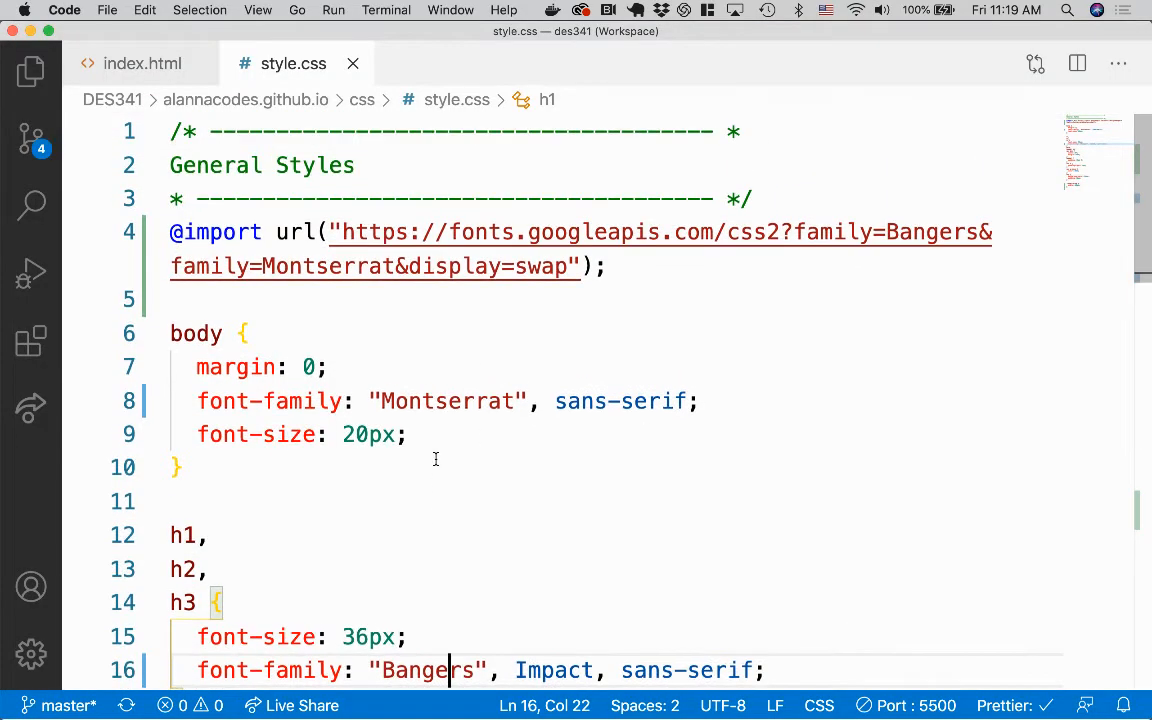
scroll(down, 3)
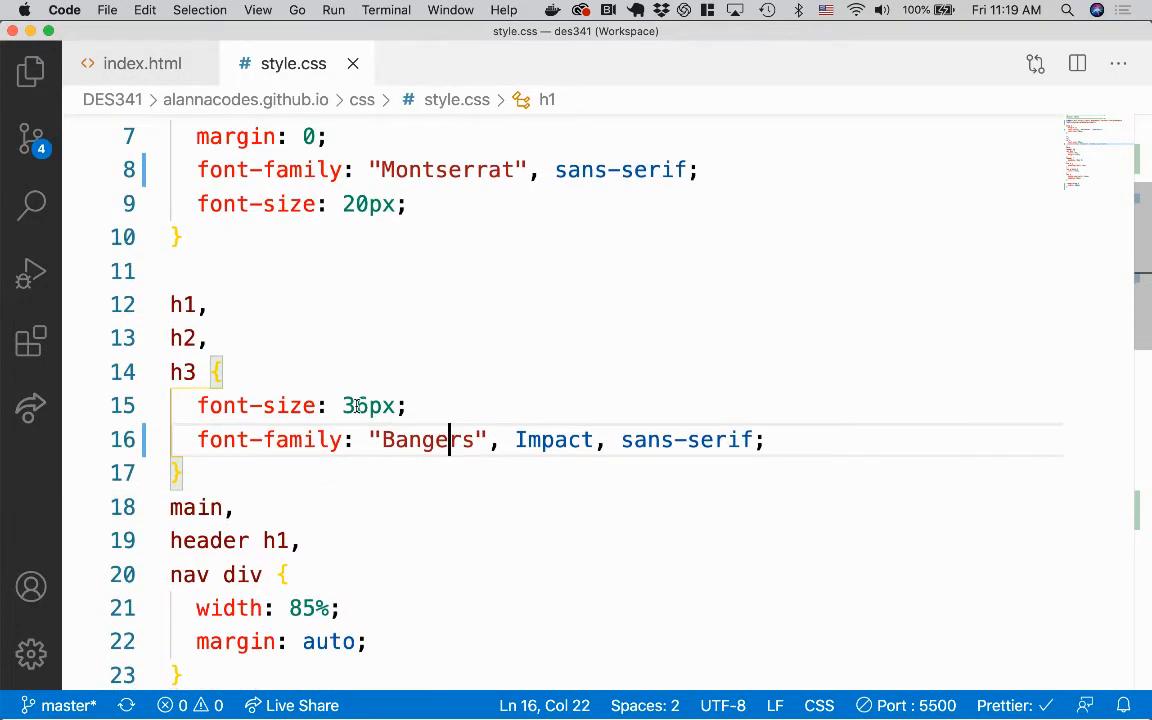
scroll(down, 3)
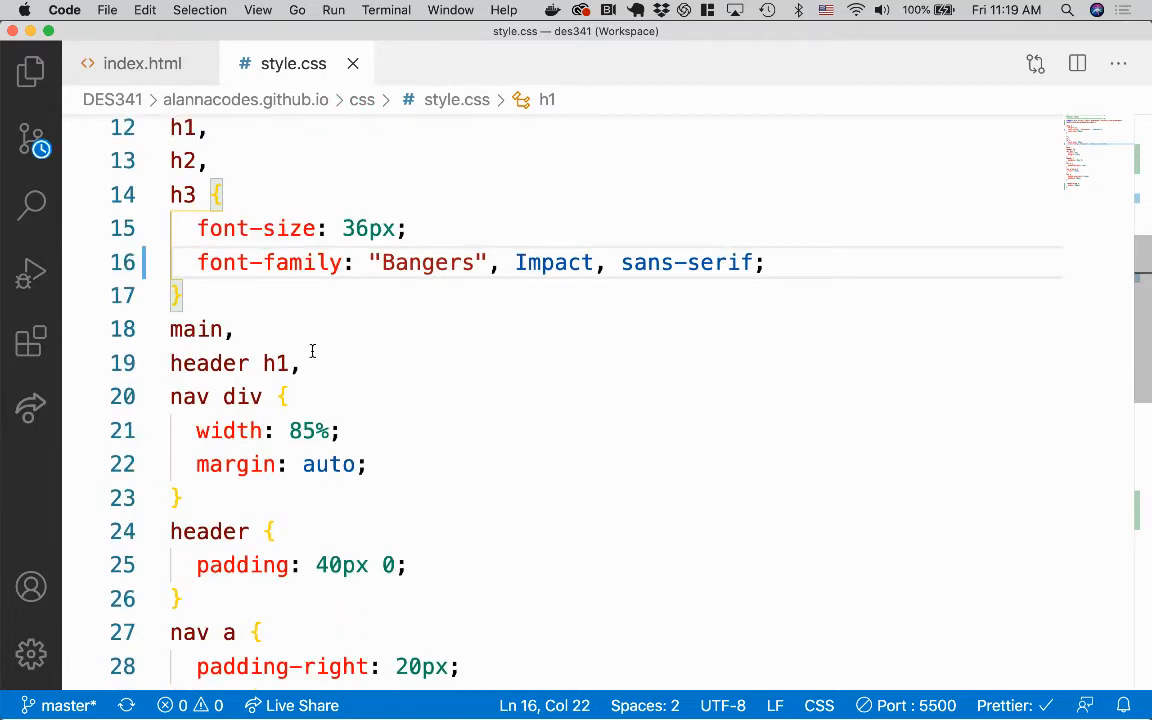
click(142, 62)
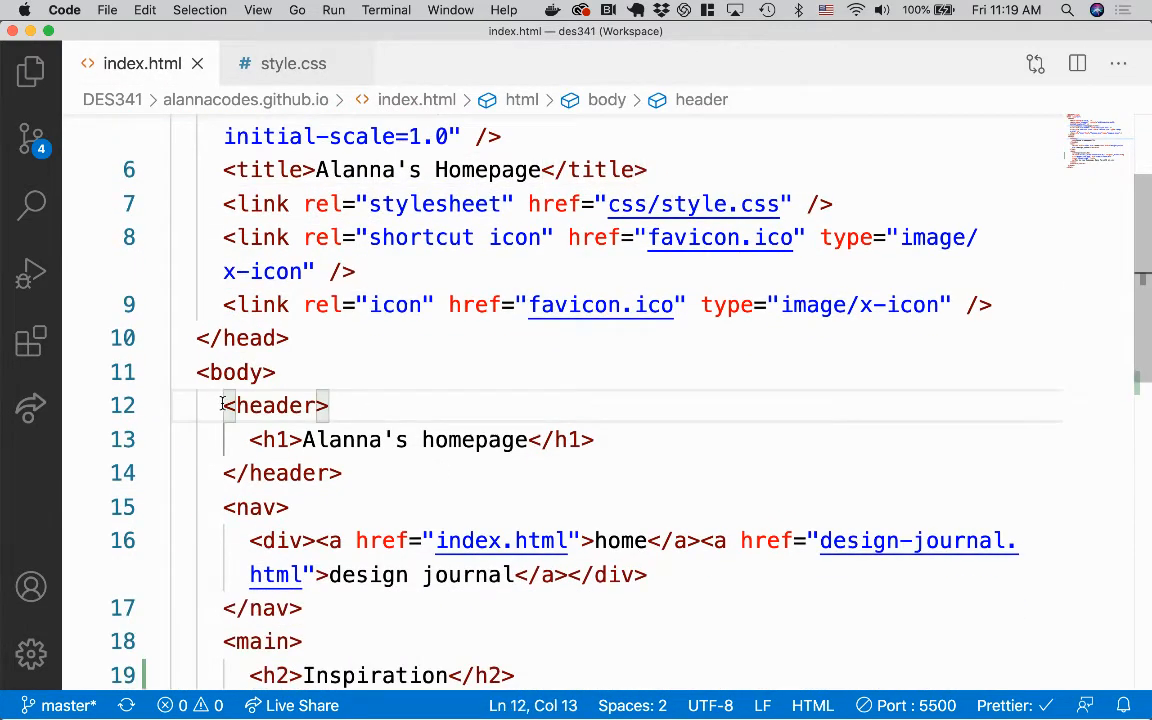
double_click(272, 404)
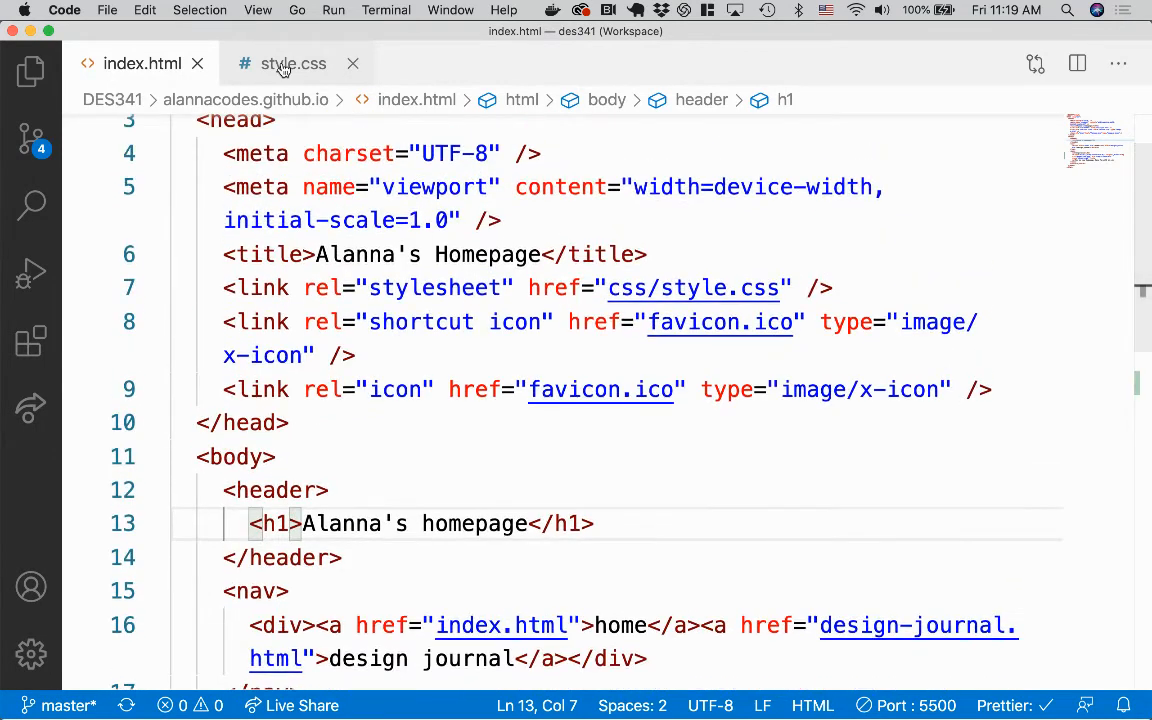
Add an empty header rule to style.css above the main selectors.
click(292, 62)
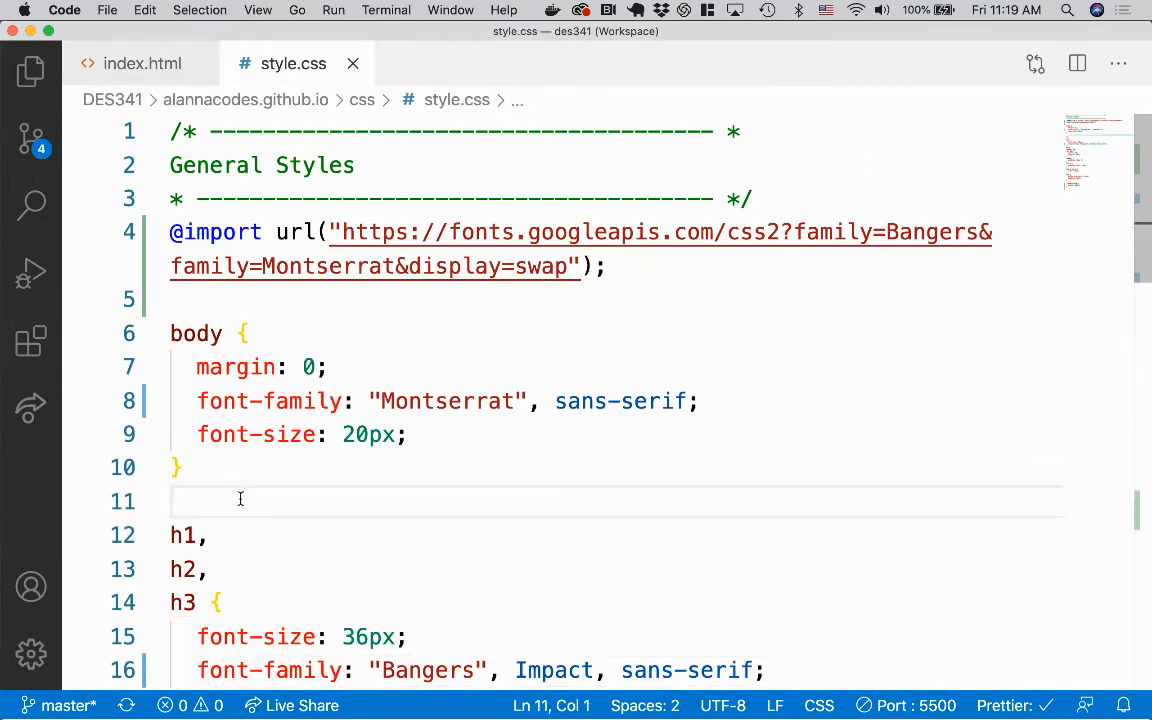
text(header {)
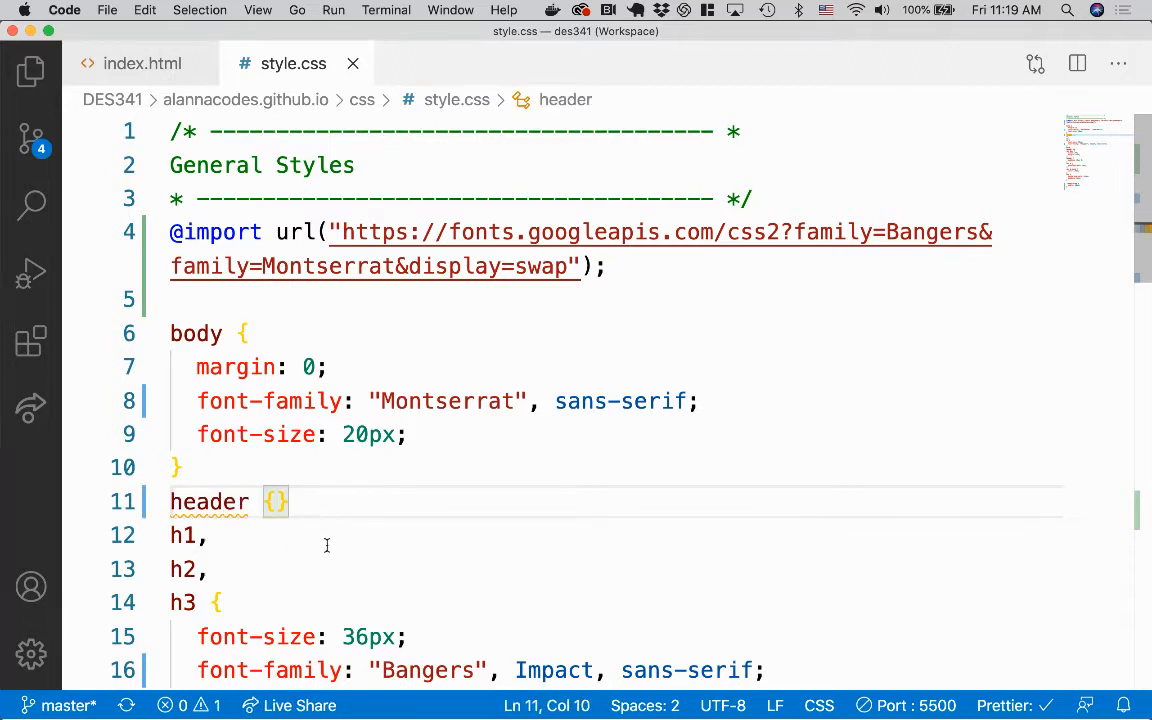
text(main,)
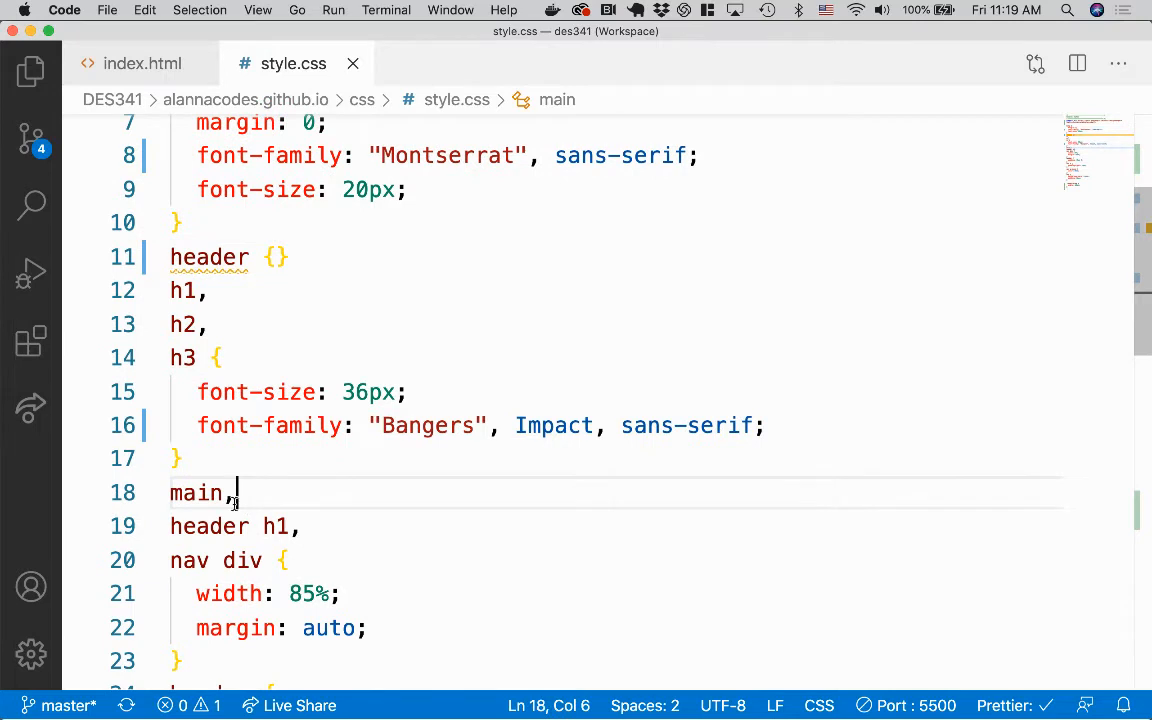
double_click(196, 492)
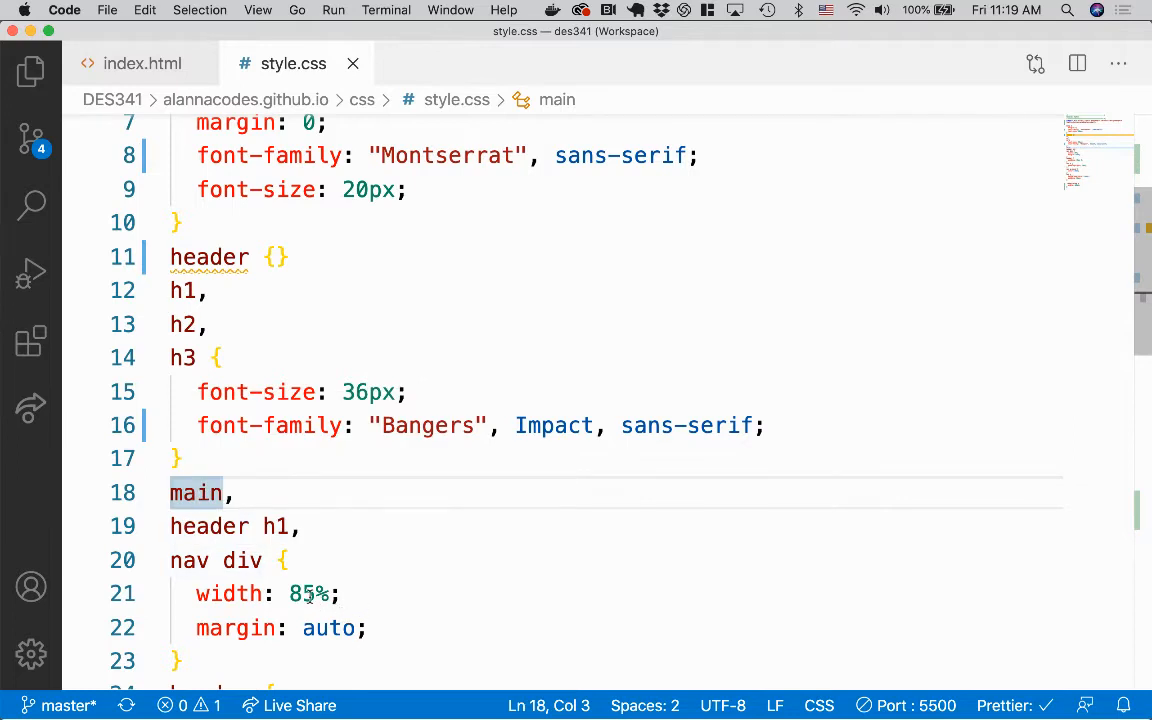
mouse_move(436, 608)
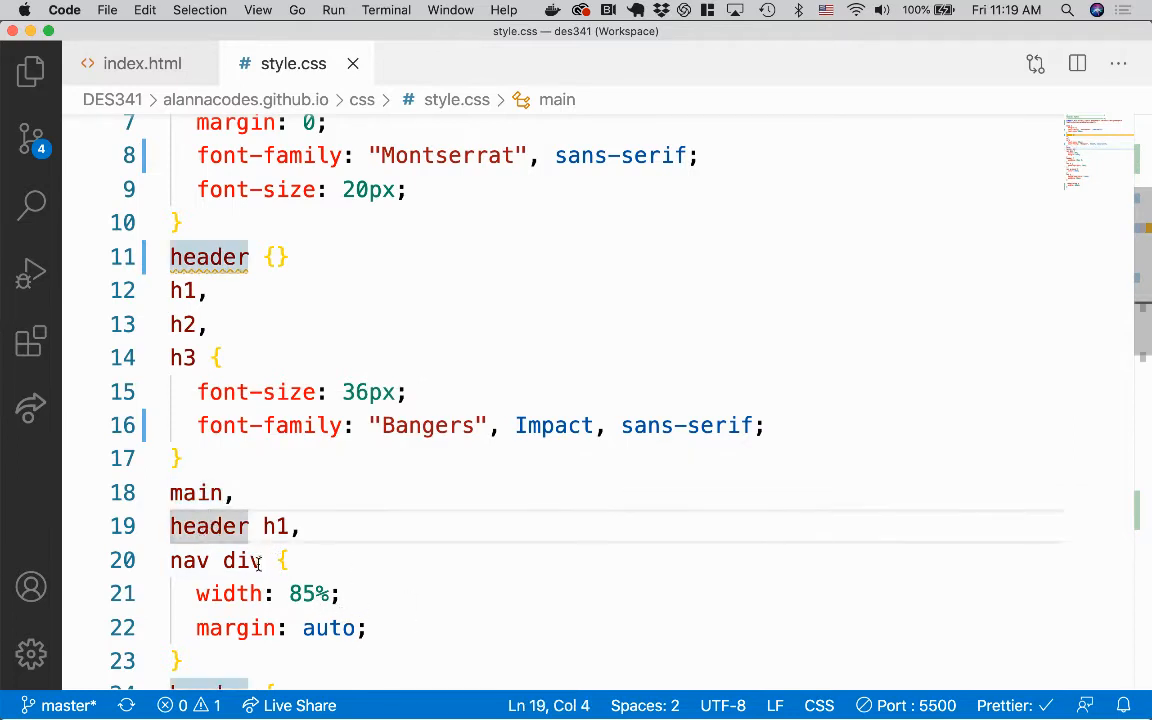
click(298, 526)
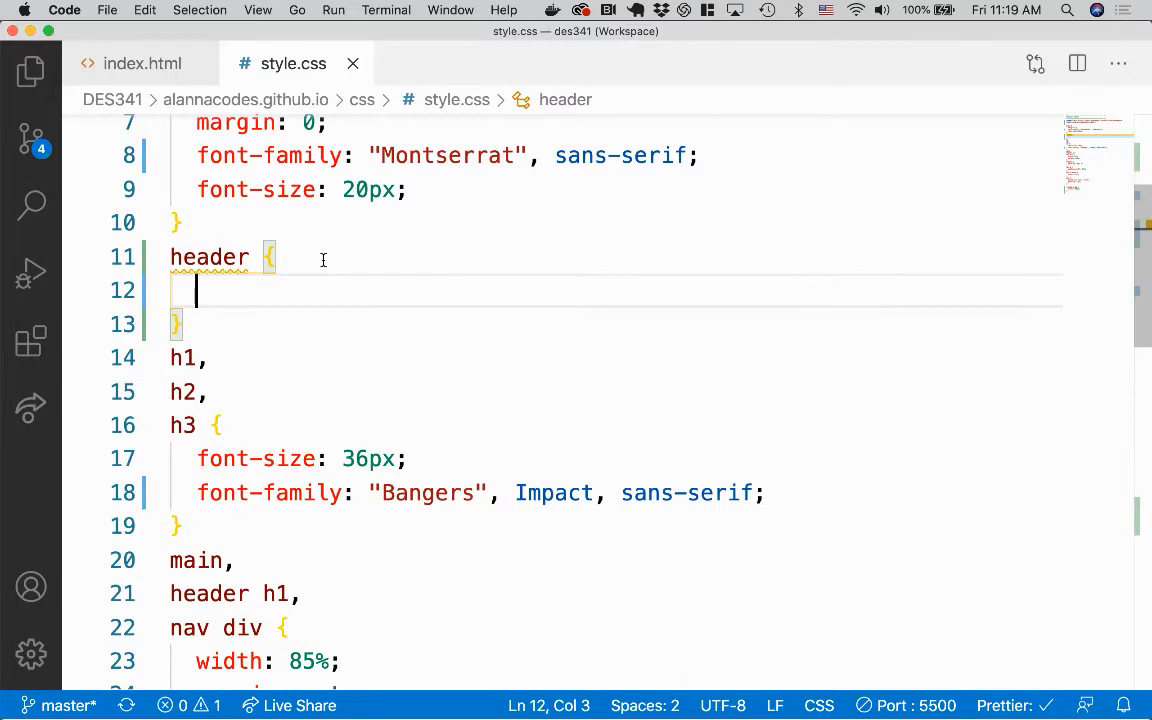
Give the header rule border: 1px solid black and preview the homepage in Chrome.
text(border)
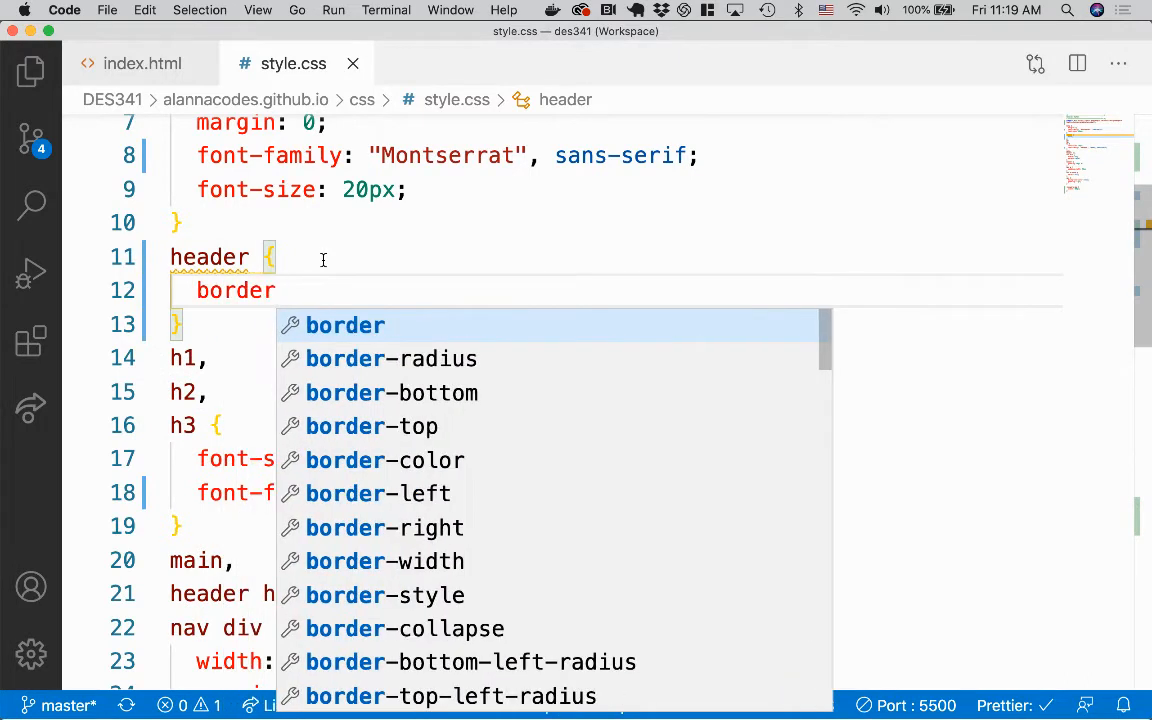
text(: 1px)
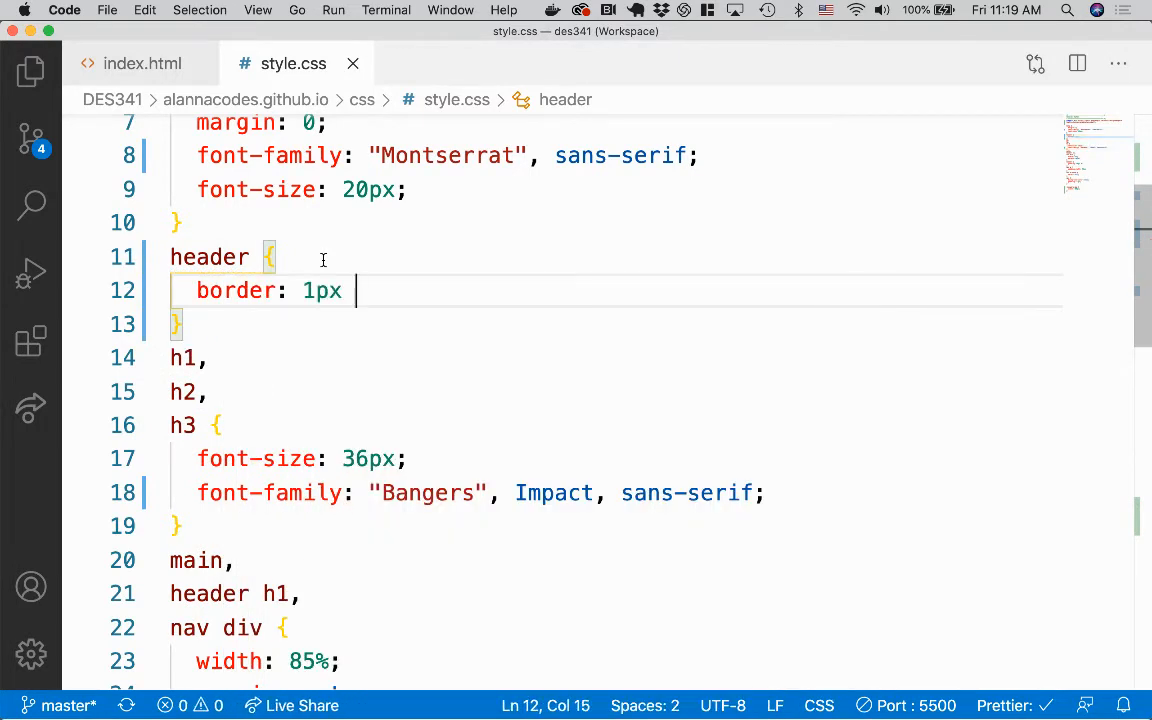
text(solid: black;)
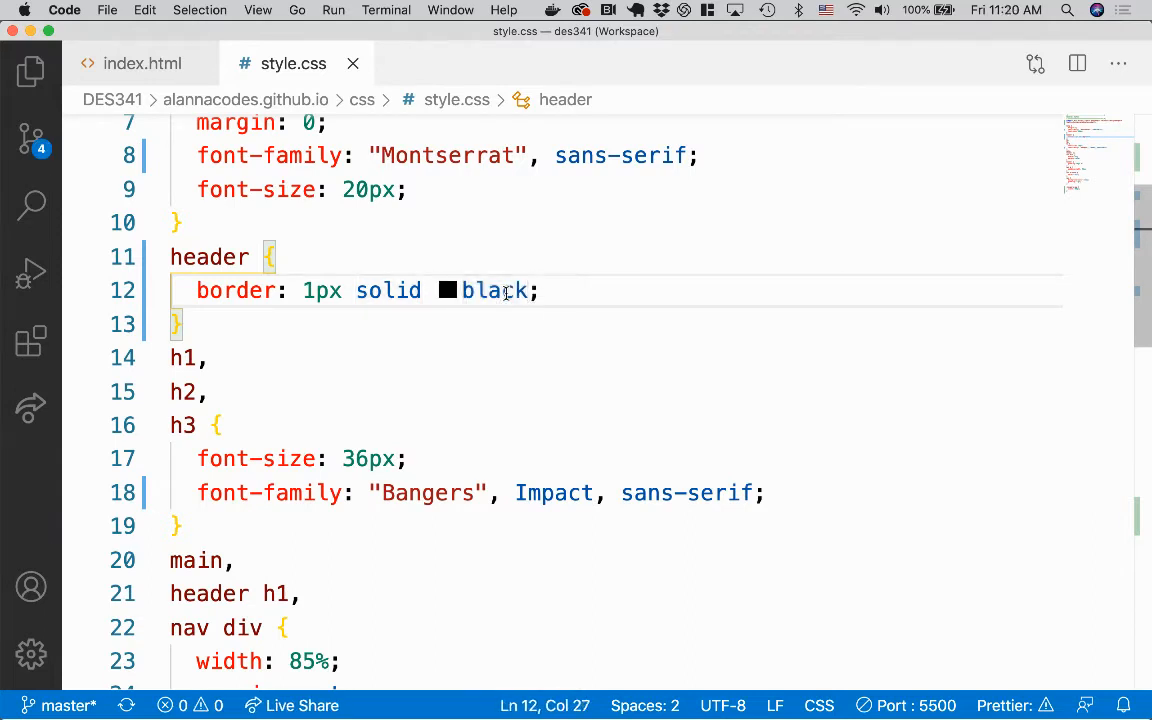
mouse_move(500, 332)
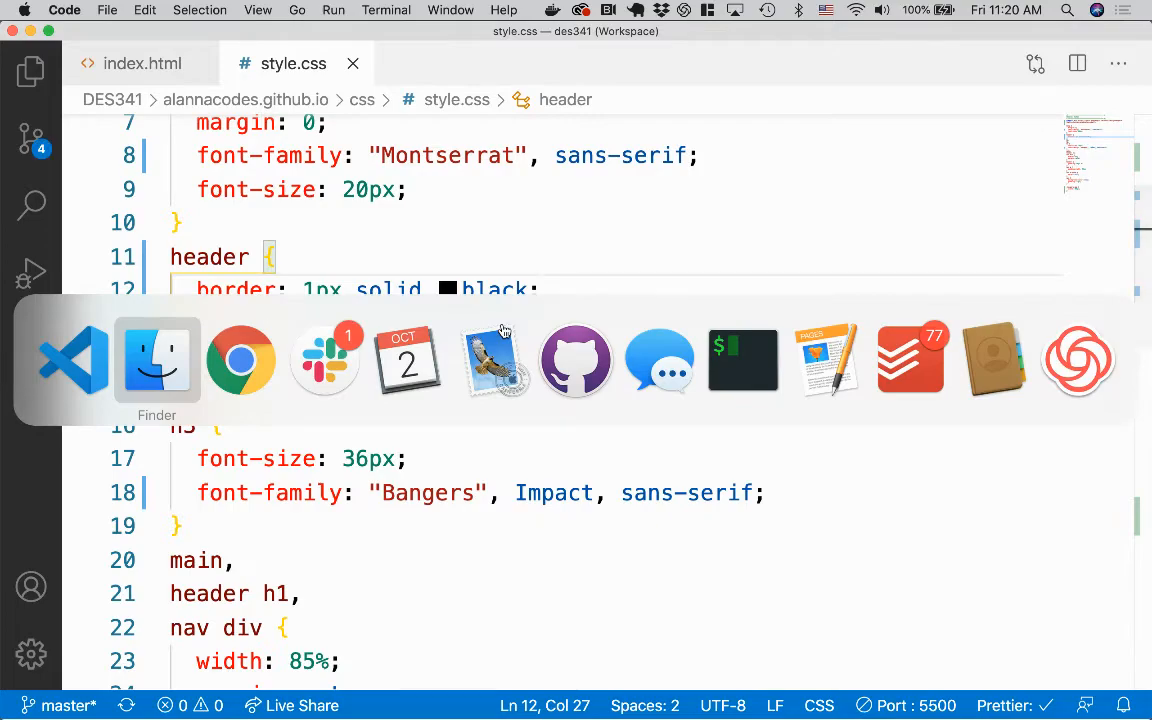
click(240, 360)
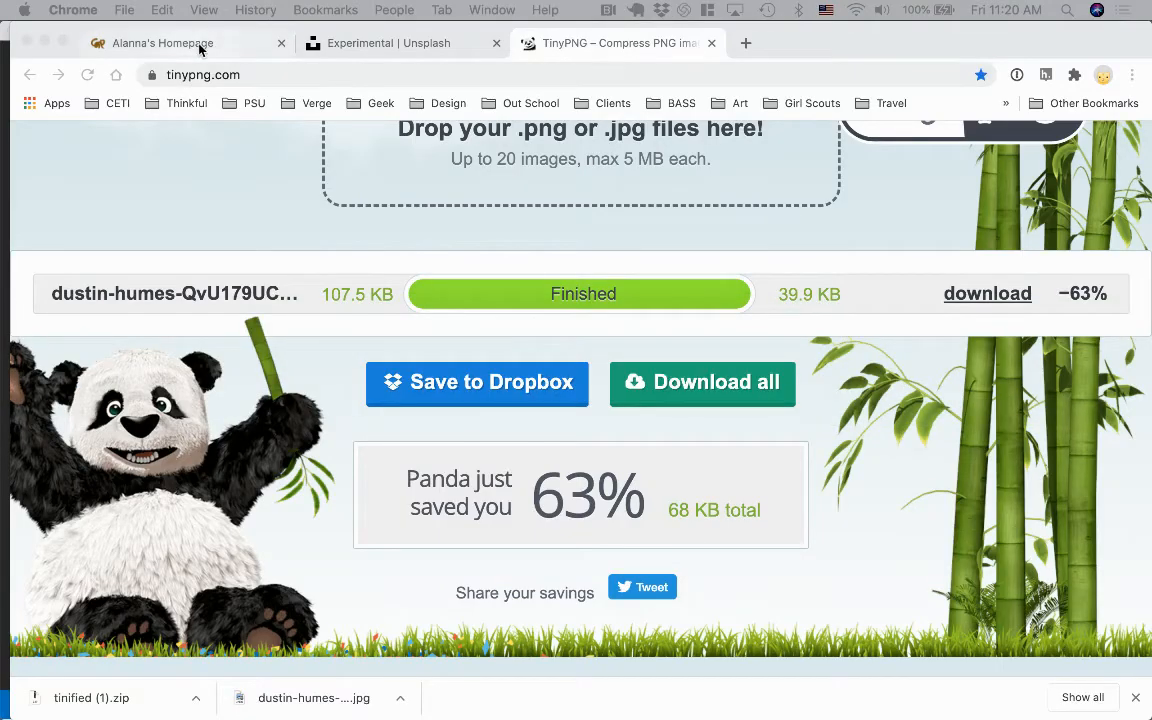
click(160, 42)
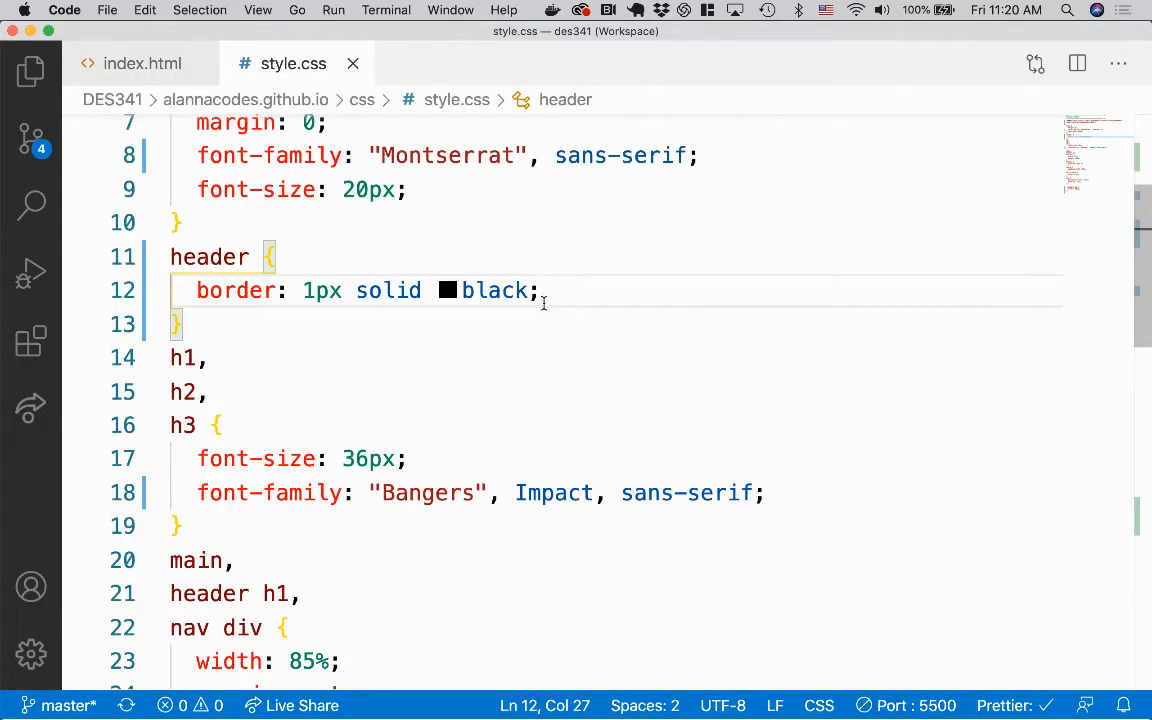
Start a background-image: url(...) declaration in the header rule.
click(544, 290)
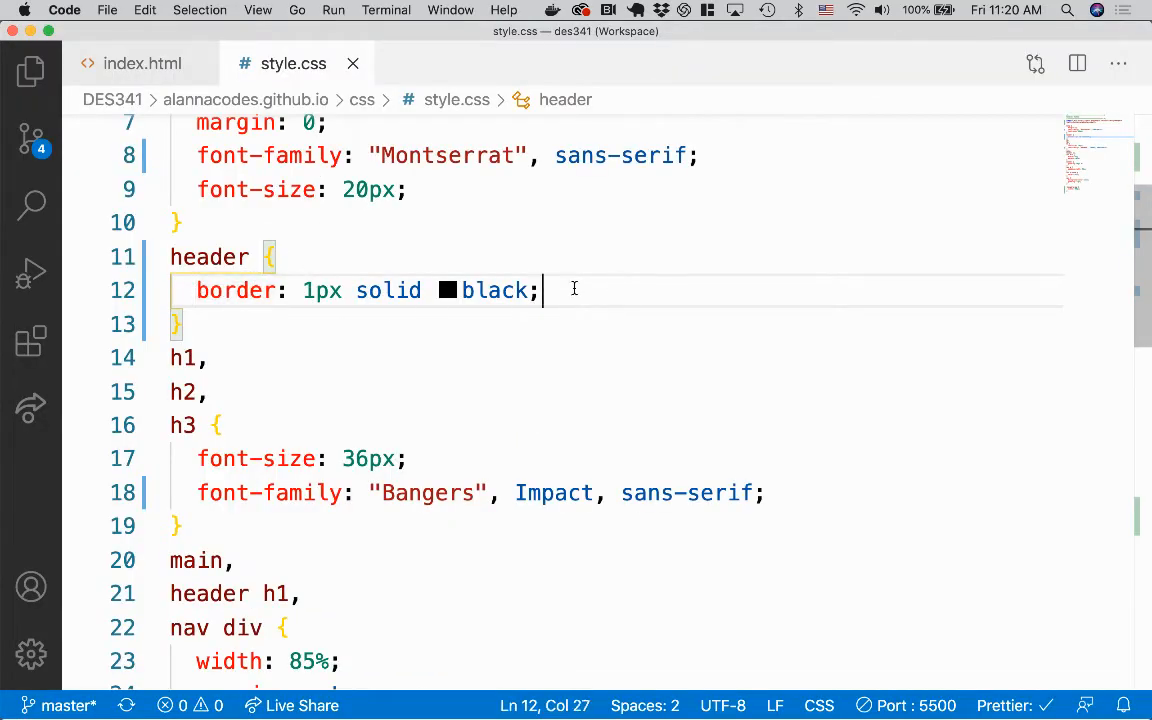
text(bac)
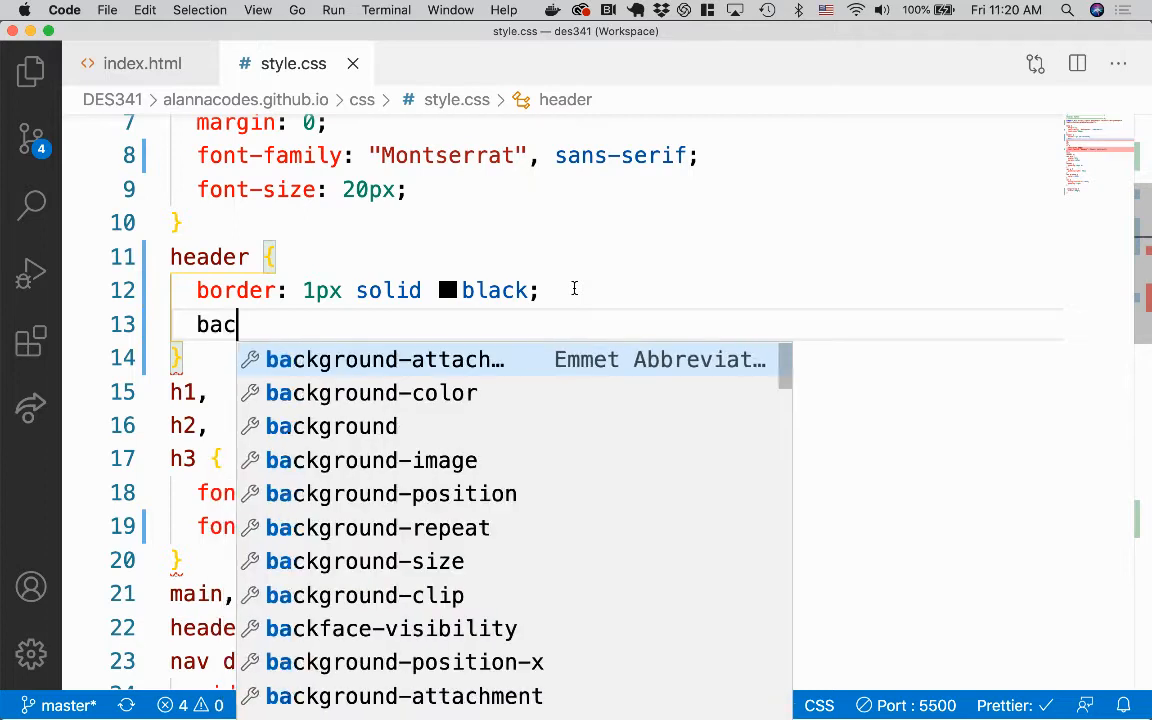
text(ground-image:)
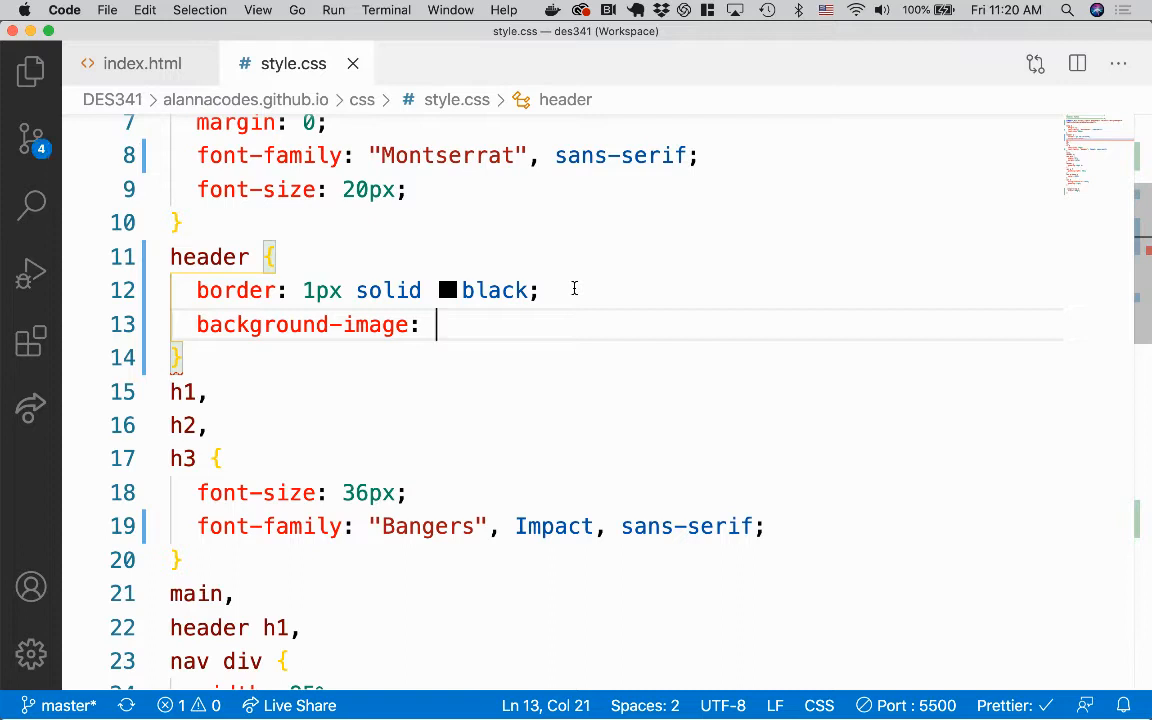
text(url()
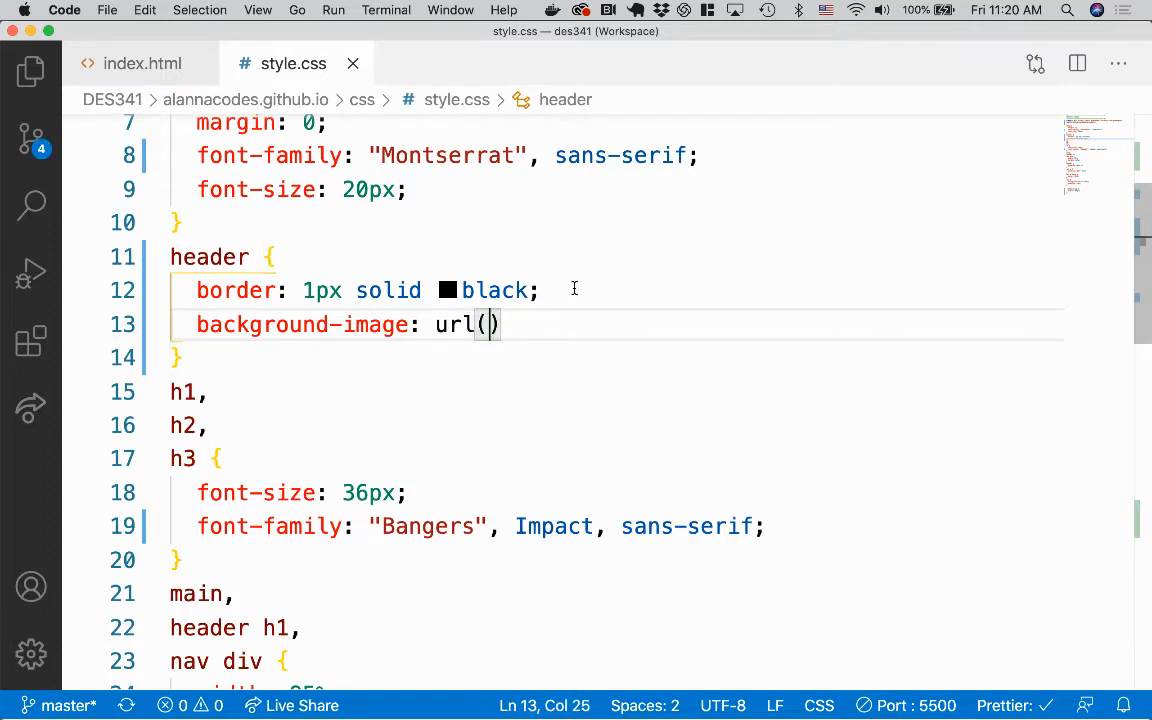
mouse_move(146, 284)
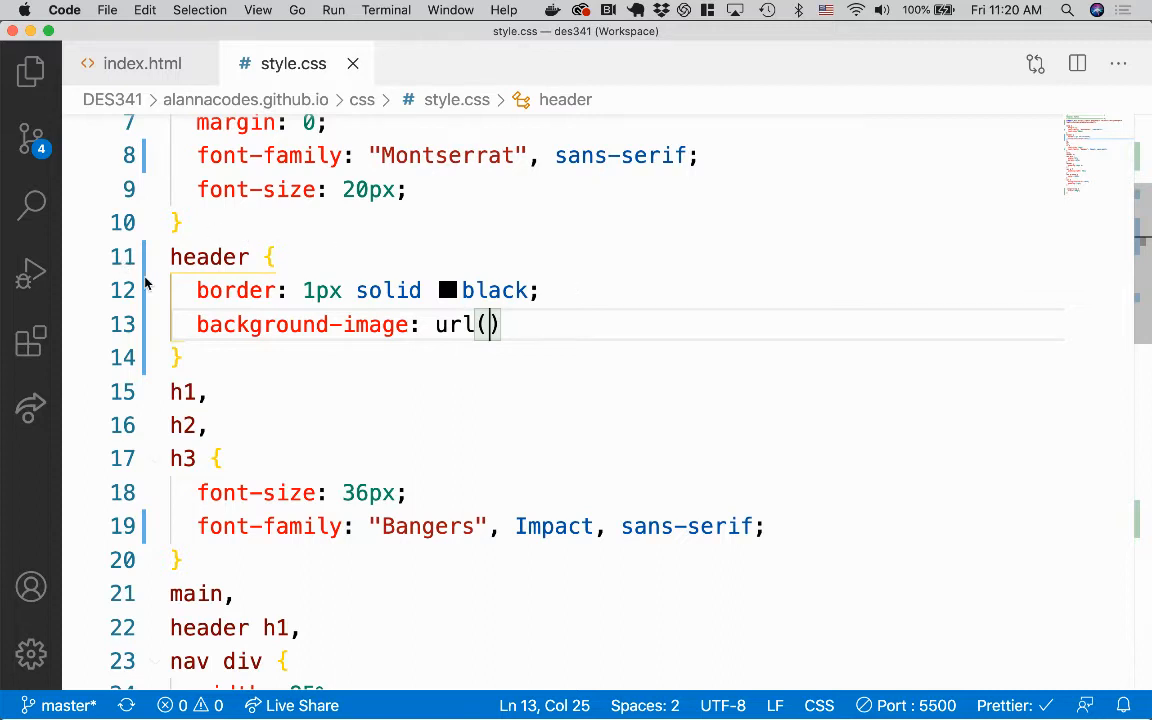
Point the URL at images/banners/dustin-humes-QvU179UC2Nw-unsplash.jpg after checking the Explorer file tree.
click(30, 72)
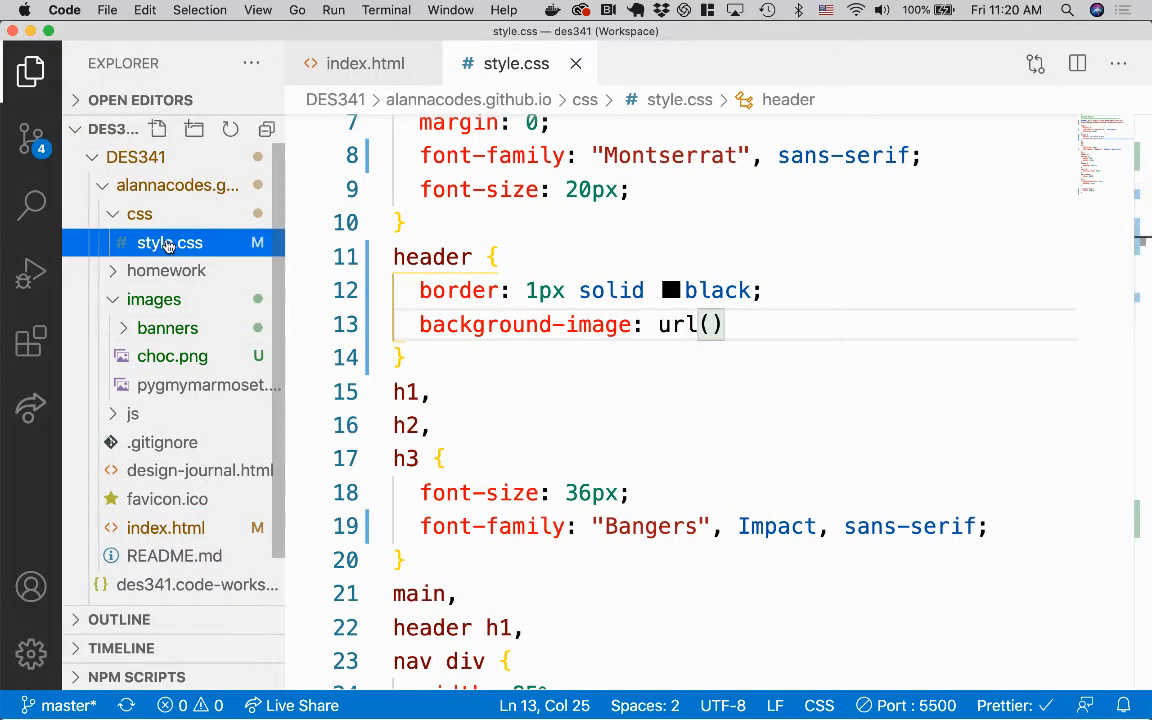
mouse_move(168, 244)
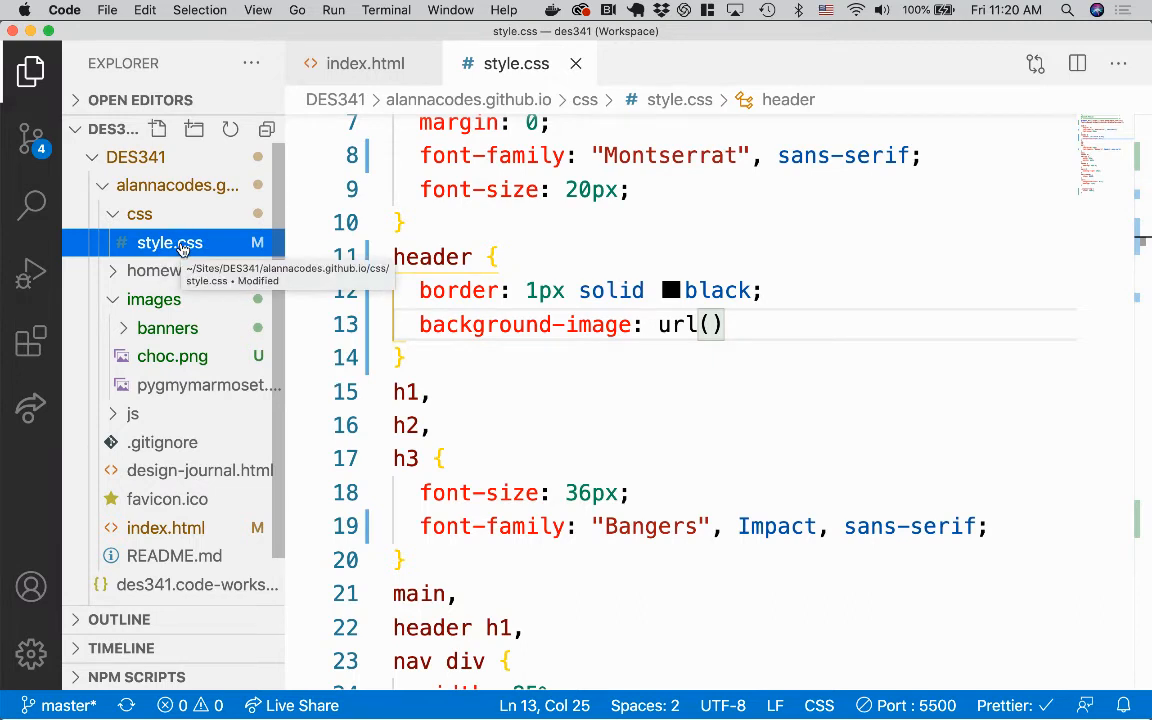
mouse_move(140, 214)
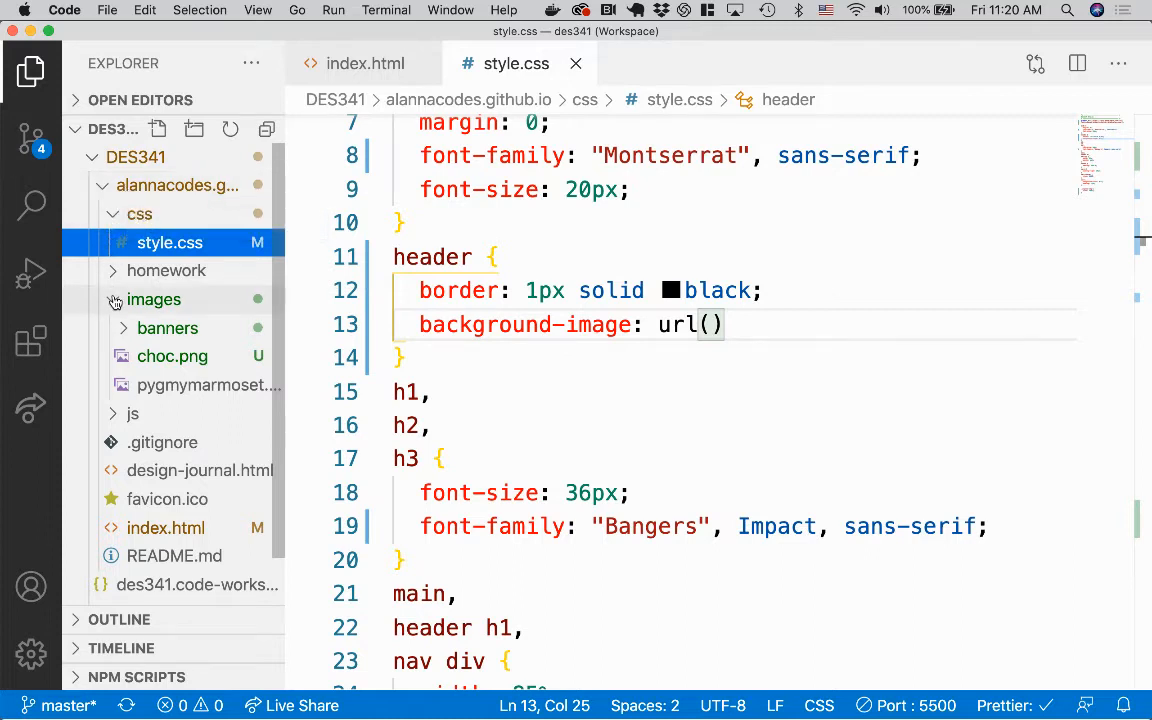
click(154, 300)
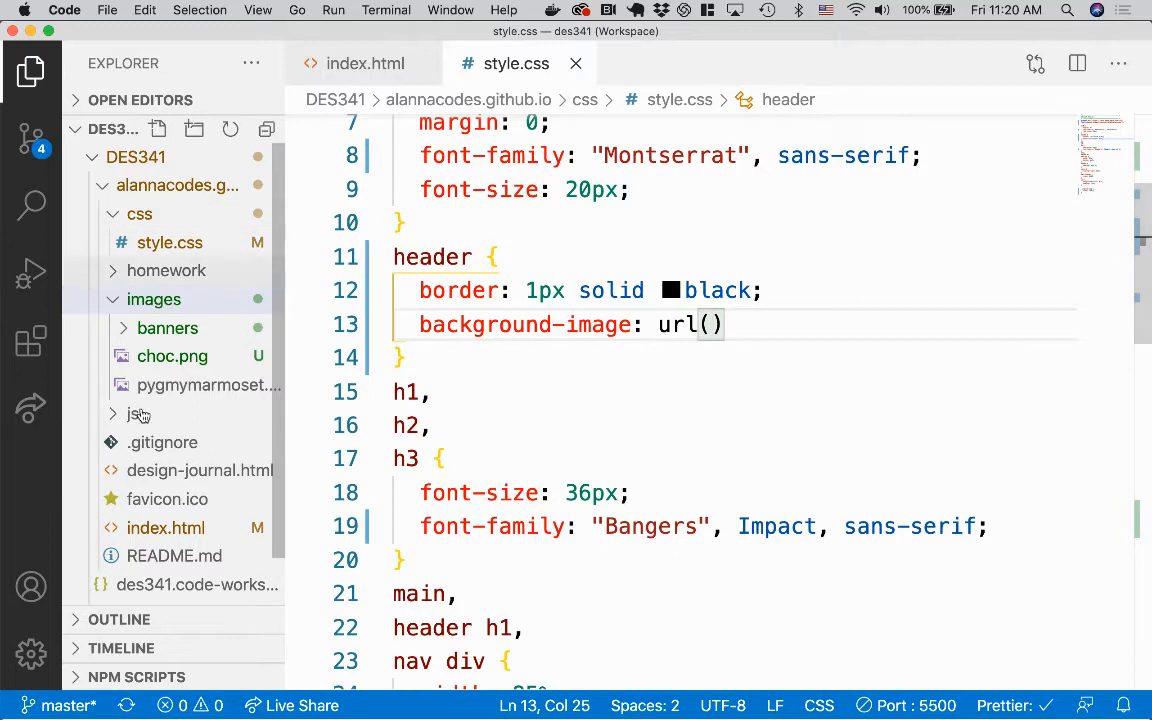
text(images/)
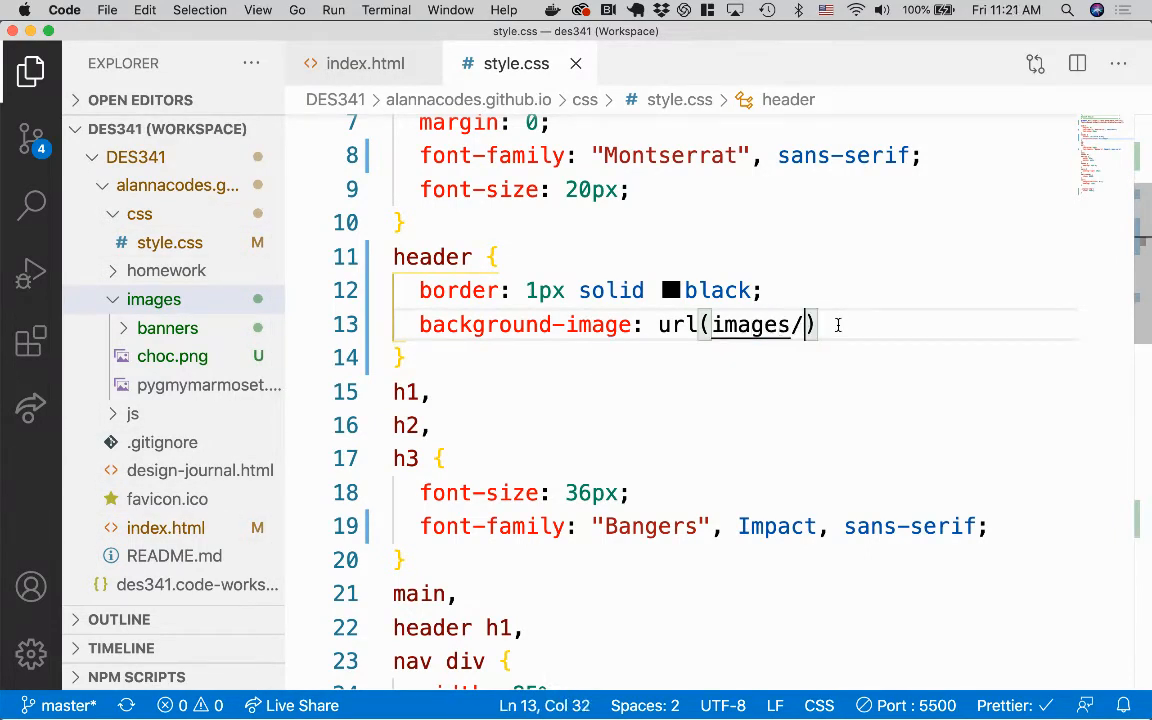
text(banners/dustin-humes-QvU179UC2Nw-unsplash.jpg')
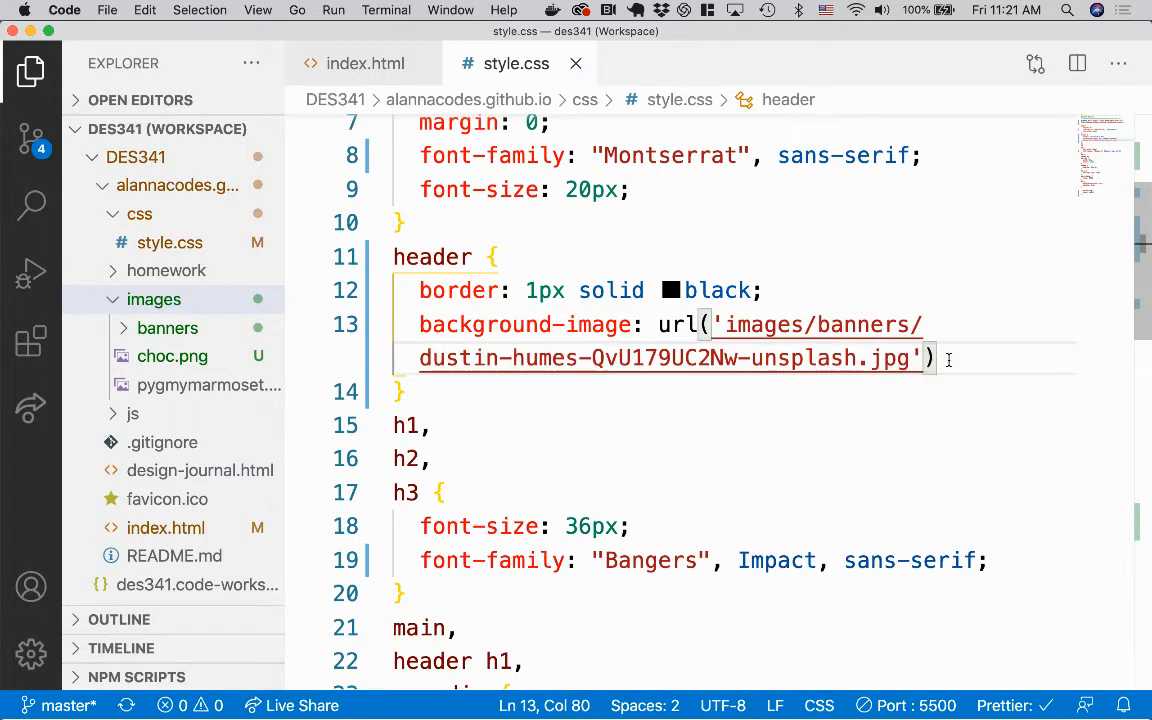
text(;)
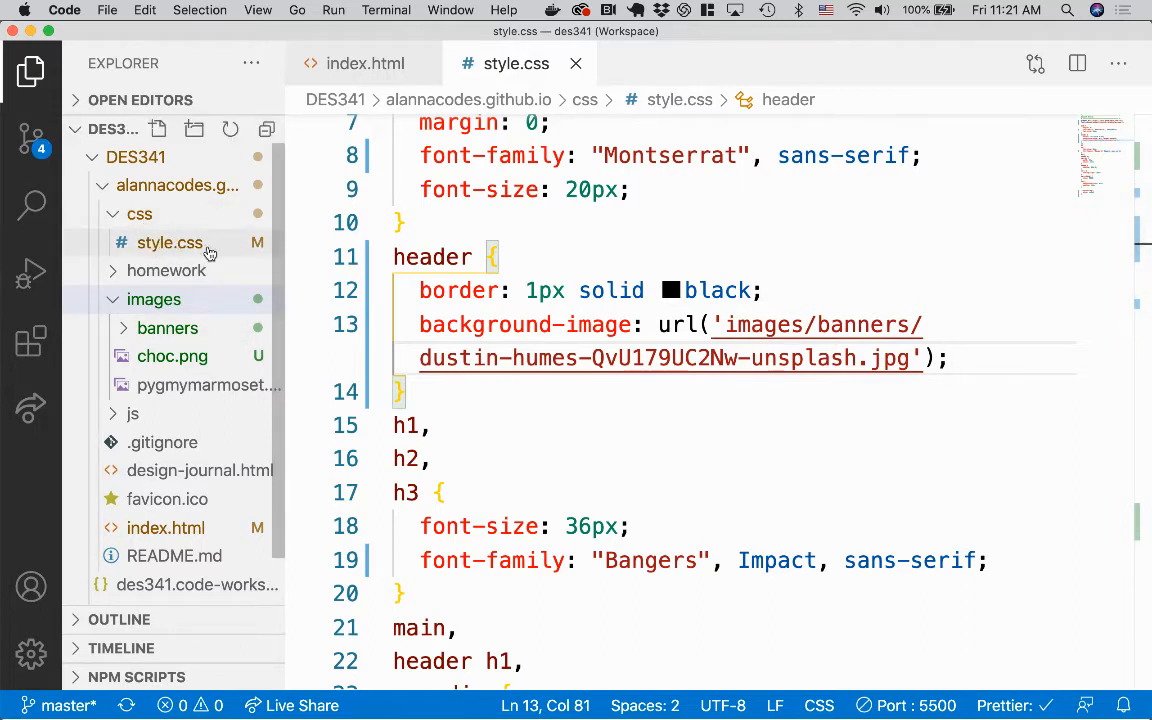
mouse_move(232, 248)
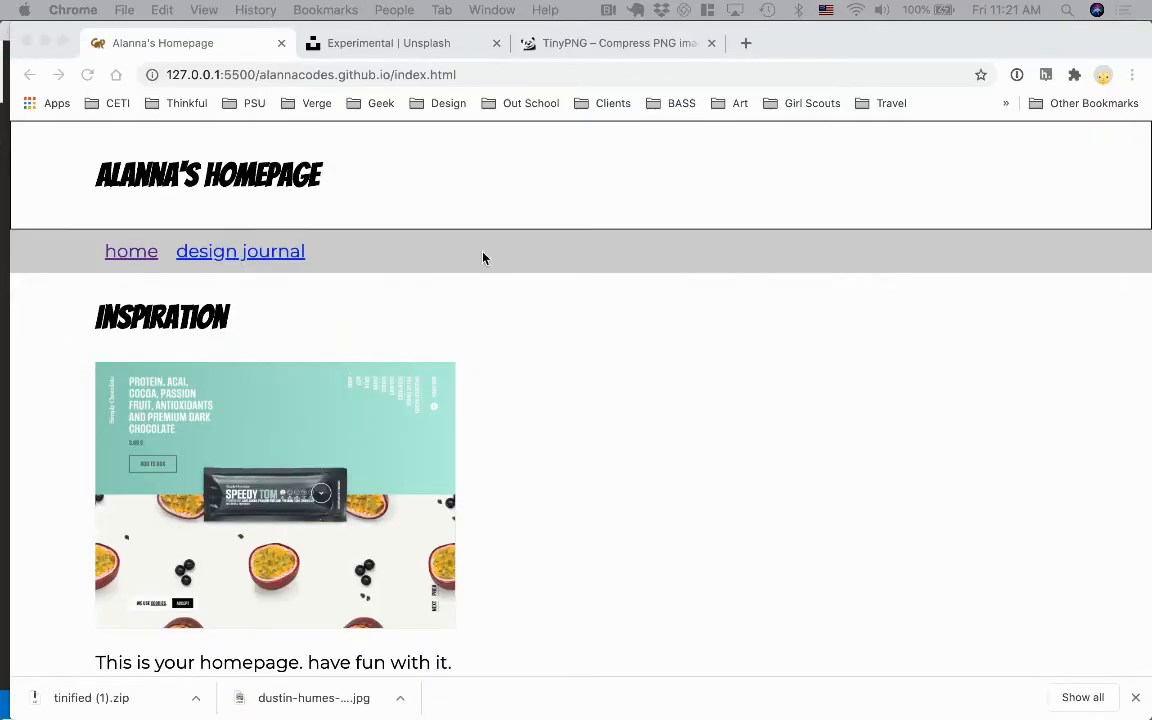
mouse_move(402, 200)
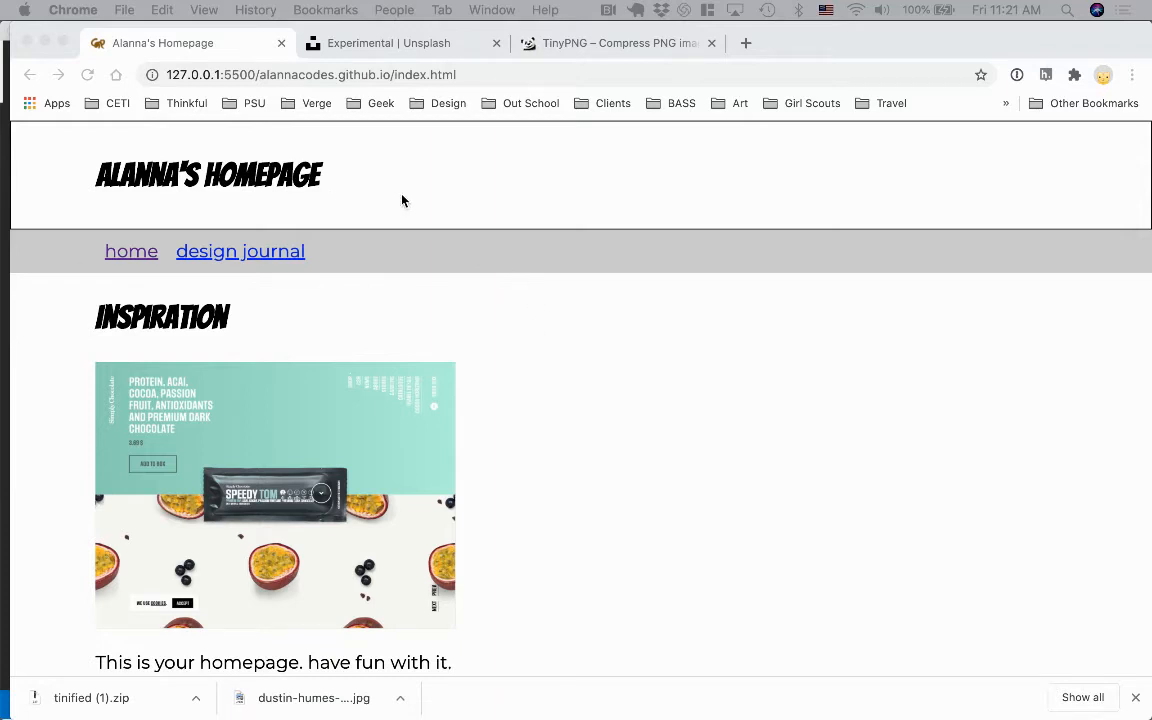
Inspect the header in Chrome DevTools and see its background-image path resolving inside the css folder.
right_click(404, 200)
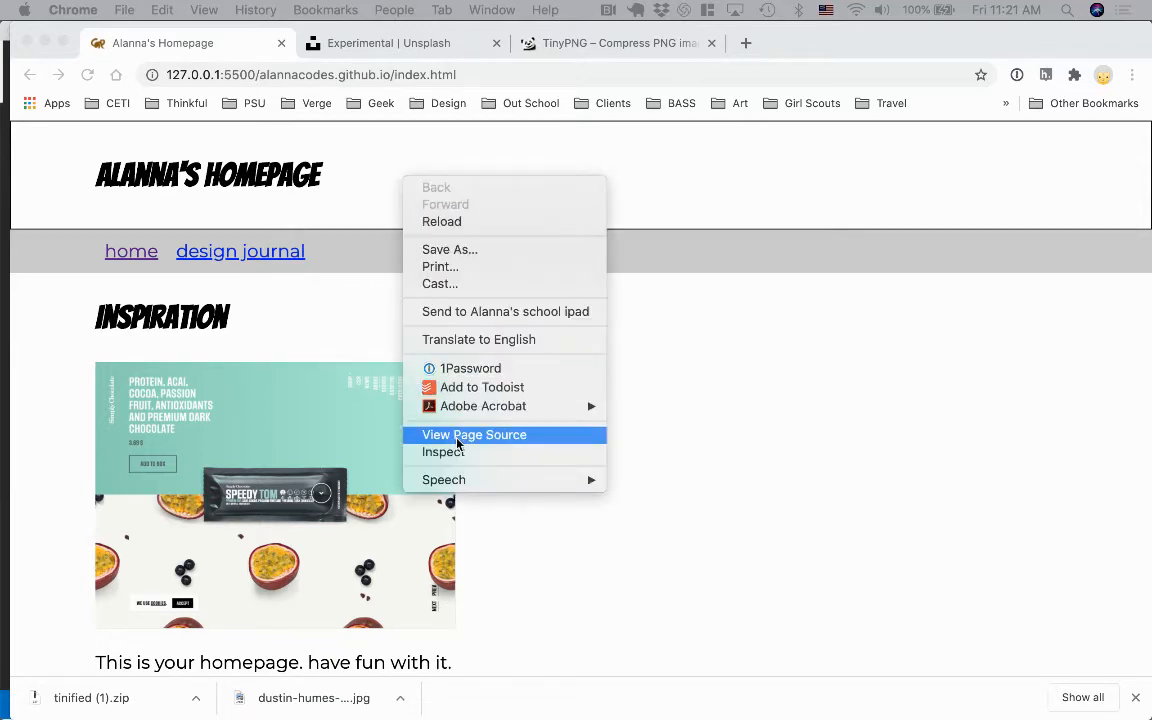
mouse_move(460, 452)
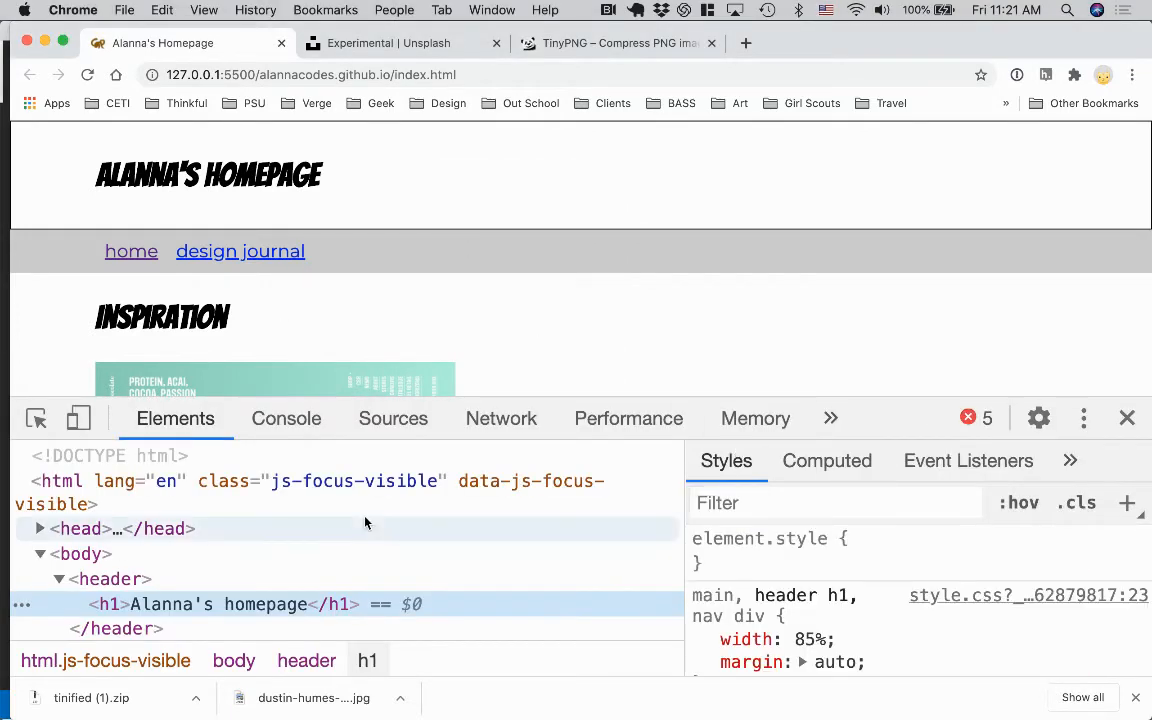
click(110, 580)
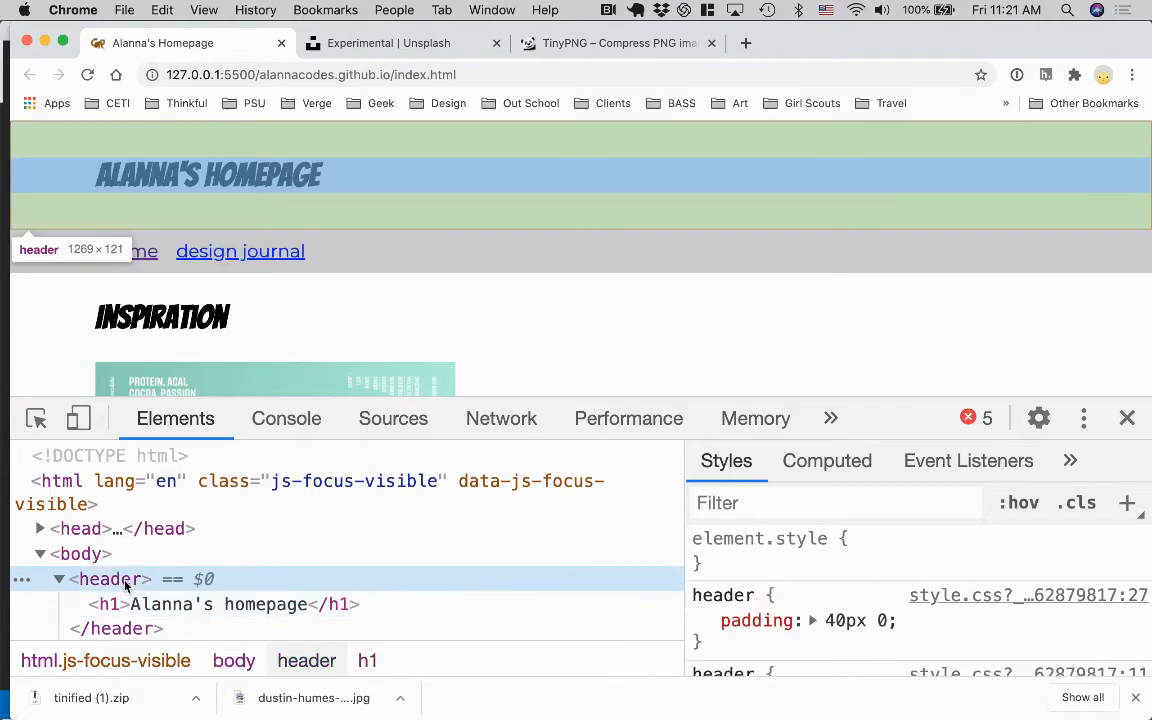
click(704, 620)
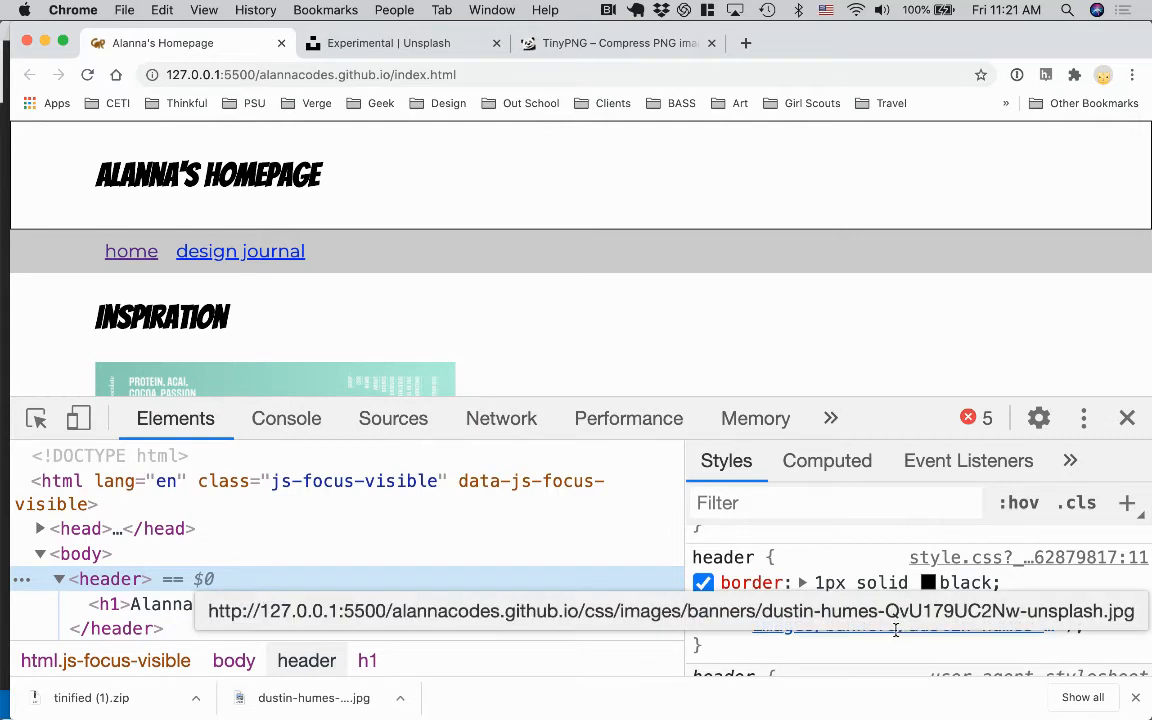
click(704, 604)
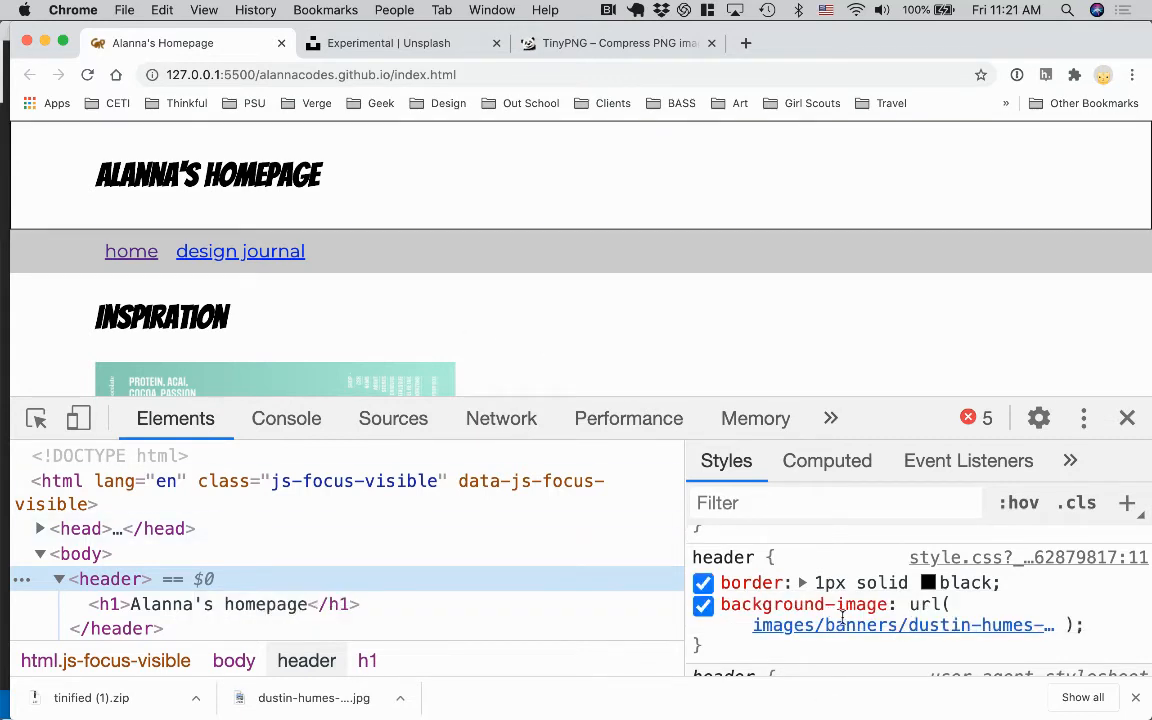
click(896, 604)
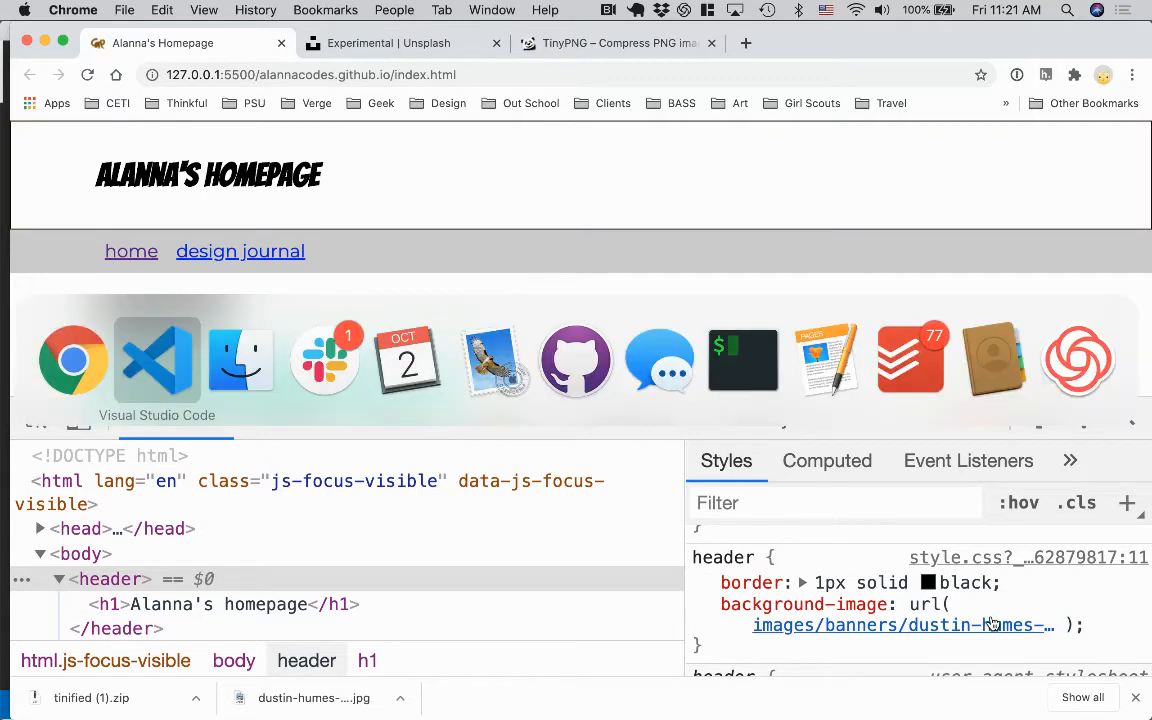
Prefix the header's background-image path with ../ so the banner photo loads.
click(156, 360)
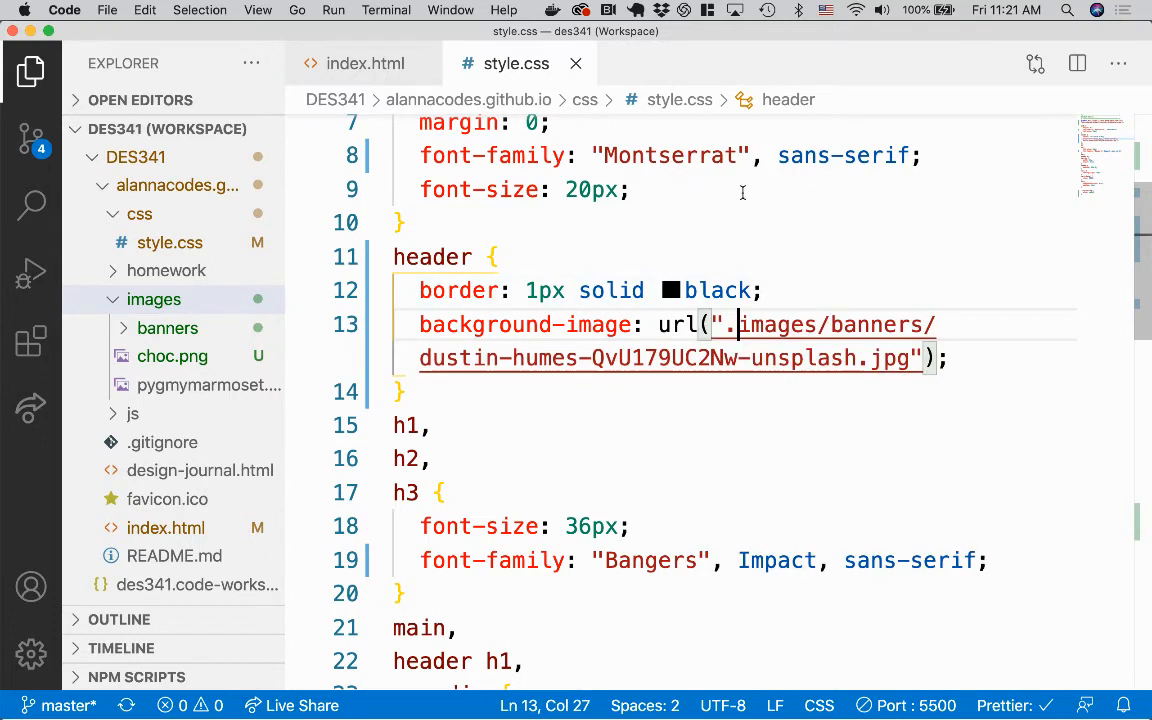
text(./)
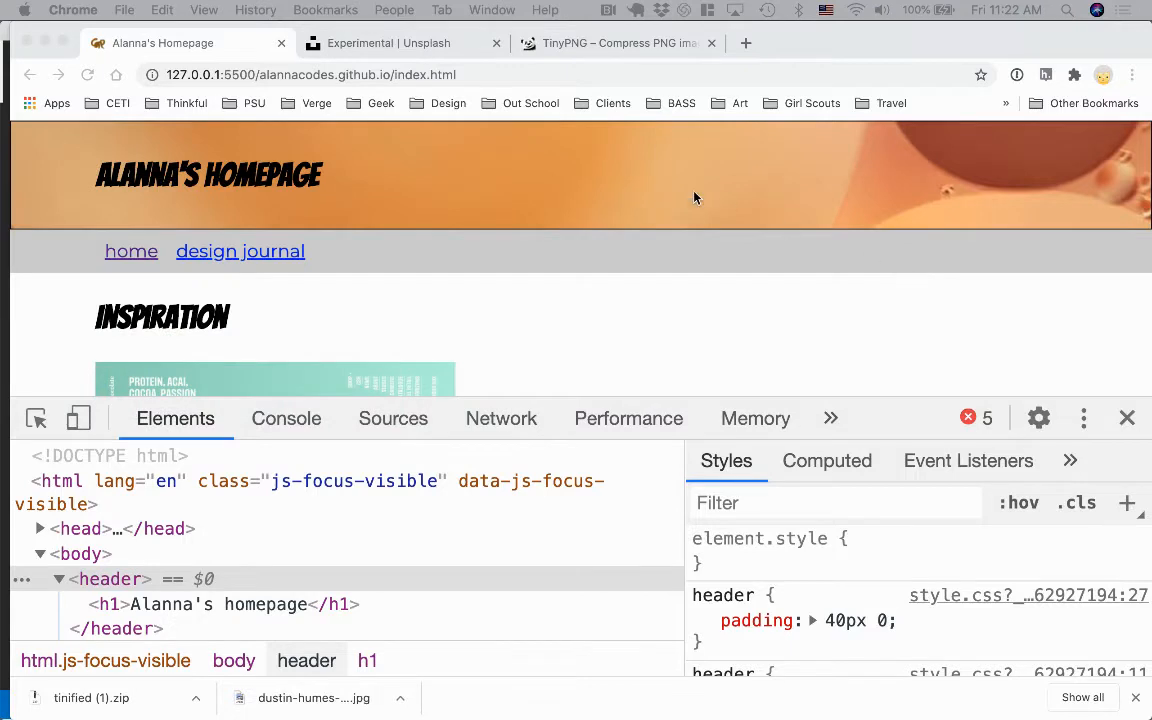
mouse_move(504, 176)
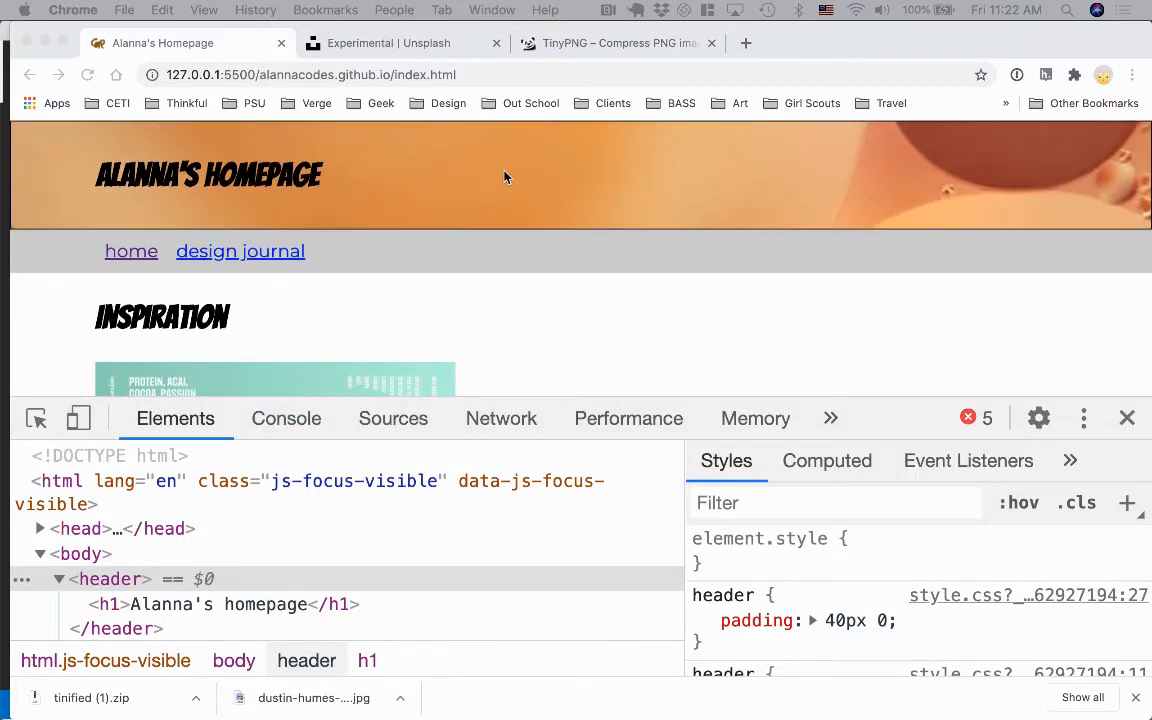
mouse_move(462, 220)
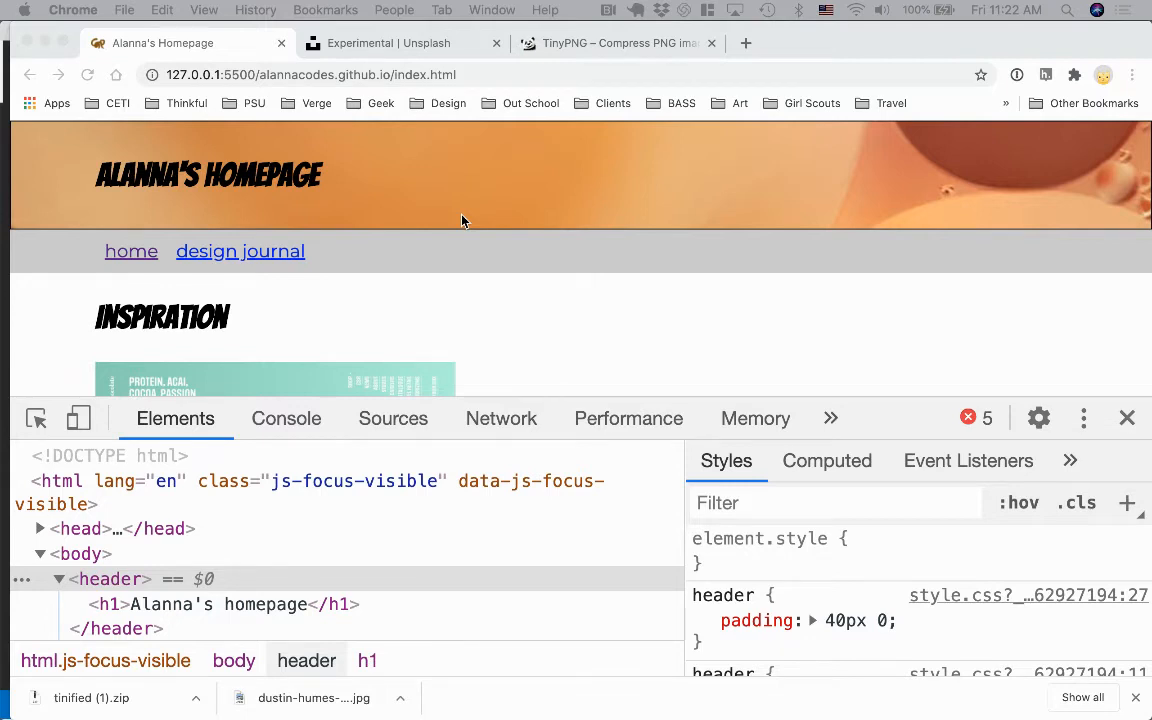
mouse_move(444, 164)
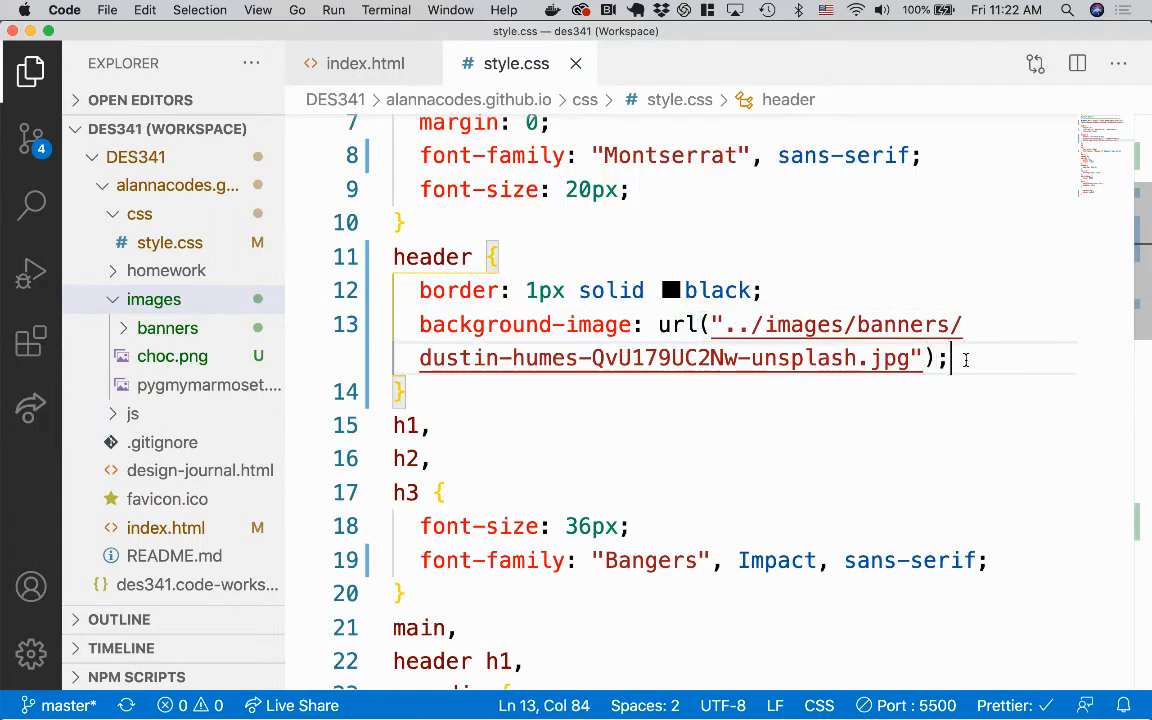
Add background-size: cover to the header and preview the photo filling the banner in Chrome.
text(b)
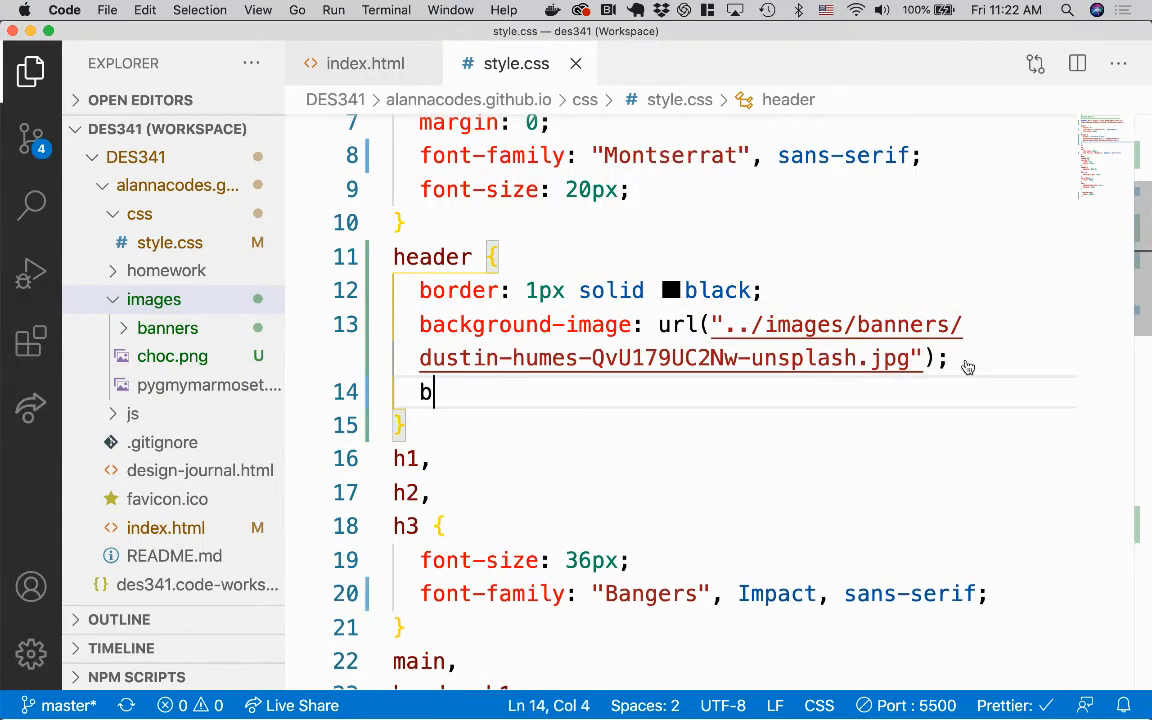
text(ackground-s)
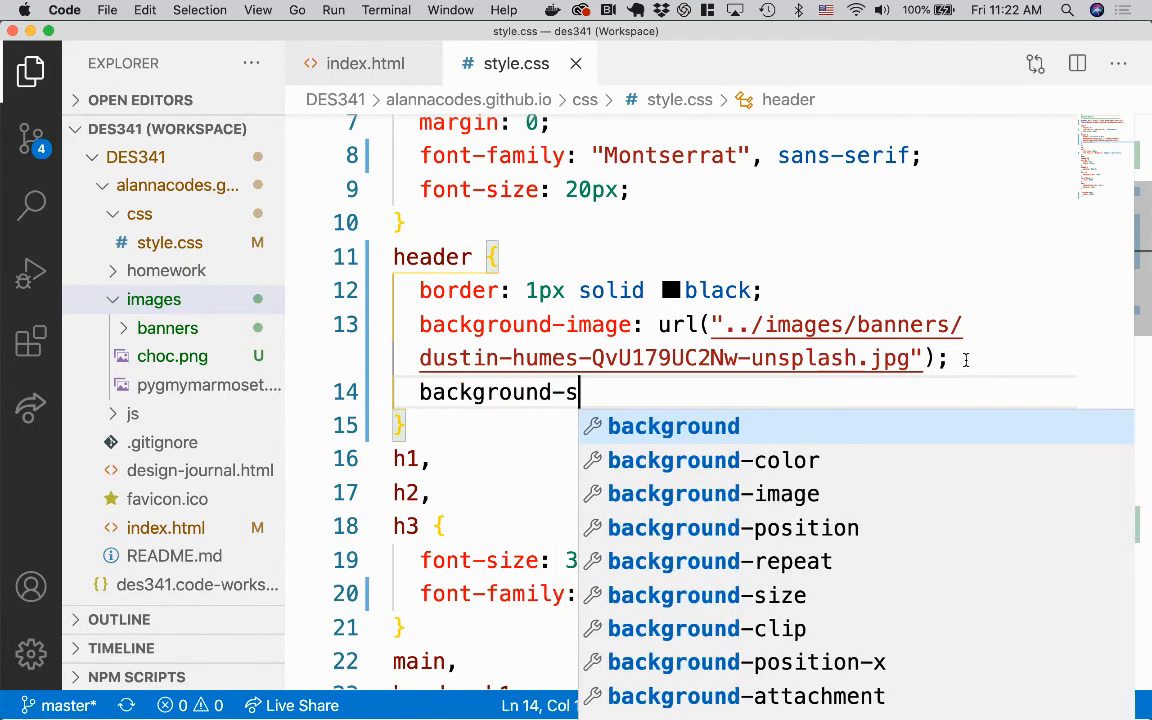
text(ize:)
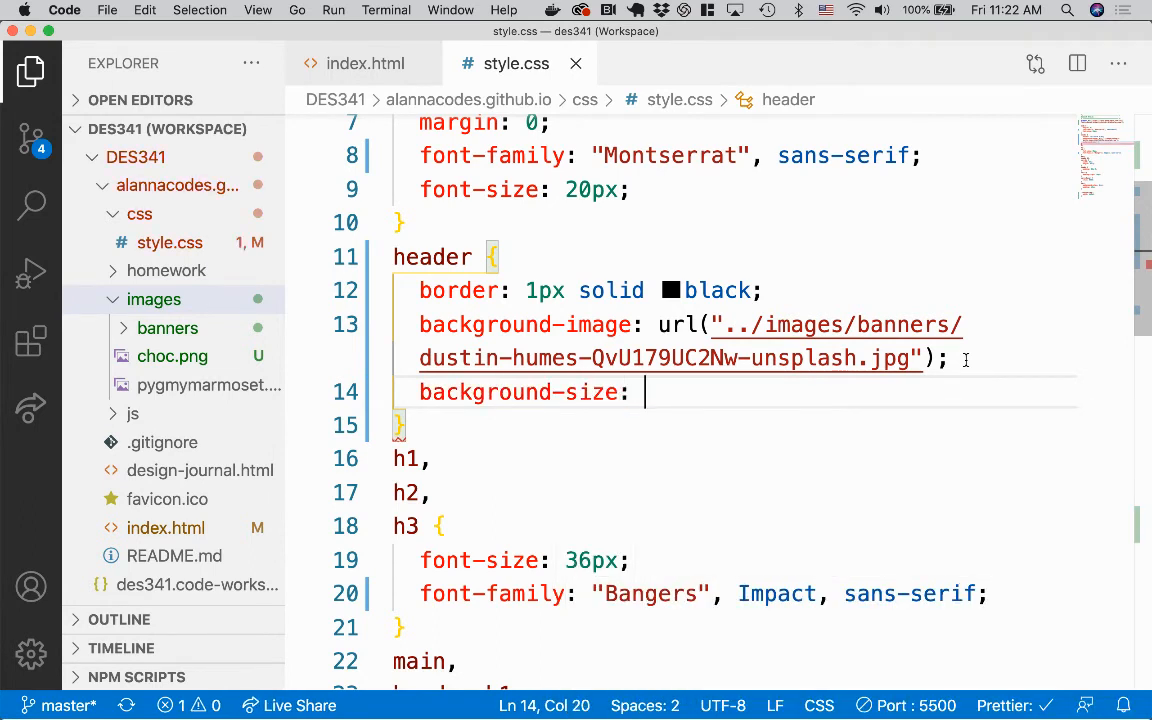
text(cover;)
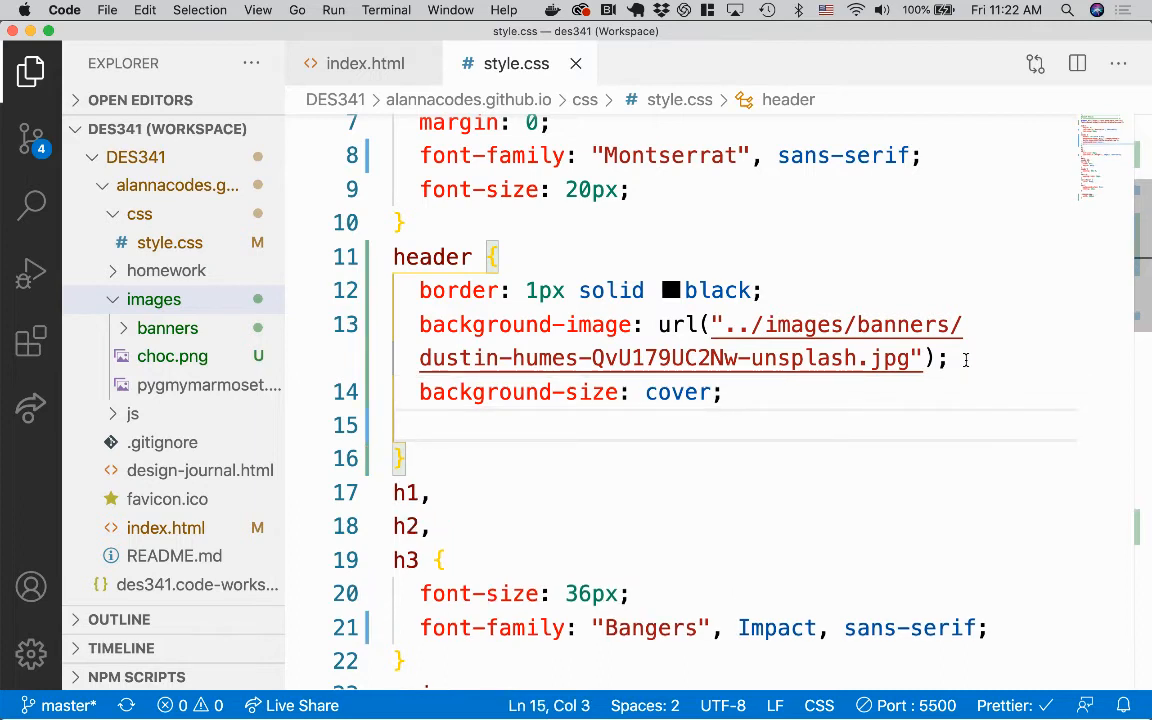
mouse_move(724, 236)
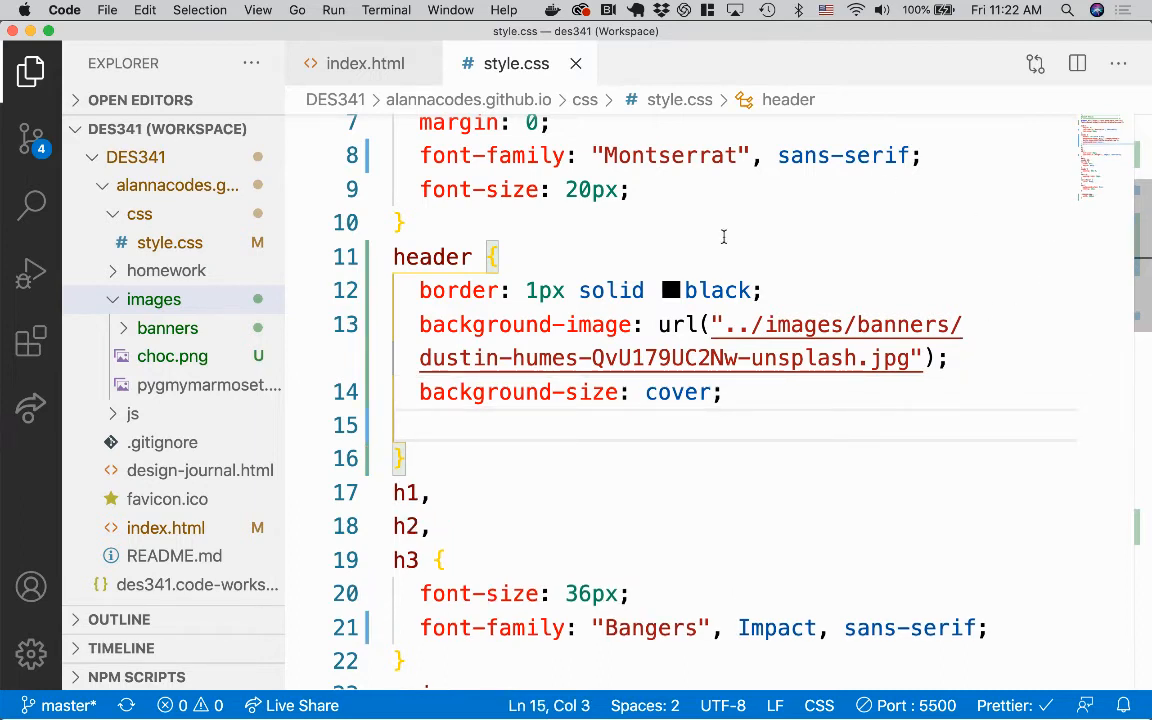
scroll(down, 3)
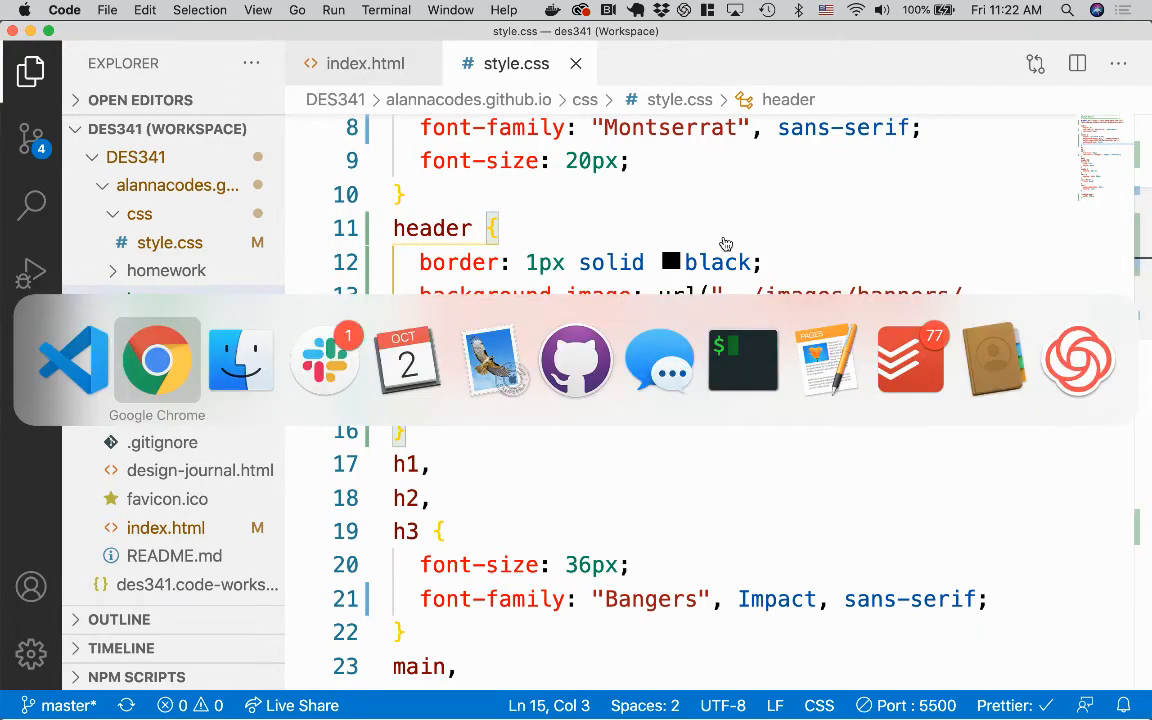
click(156, 360)
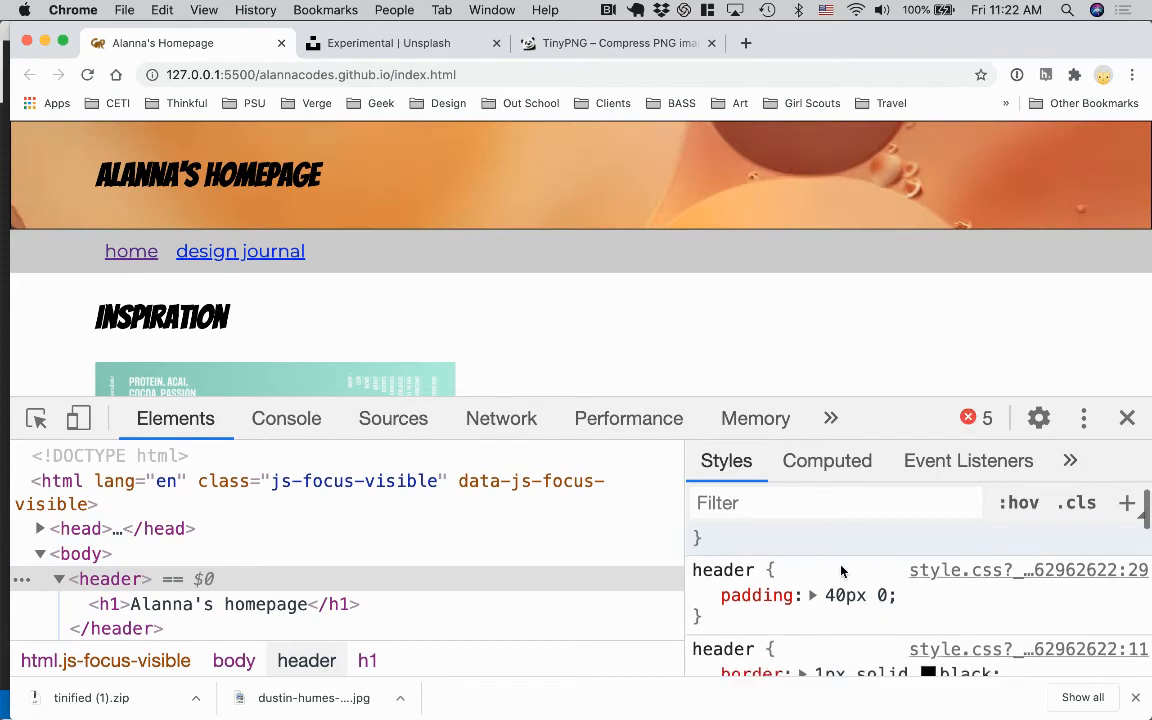
click(704, 580)
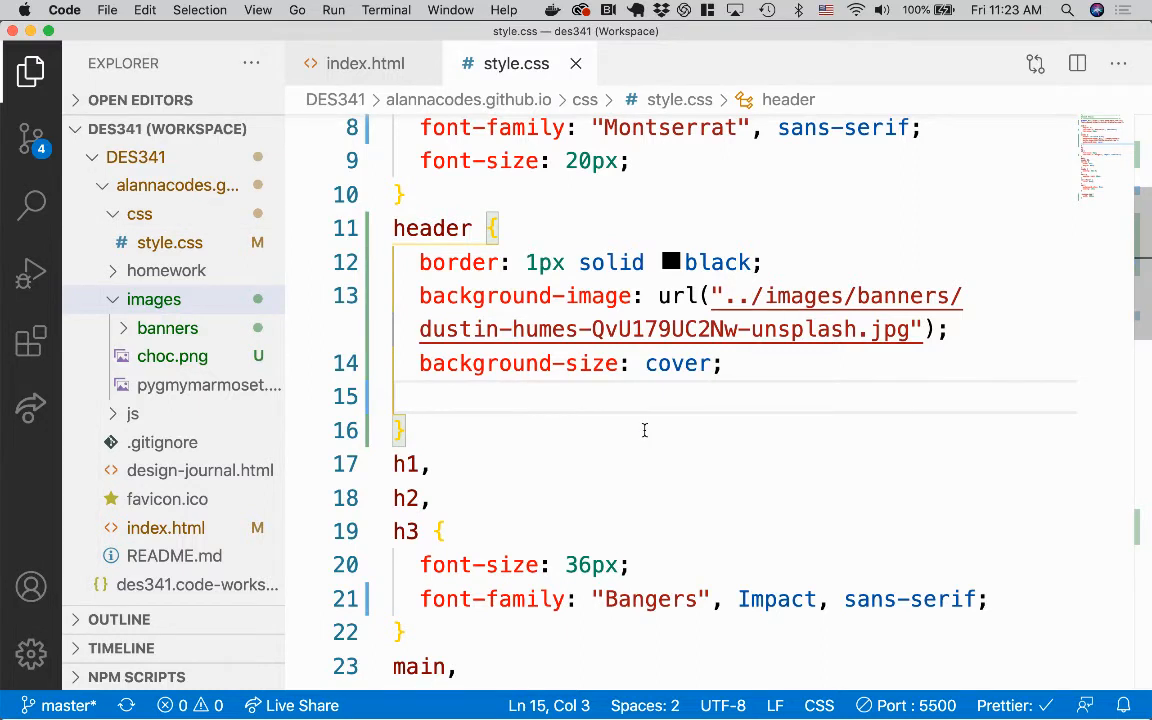
Give the header height: 600px and preview the tall banner in Chrome with DevTools closed.
text(height:)
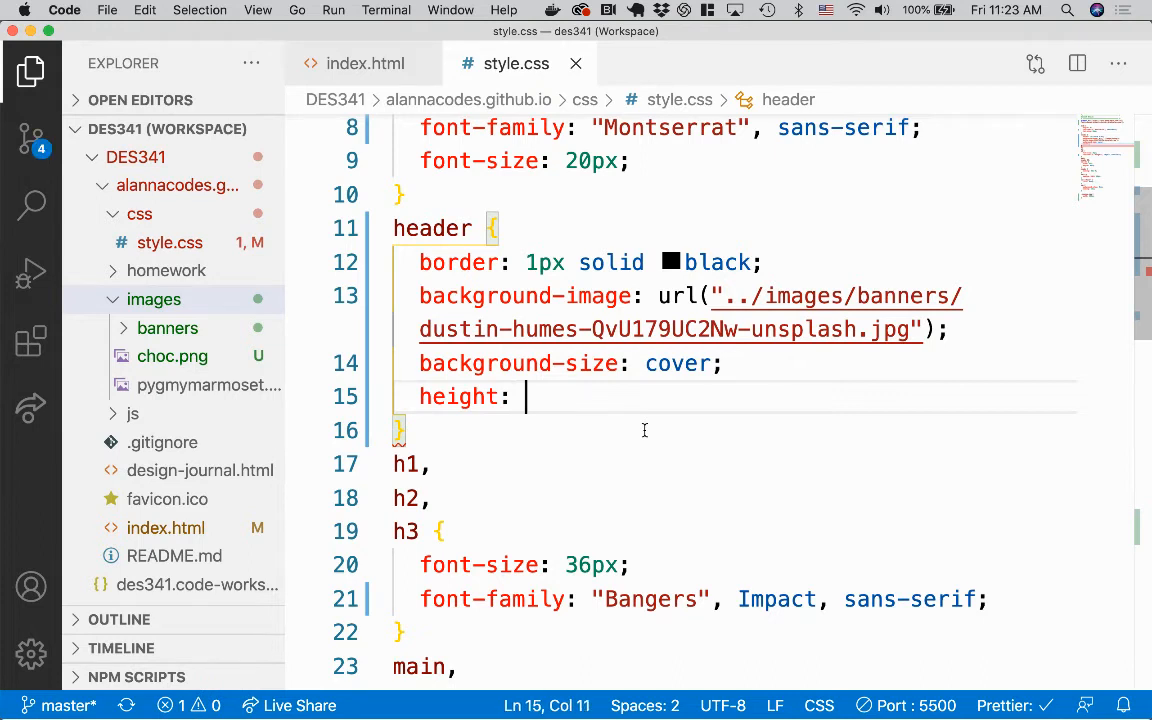
text(600px;)
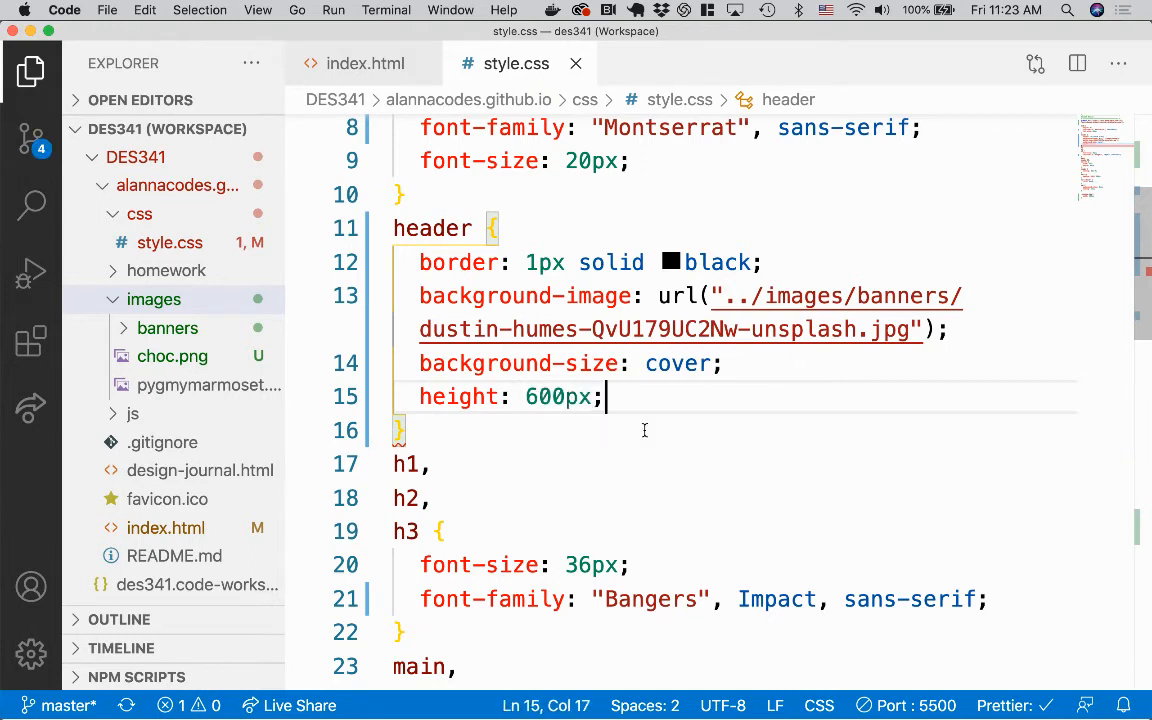
mouse_move(646, 436)
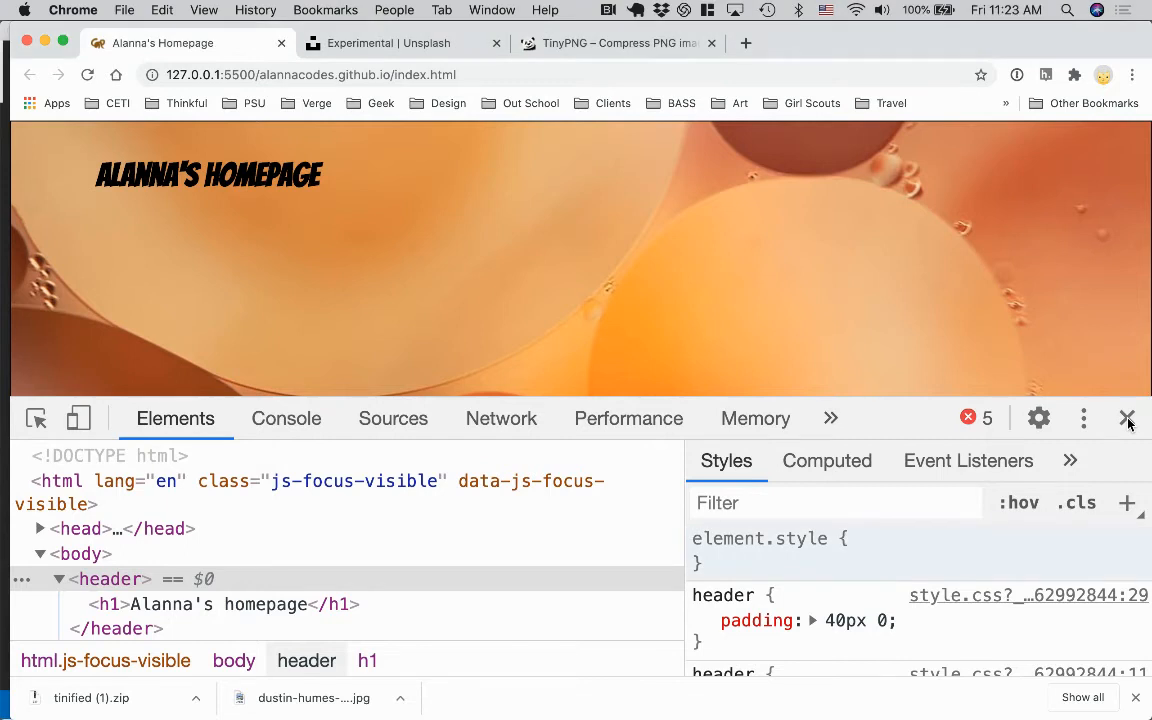
click(1128, 418)
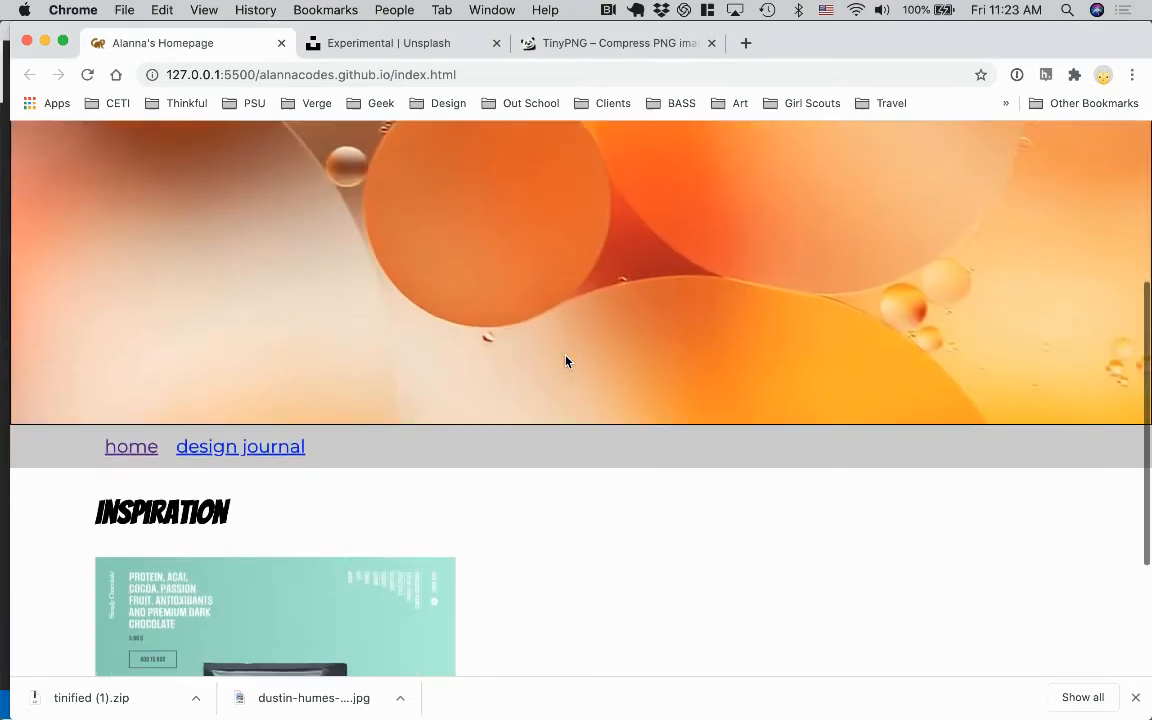
scroll(up, 3)
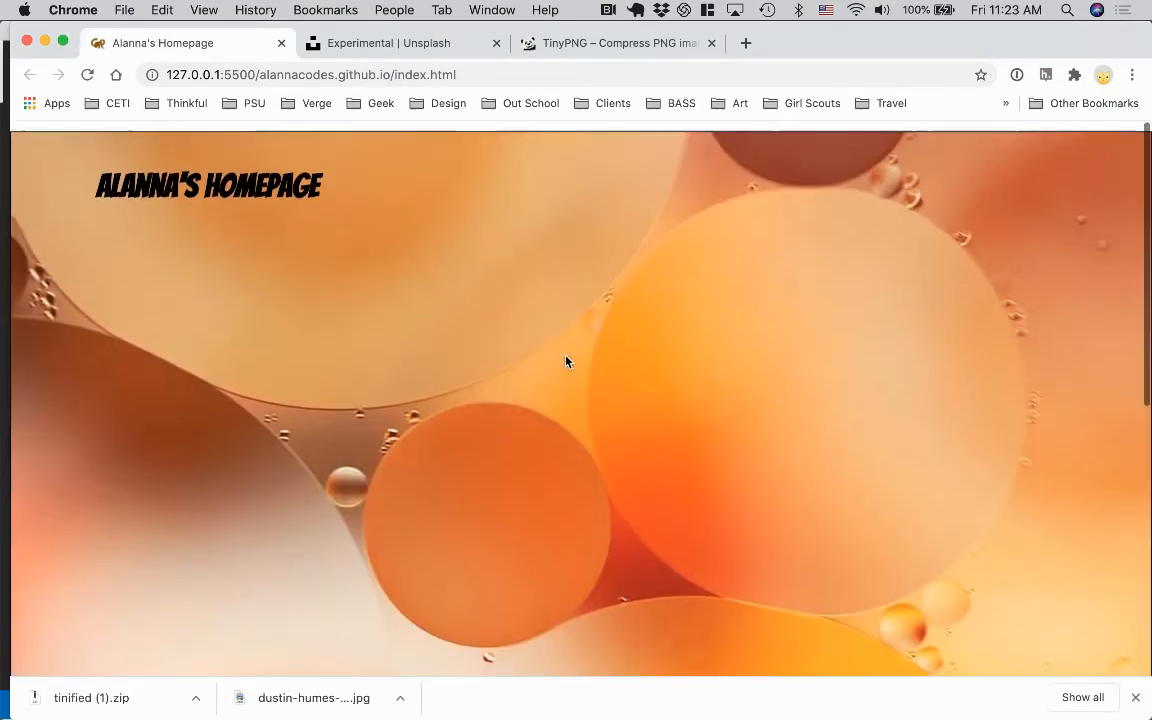
scroll(down, 3)
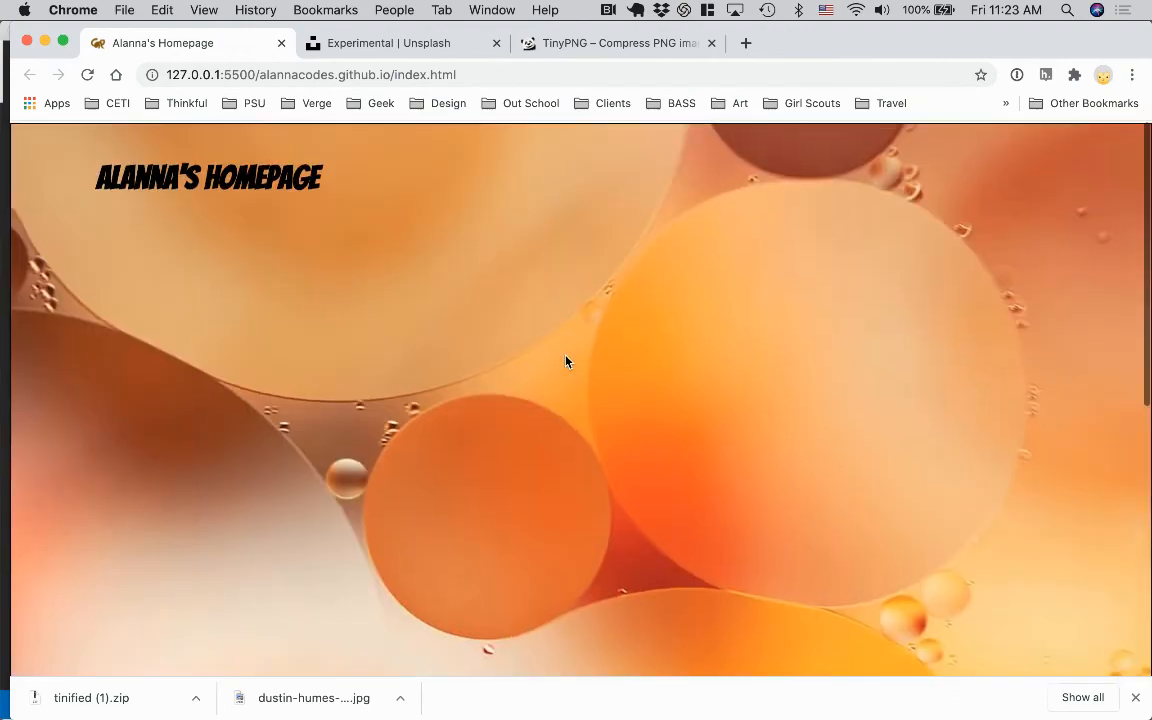
Reduce the header height to 300px and check it in the browser.
key(cmd+tab)
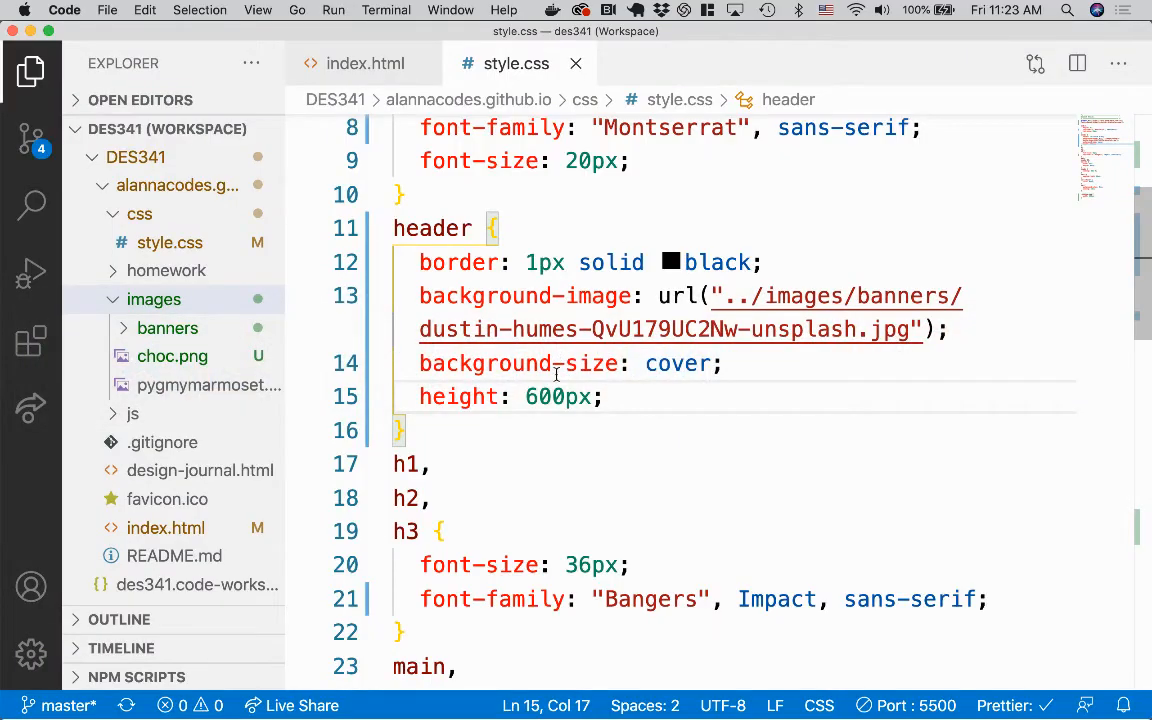
text(300)
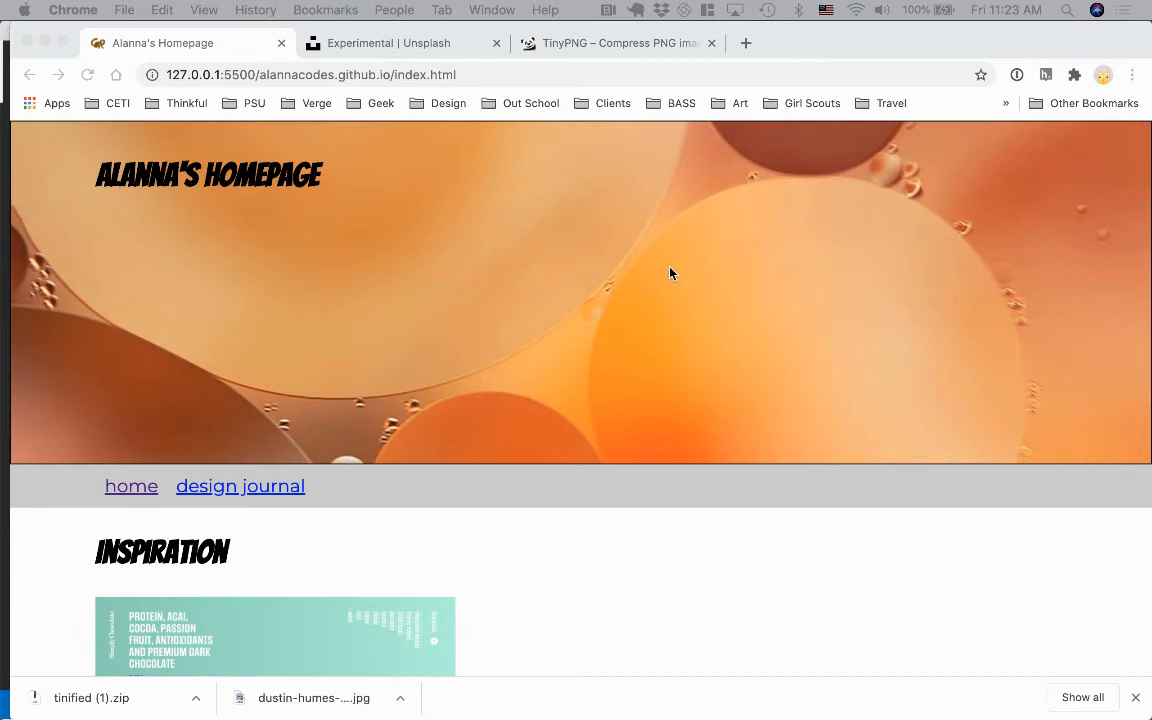
mouse_move(542, 340)
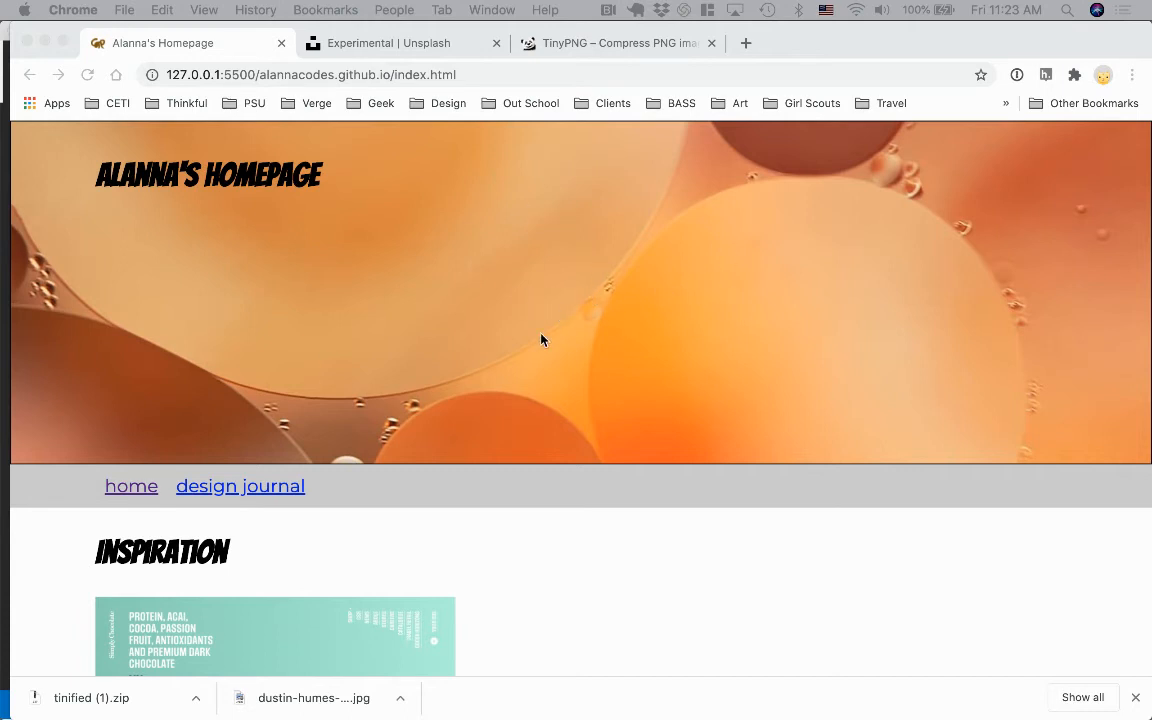
scroll(down, 3)
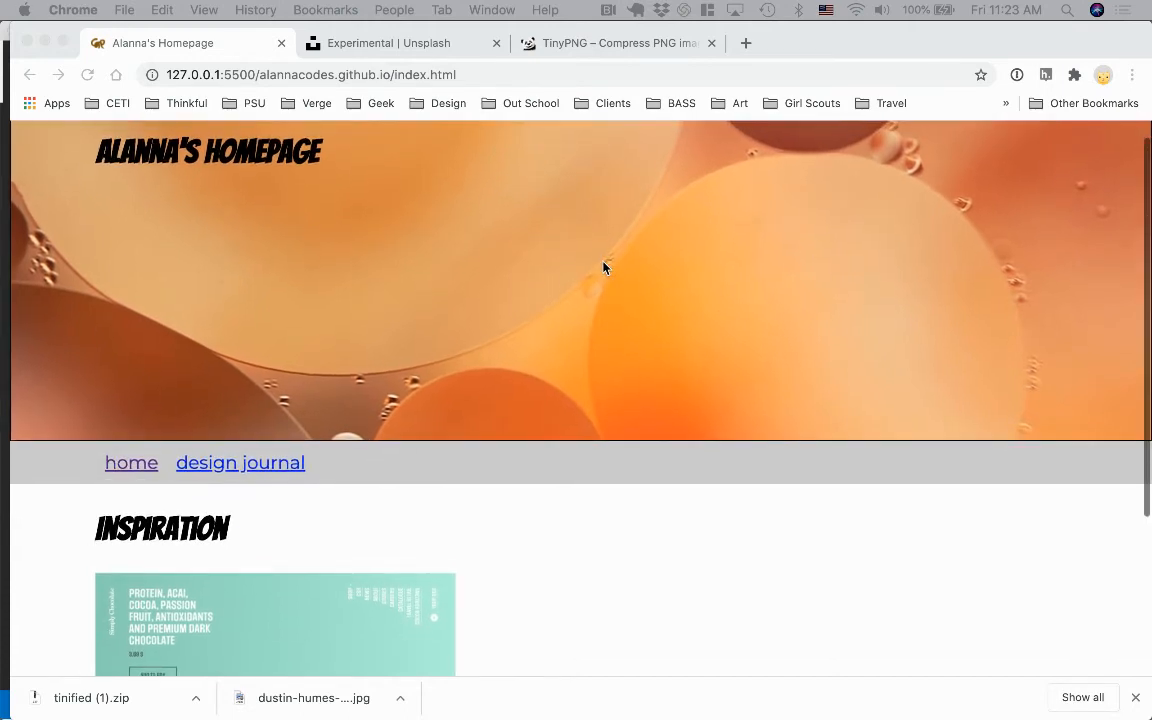
scroll(down, 3)
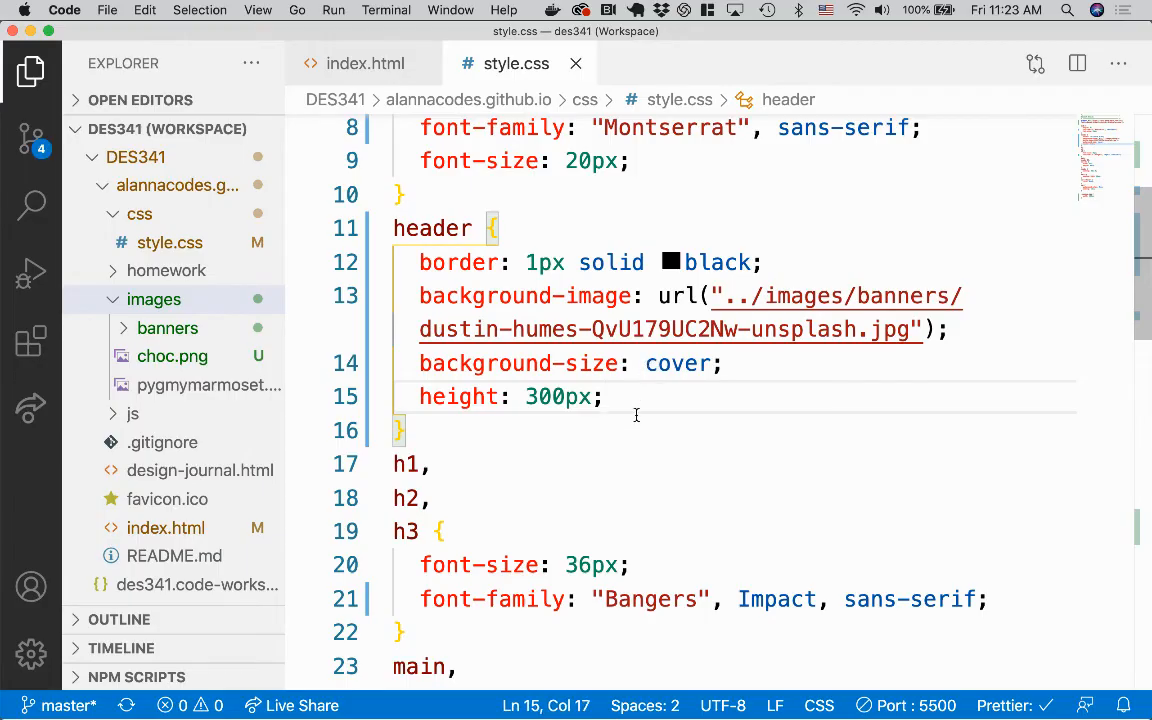
Add background-position to the header, replacing center center with 50% 50%.
text(background-positio)
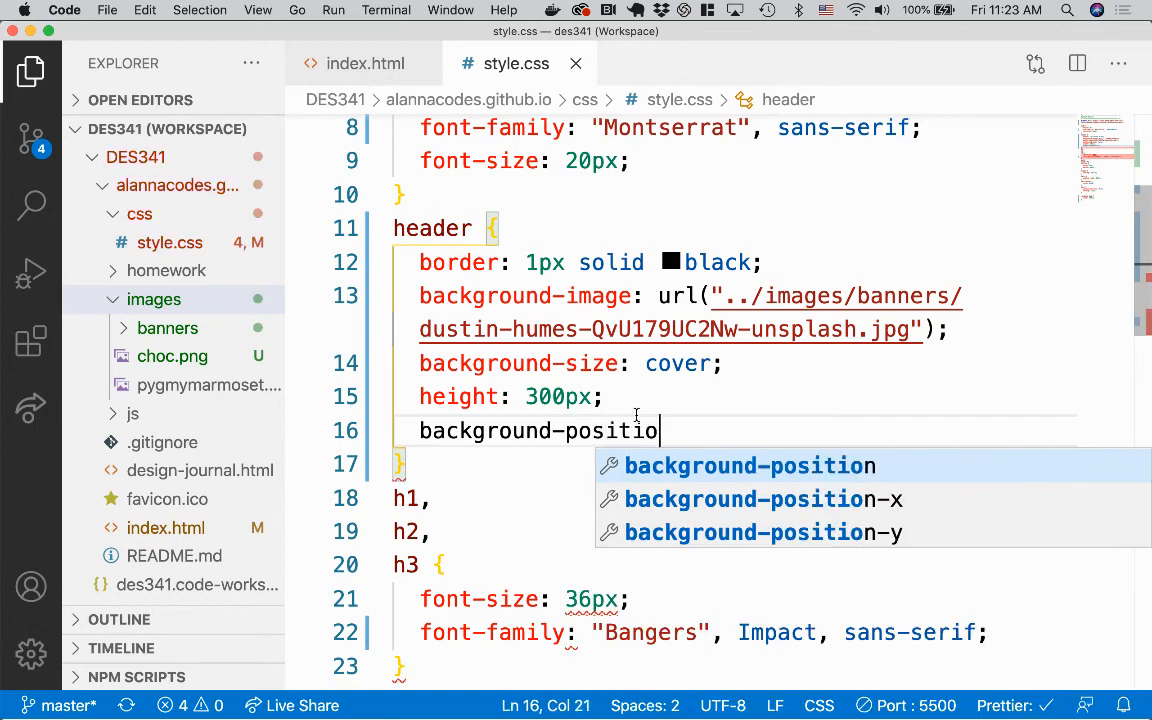
text(n:)
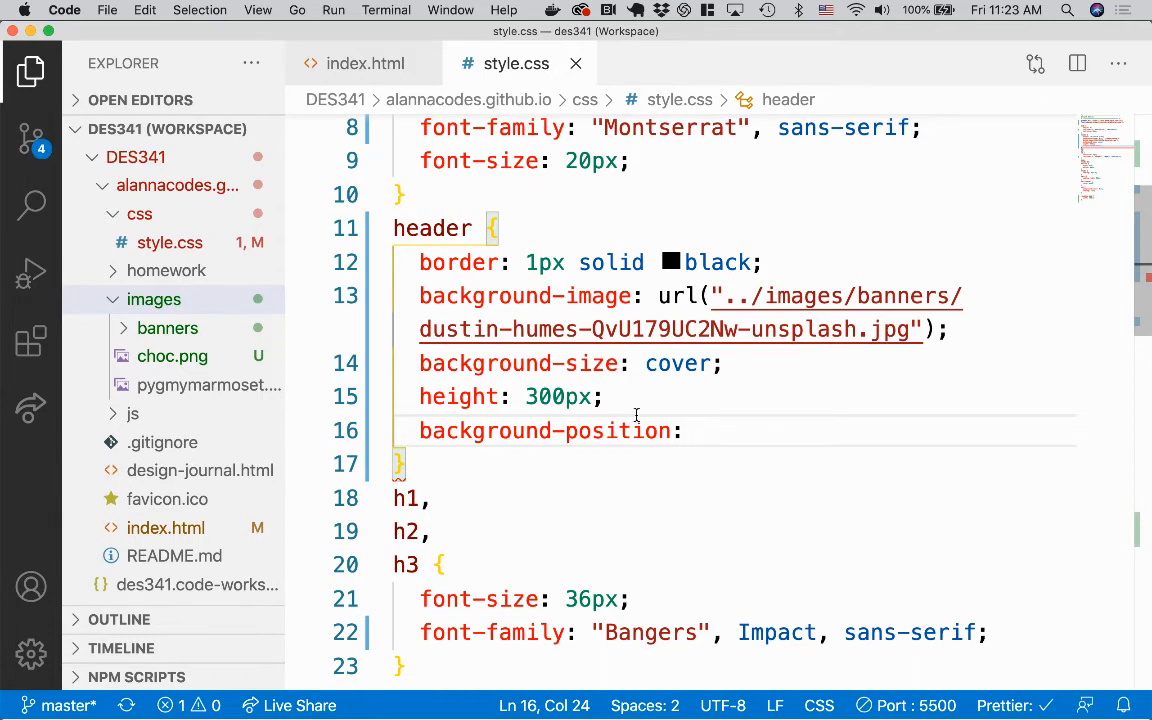
text(center center;)
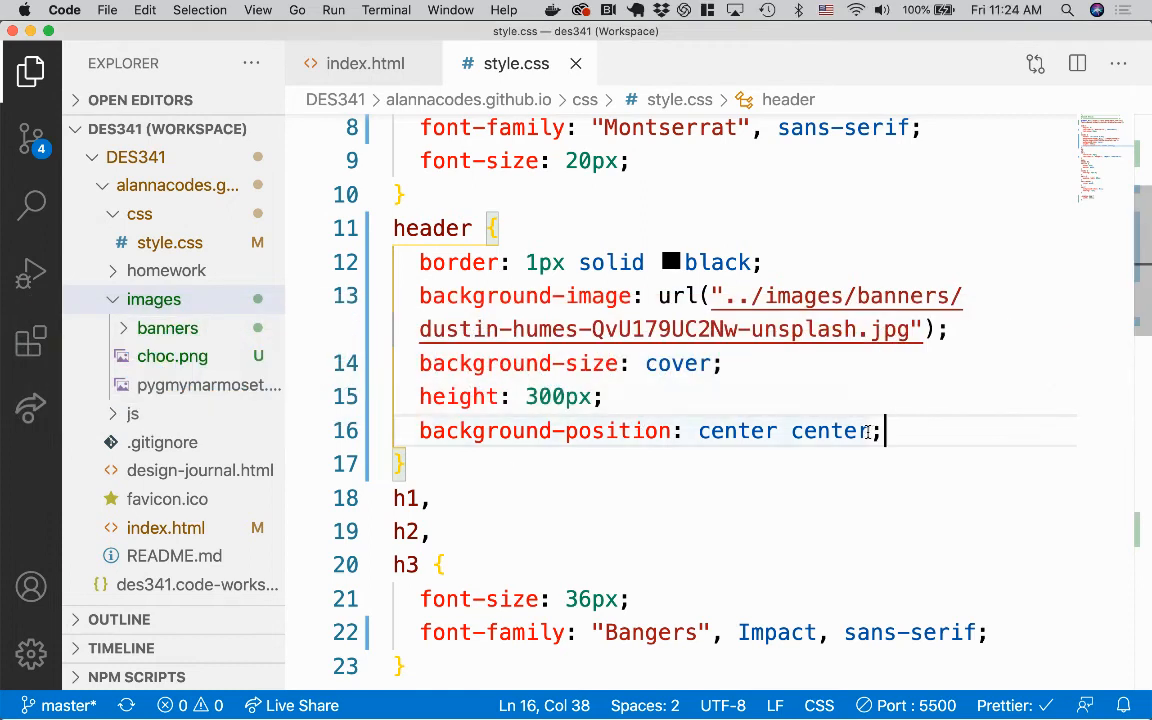
drag(880, 432, 698, 432)
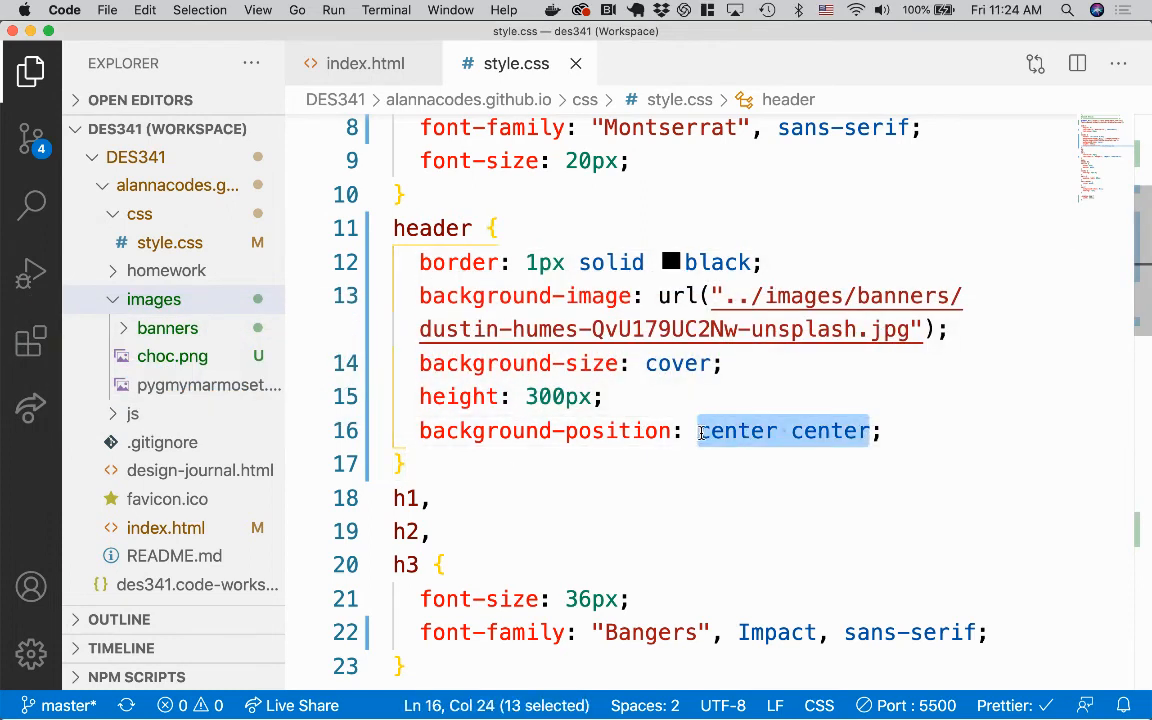
text(50%)
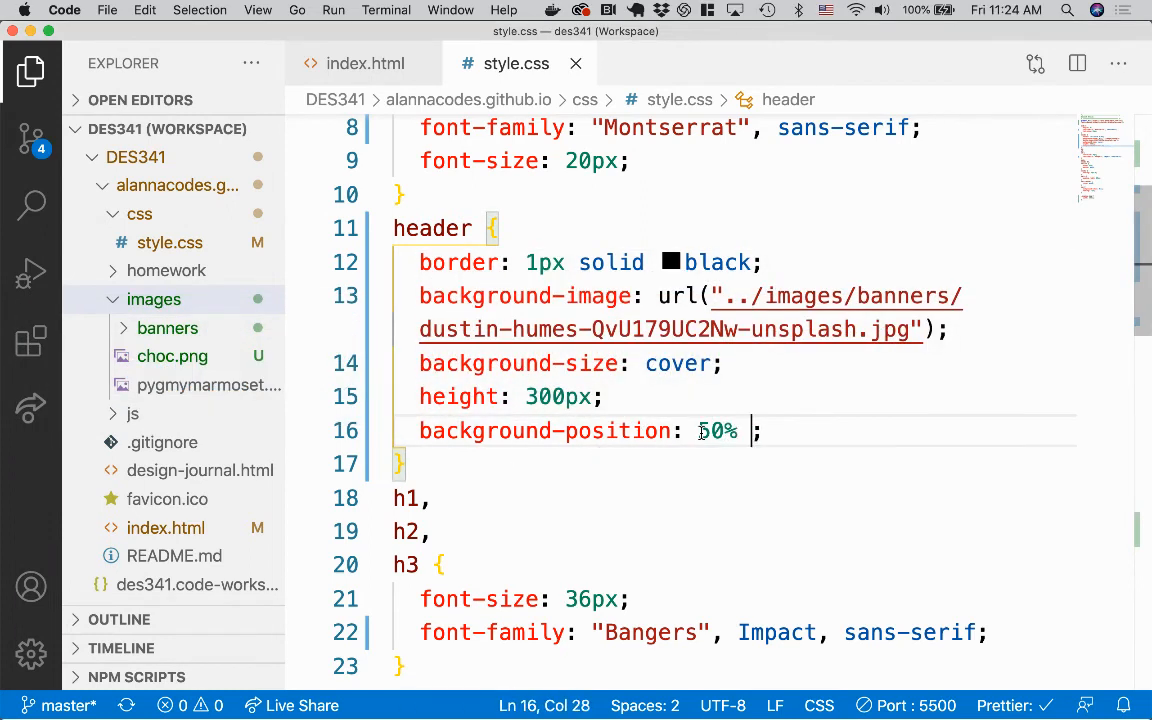
text(50%)
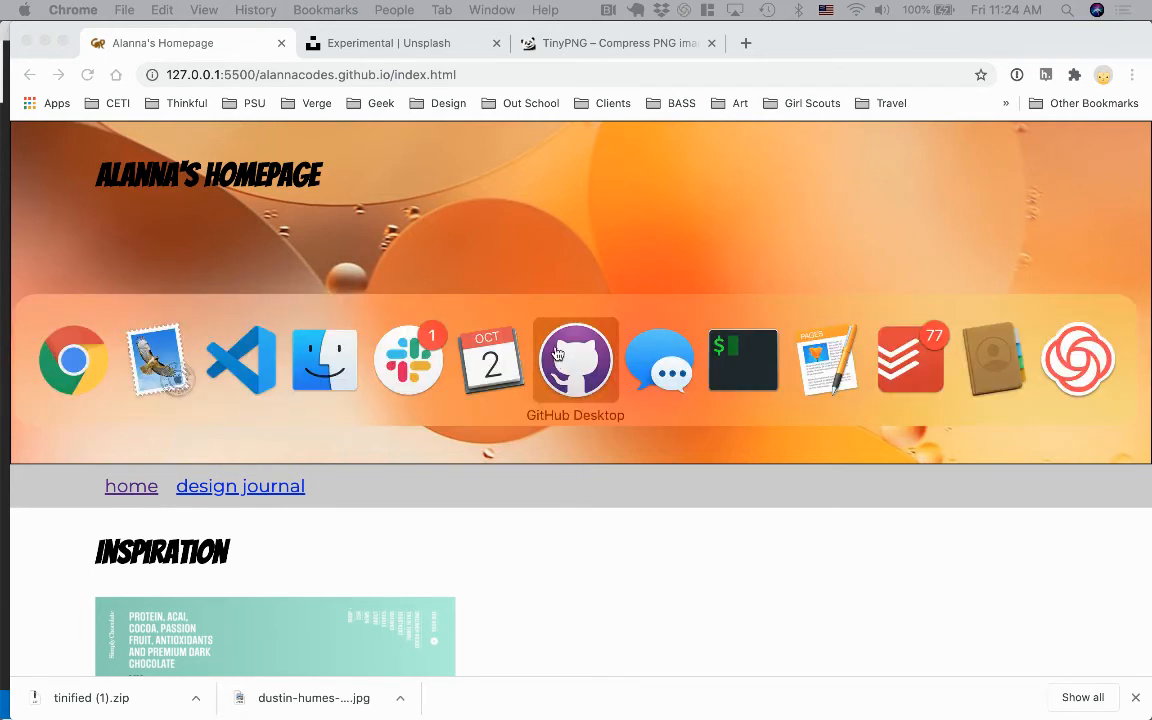
Preview in Chrome, then shift the horizontal position to 20%.
click(576, 360)
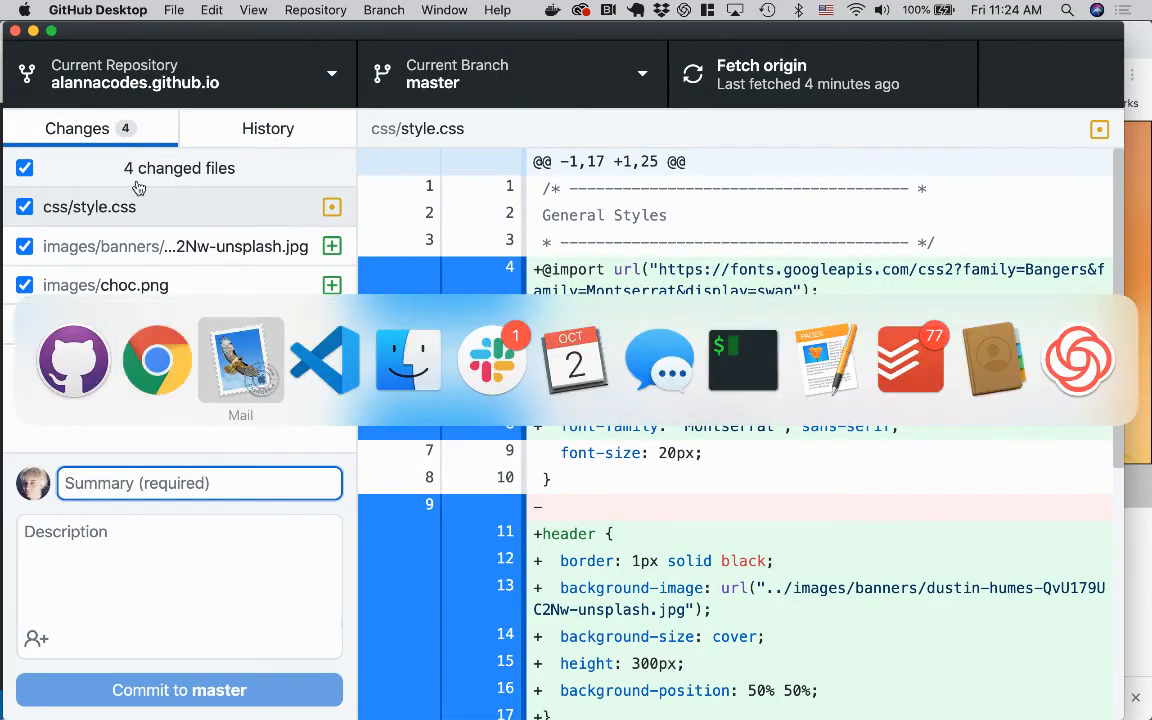
click(322, 360)
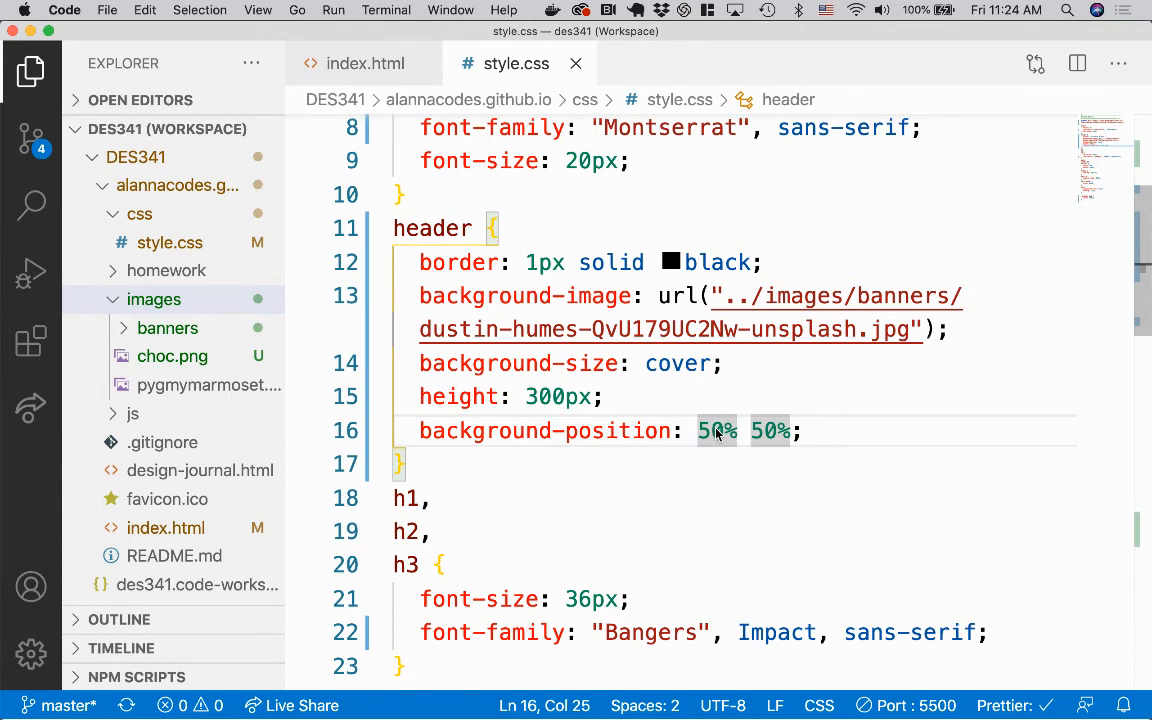
text(20)
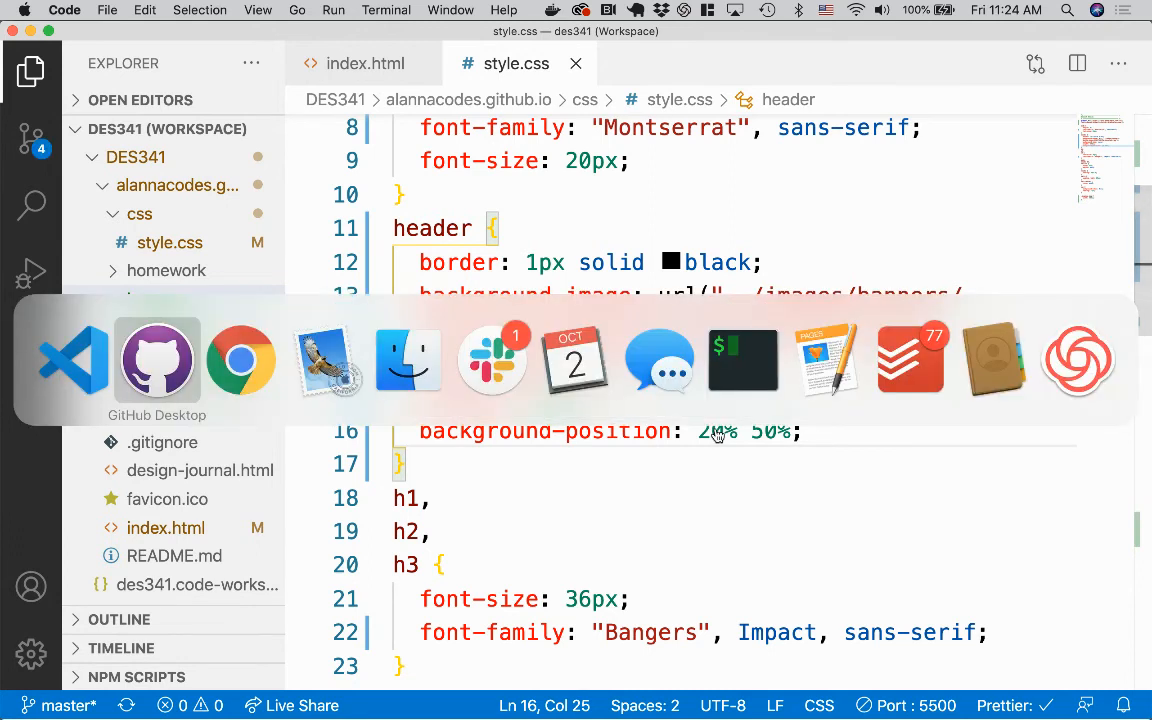
Preview the header photo at background-position 20% 10%, then 20% -10%, in Chrome.
click(240, 360)
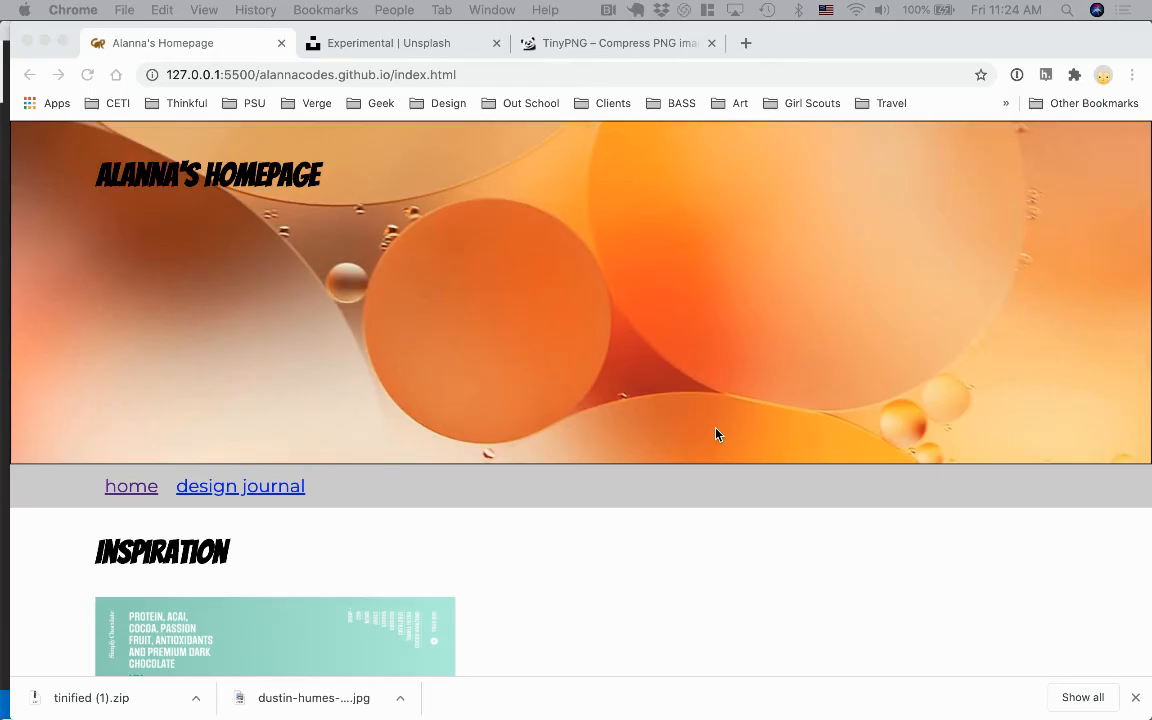
mouse_move(716, 434)
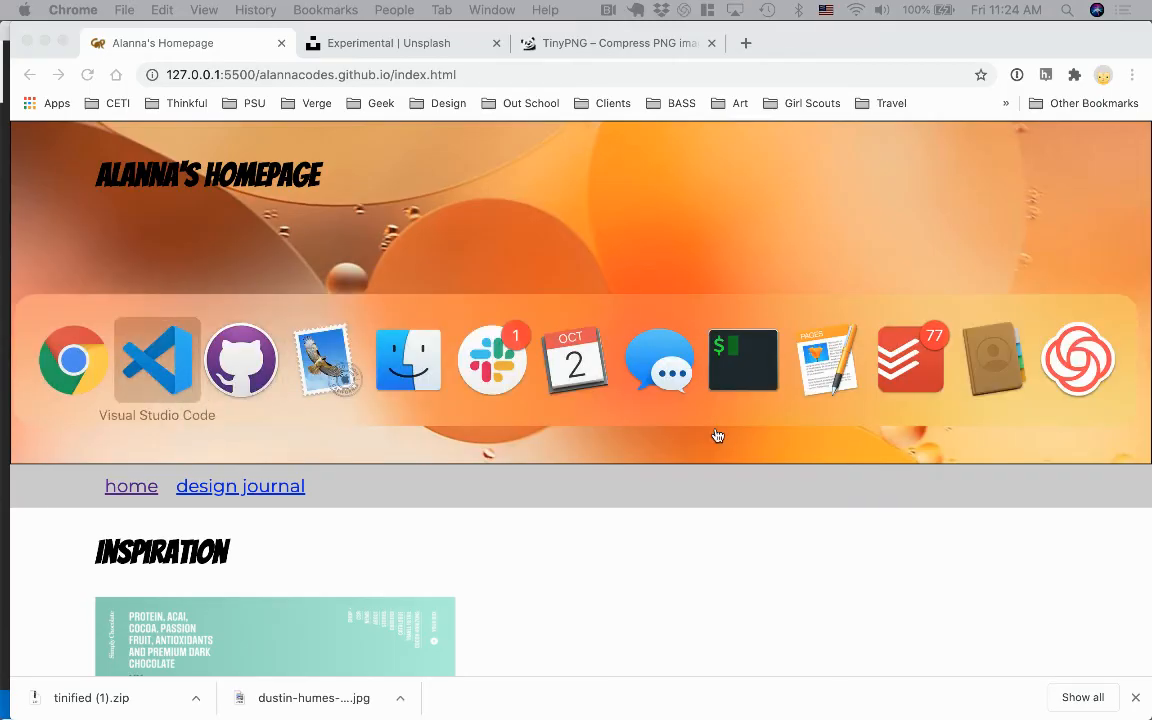
click(156, 360)
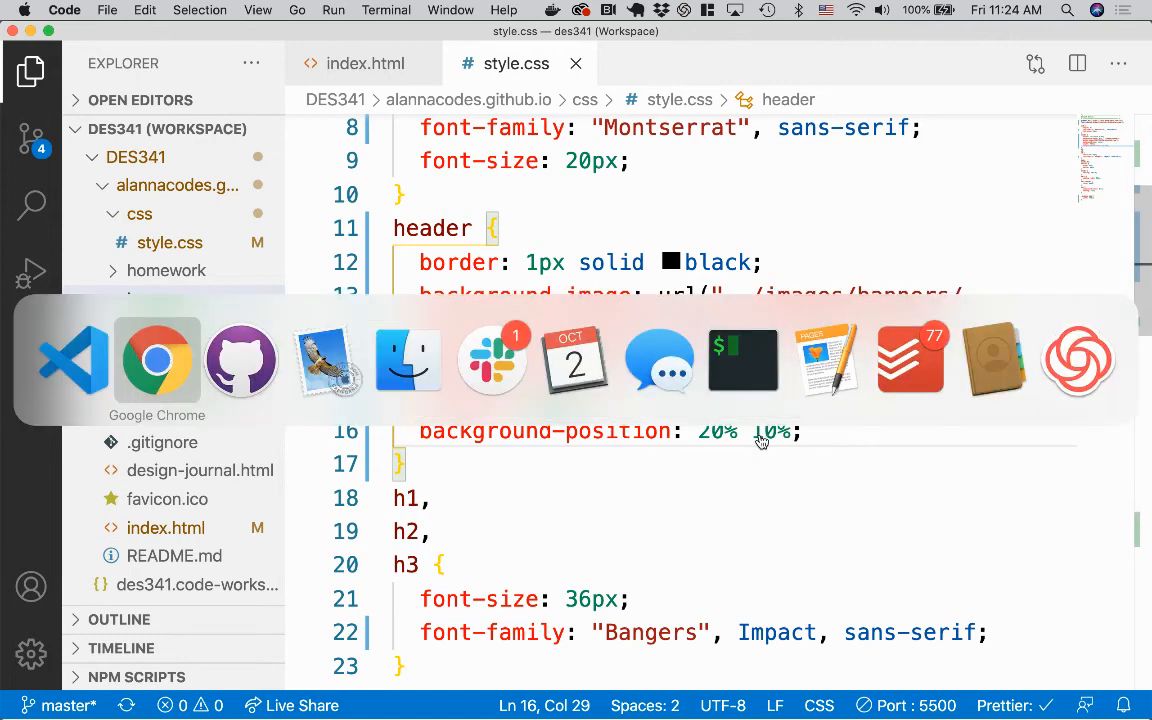
click(156, 360)
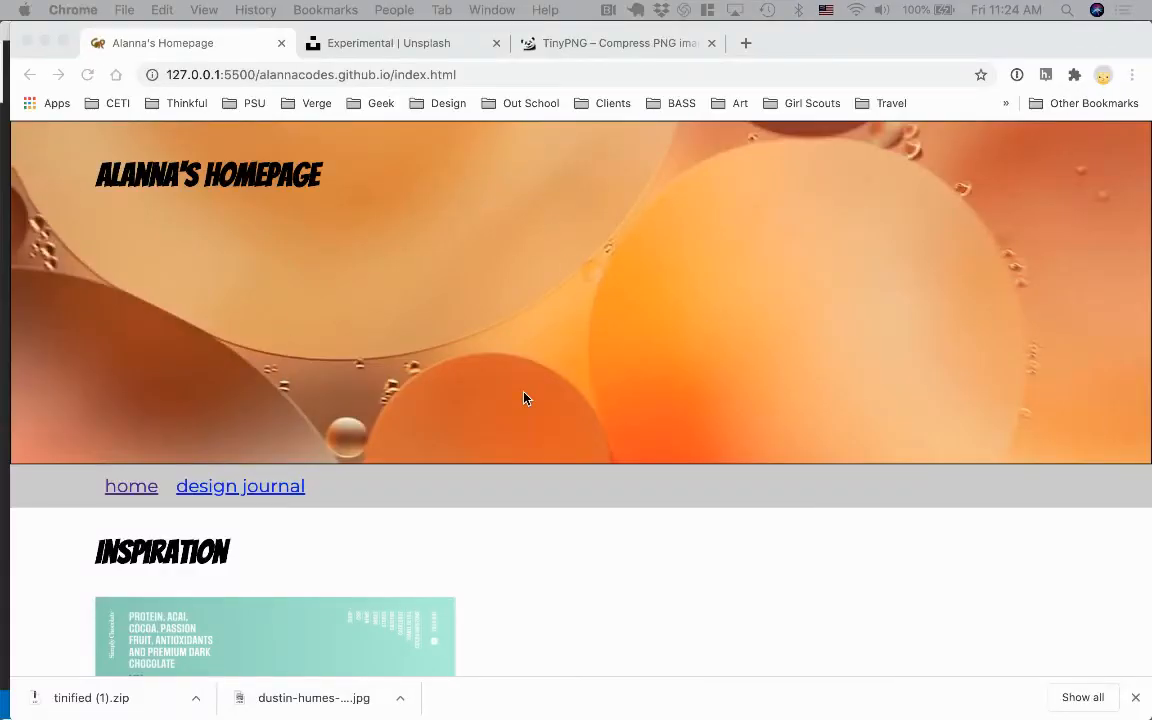
scroll(down, 3)
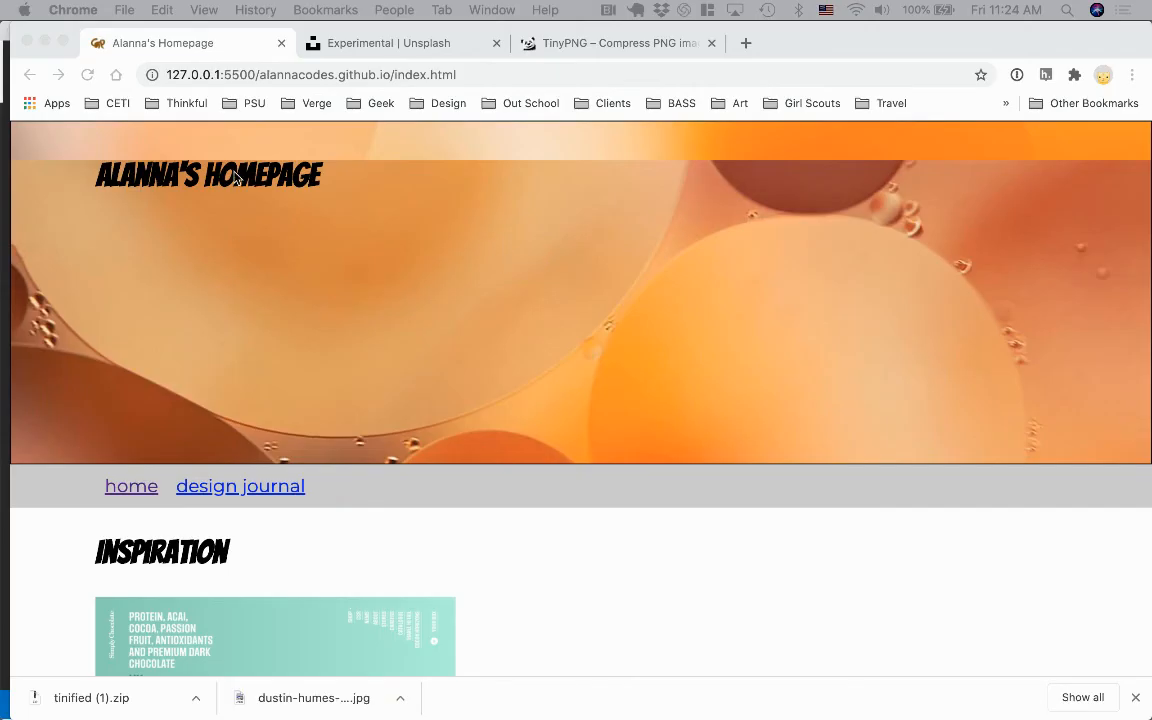
mouse_move(562, 164)
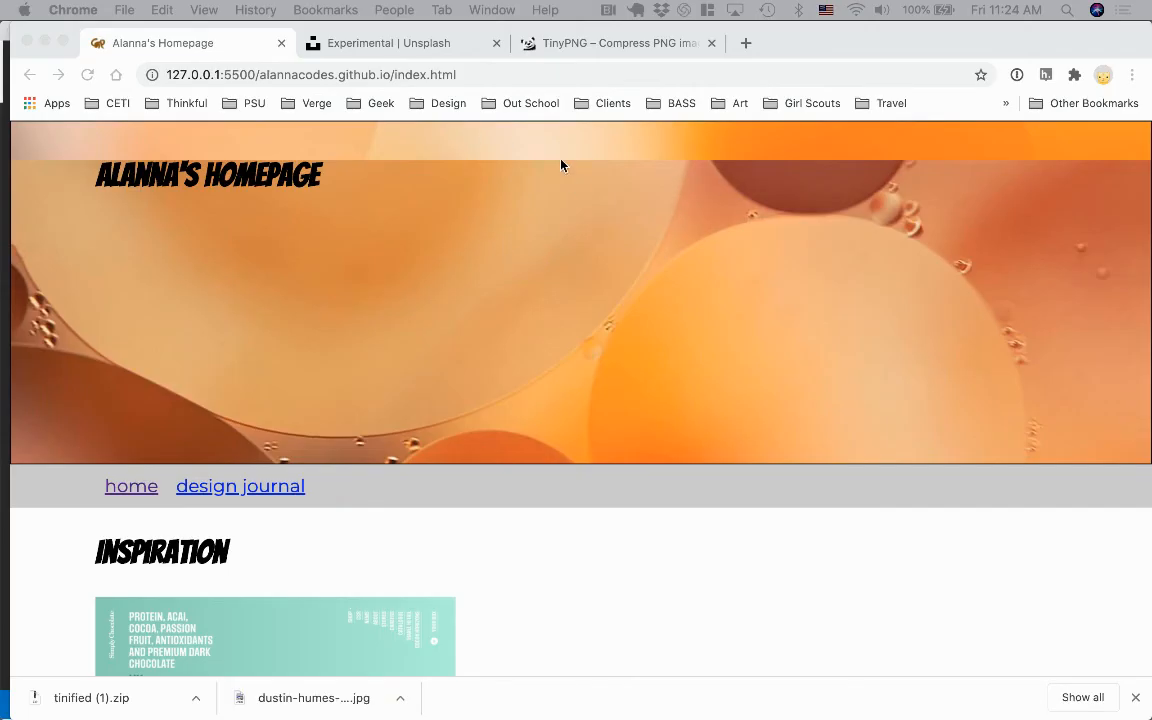
mouse_move(524, 212)
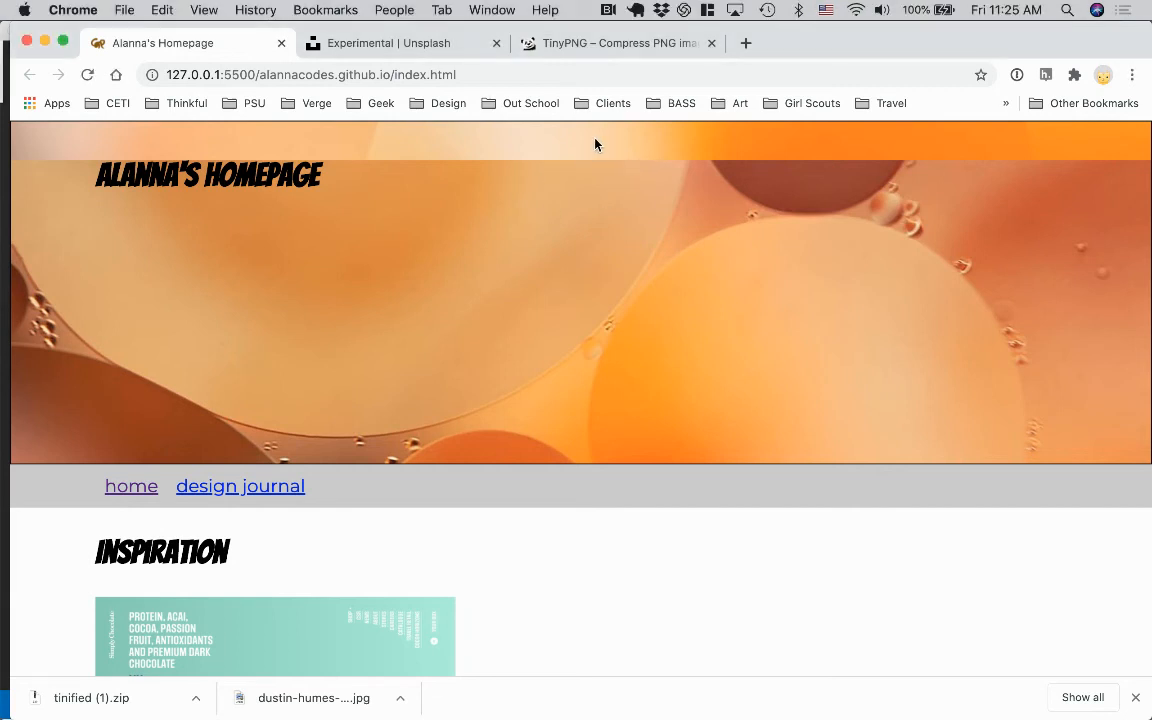
mouse_move(668, 180)
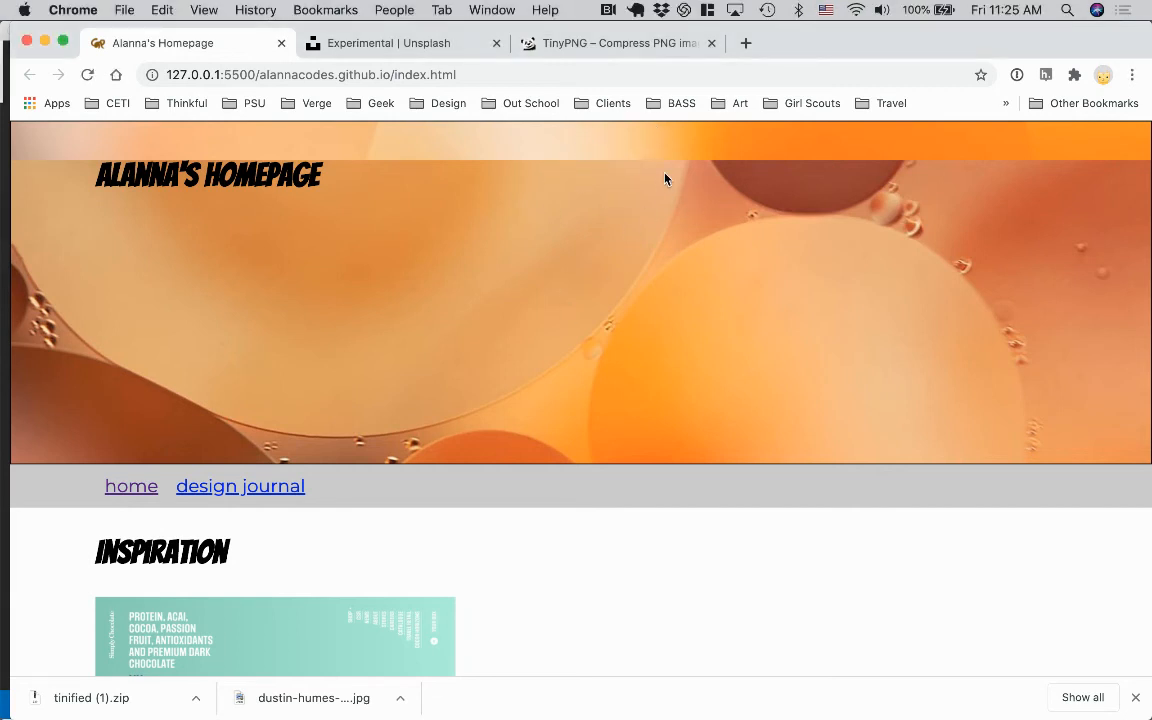
mouse_move(640, 224)
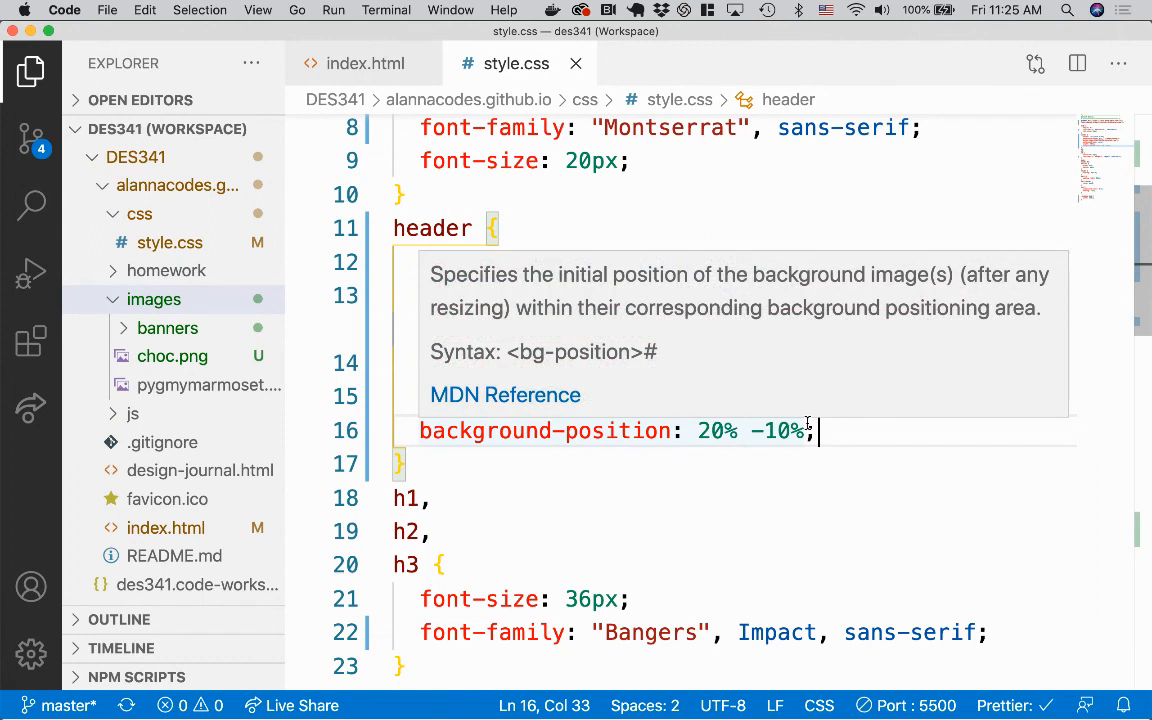
Add background-repeat: no-repeat to the header rule.
text(back)
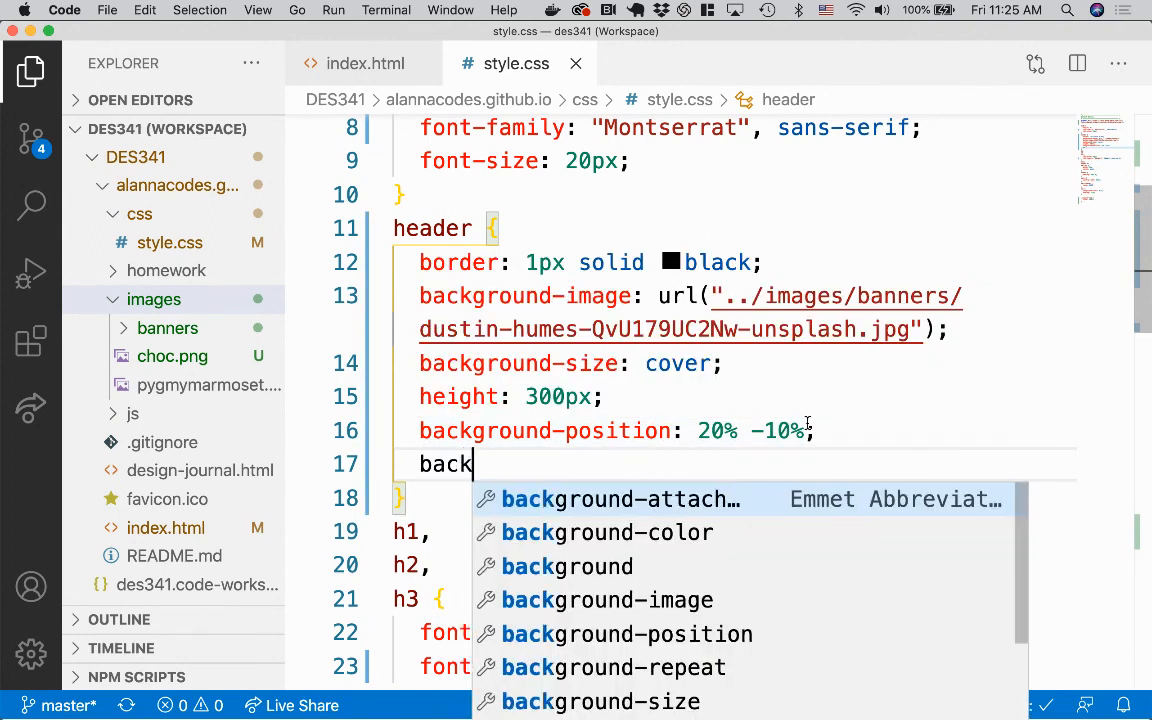
text(ground-repea)
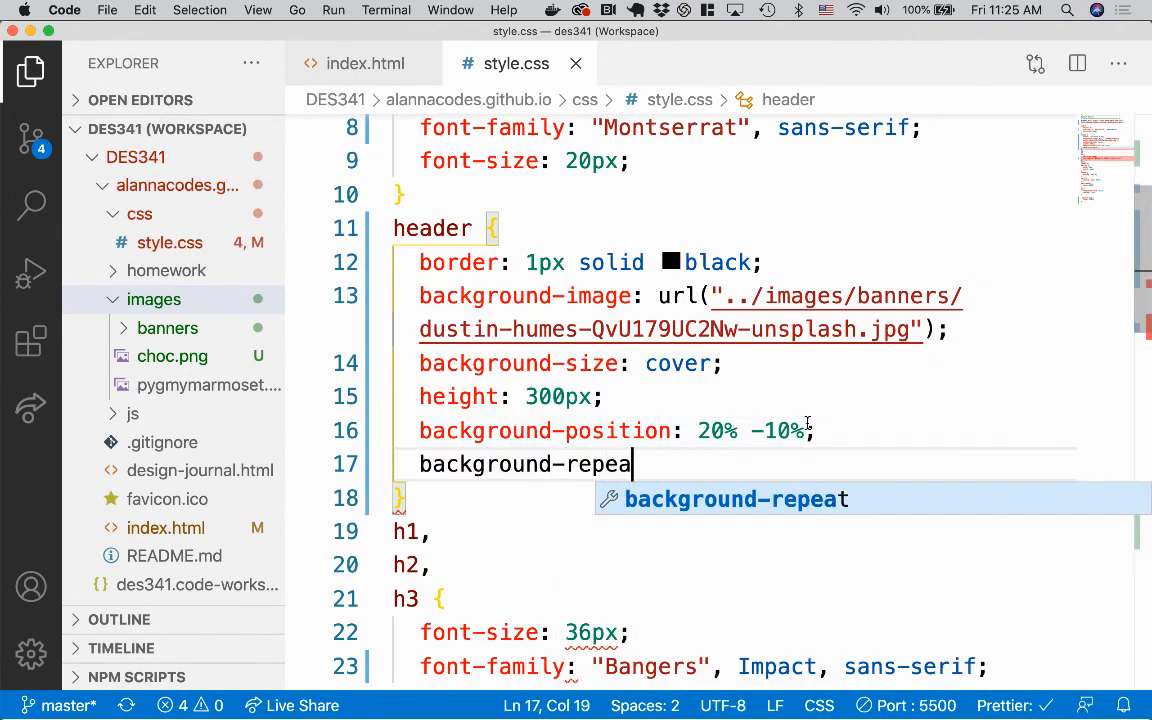
text(t: no-repeat)
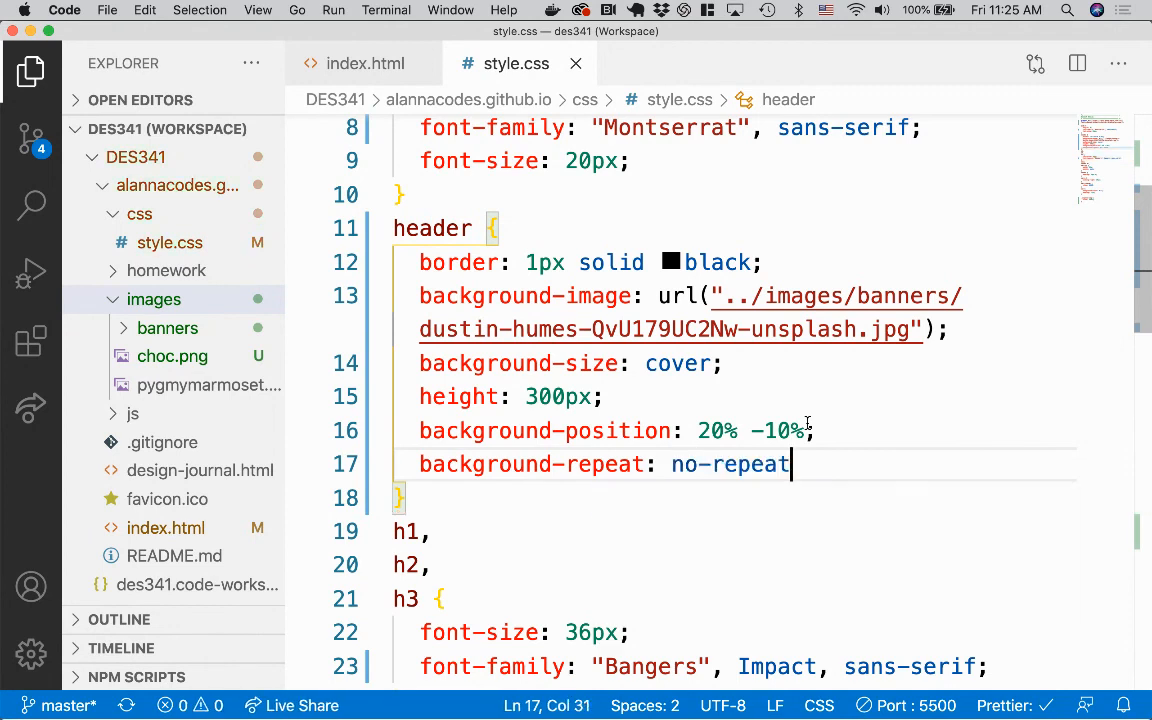
text(;)
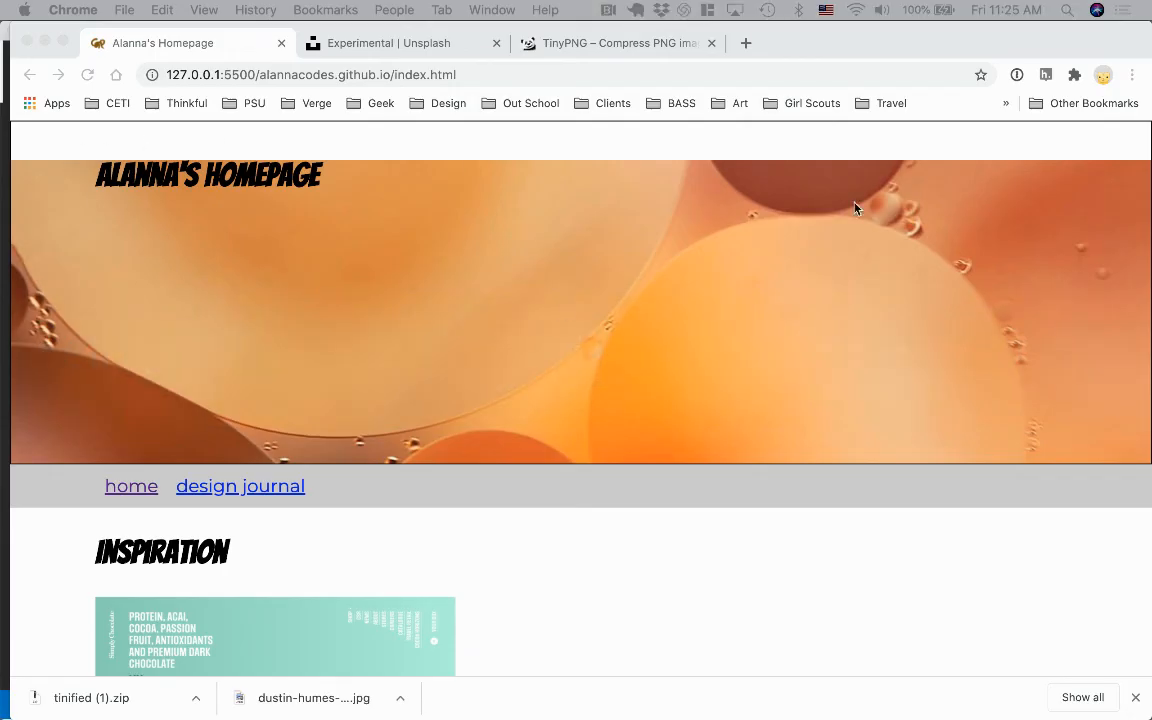
mouse_move(656, 136)
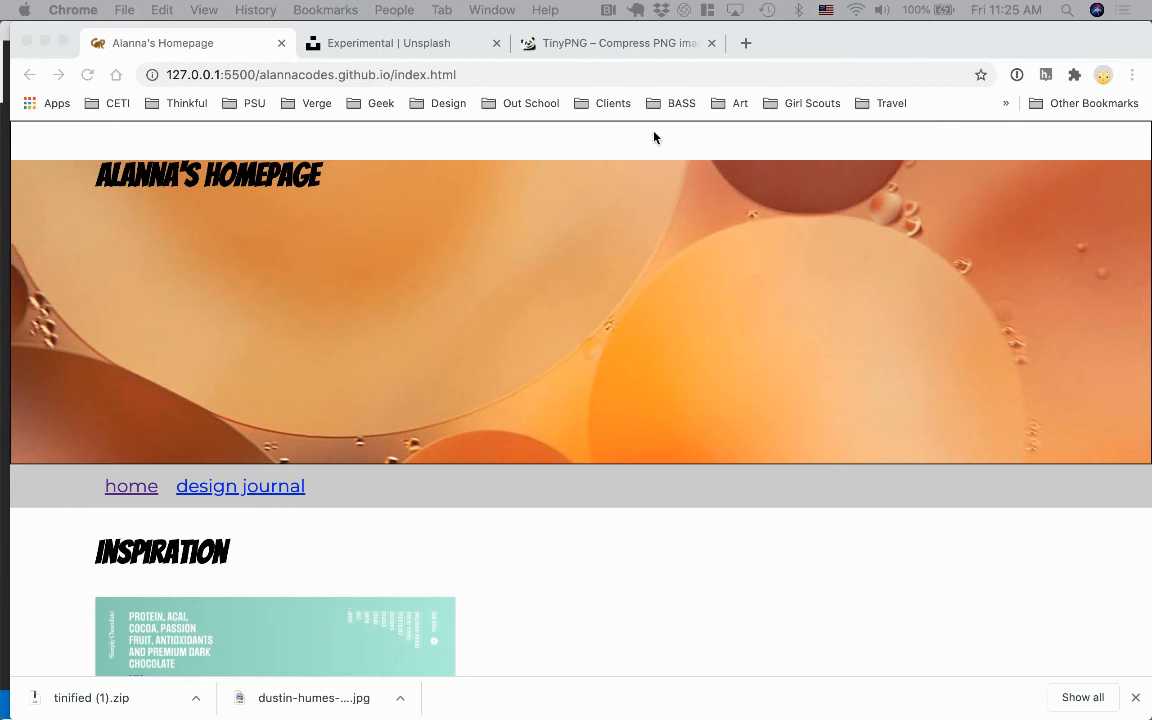
mouse_move(332, 192)
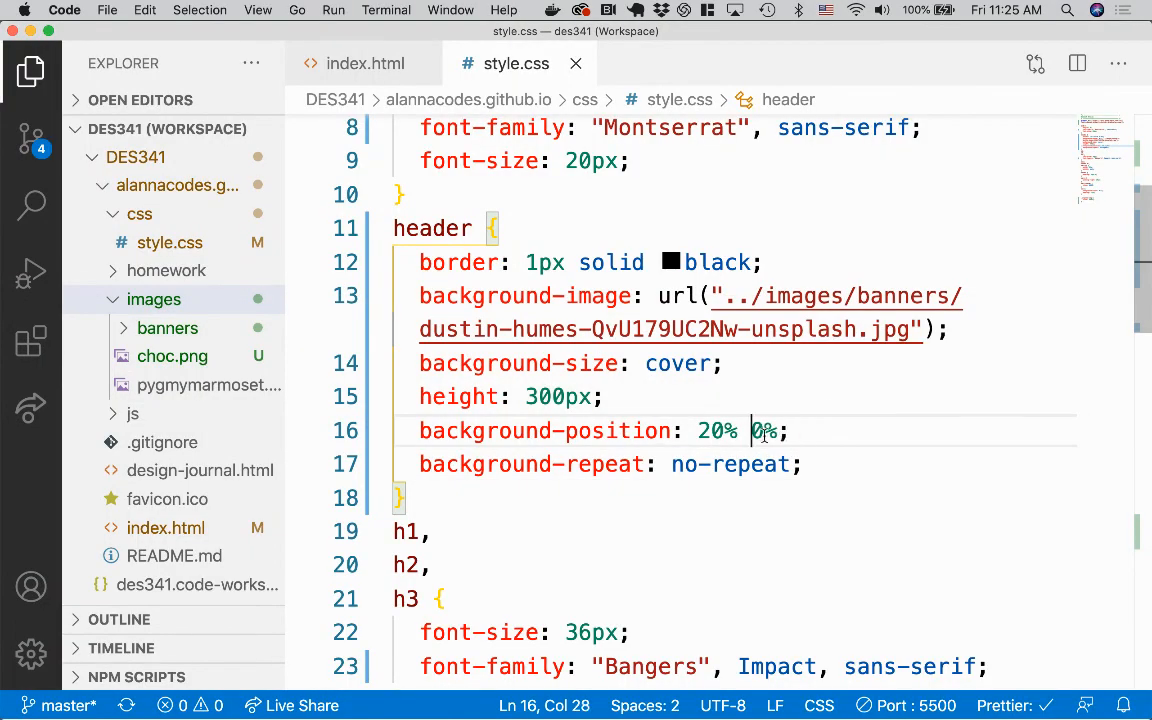
Set background-position back to 50% 50% and scroll the Chrome preview to check the shorter banner.
text(0% 50%)
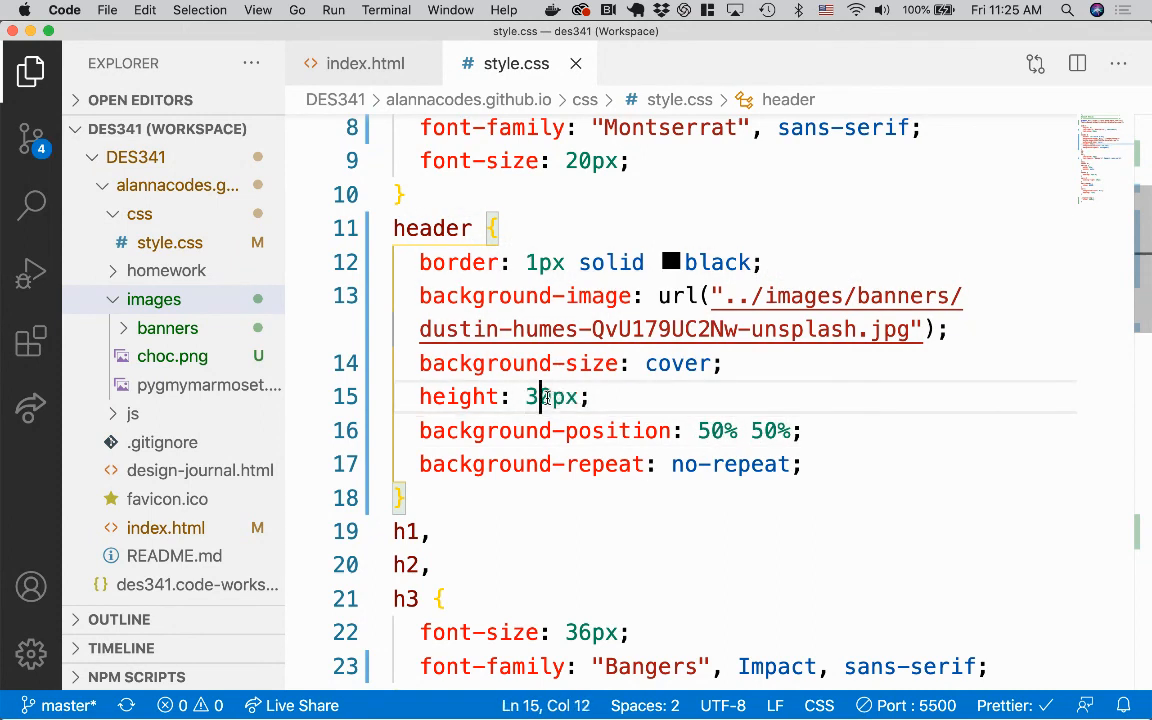
text(0)
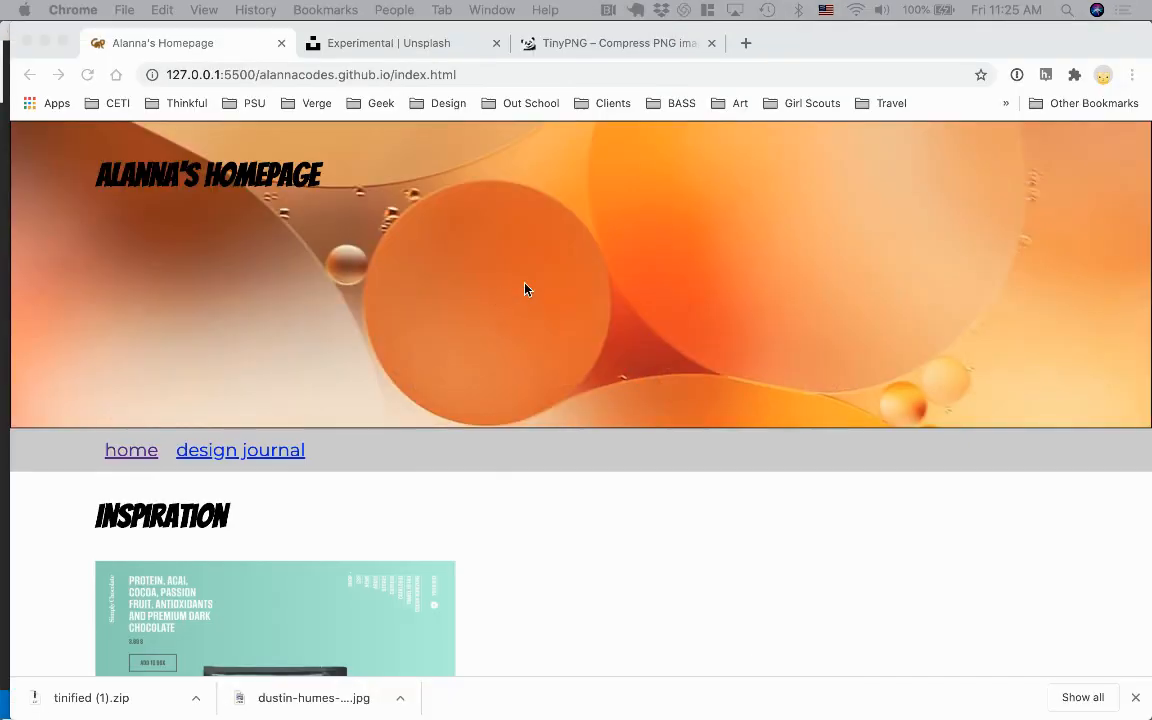
mouse_move(364, 418)
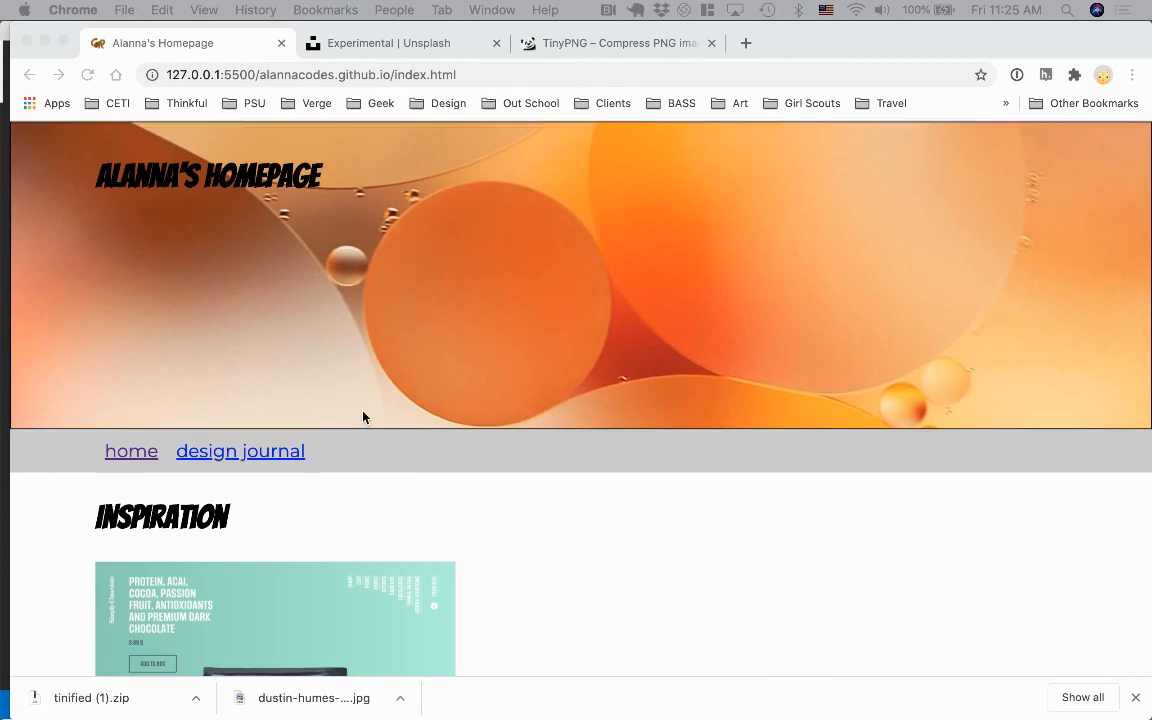
scroll(down, 3)
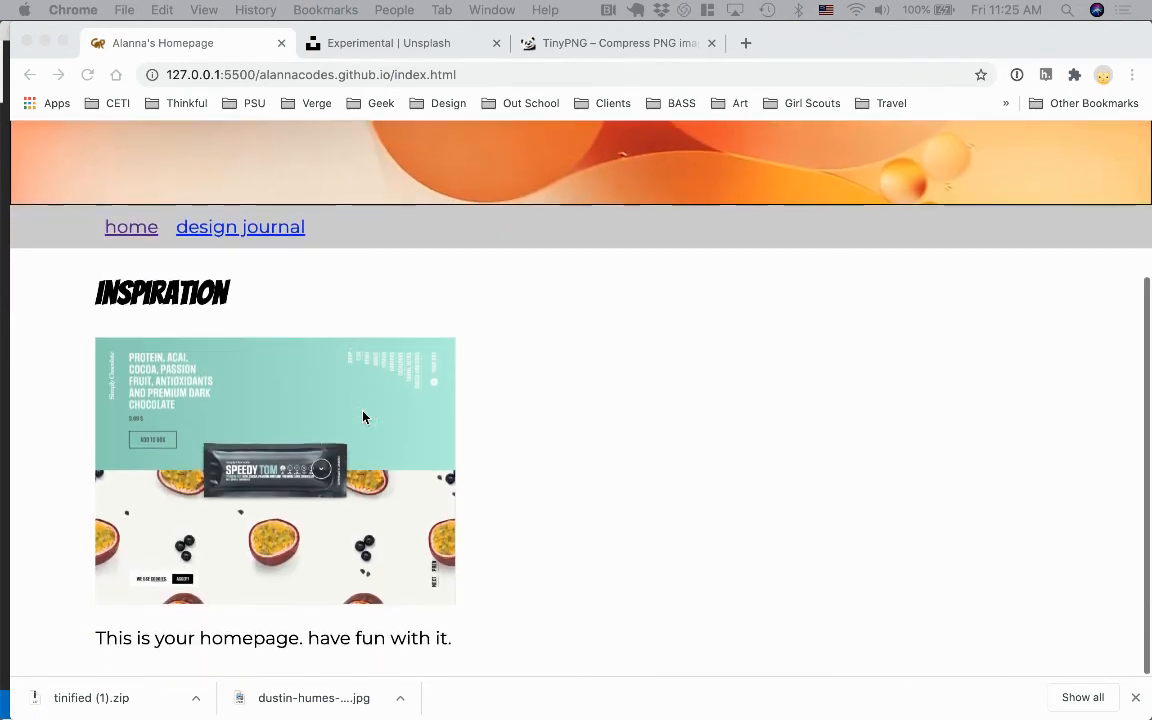
scroll(up, 3)
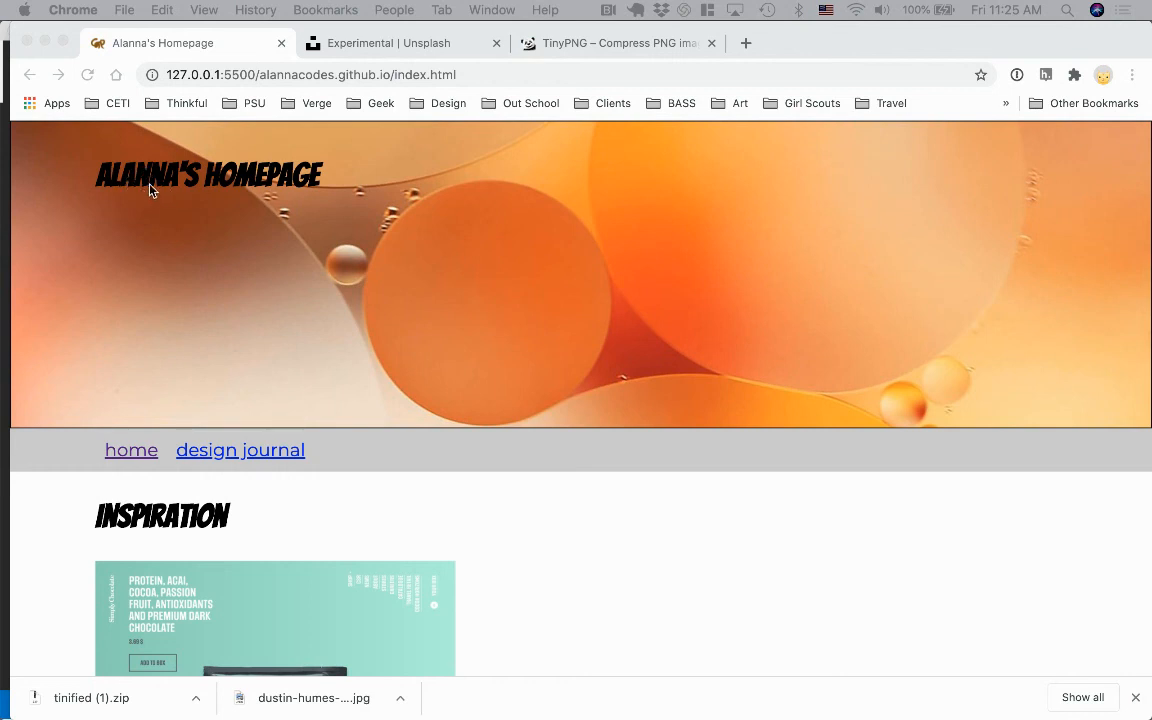
mouse_move(344, 504)
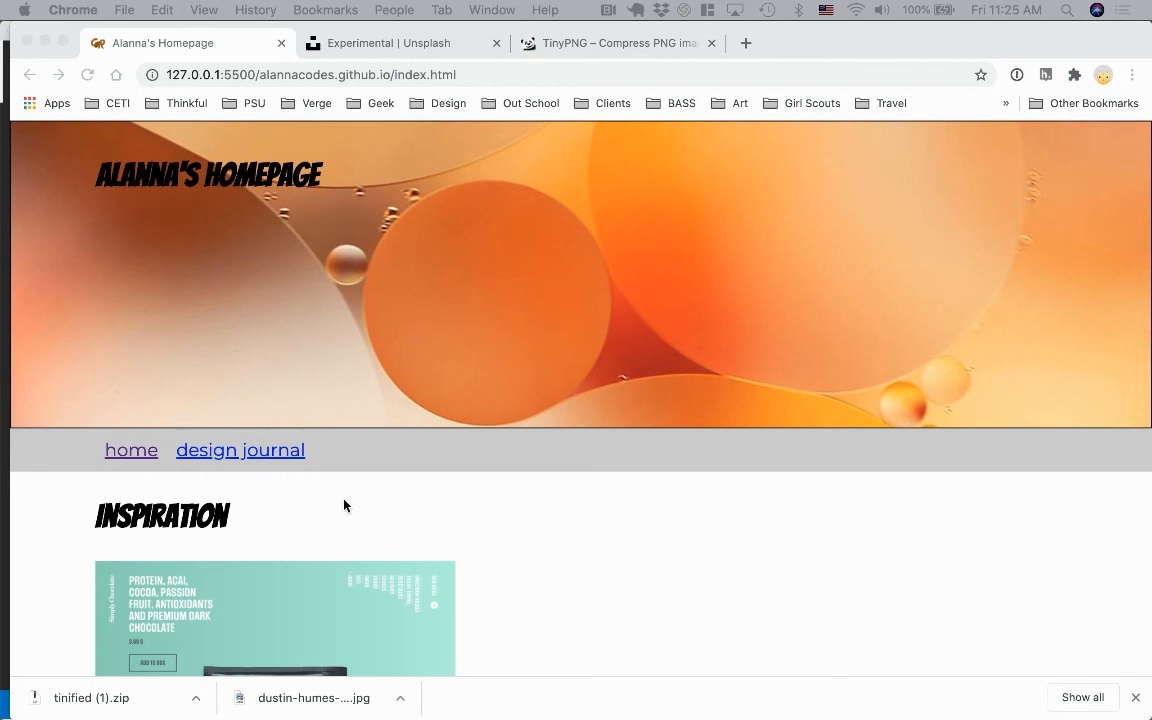
mouse_move(1108, 224)
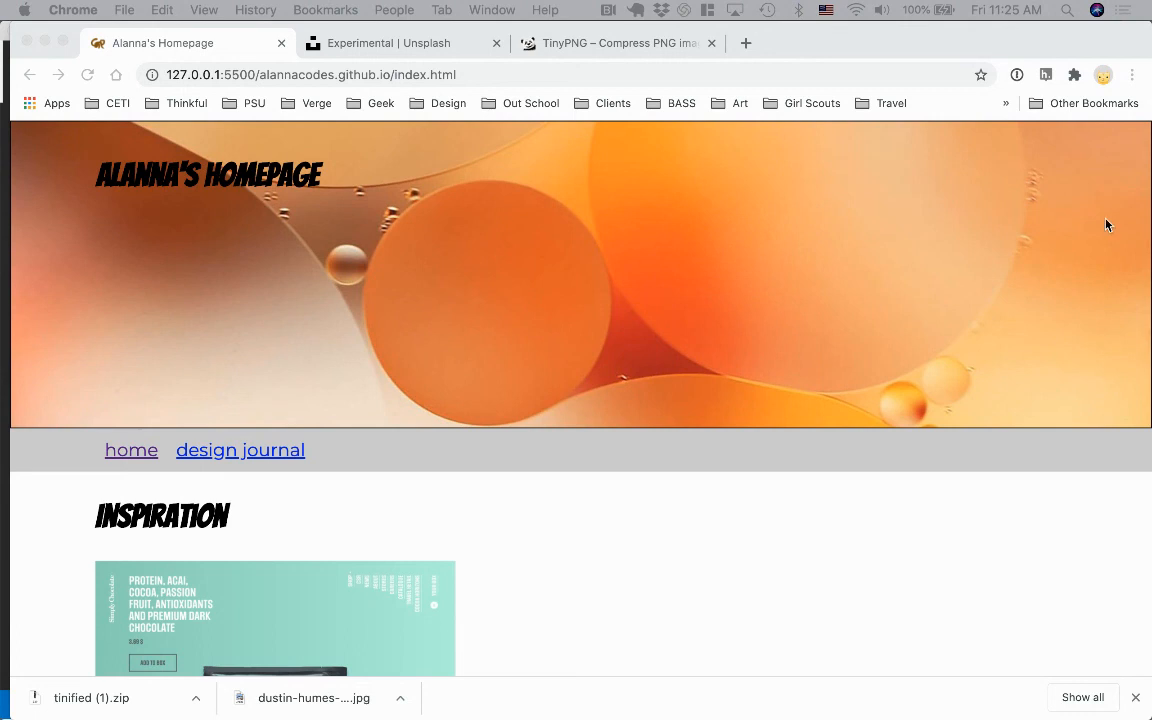